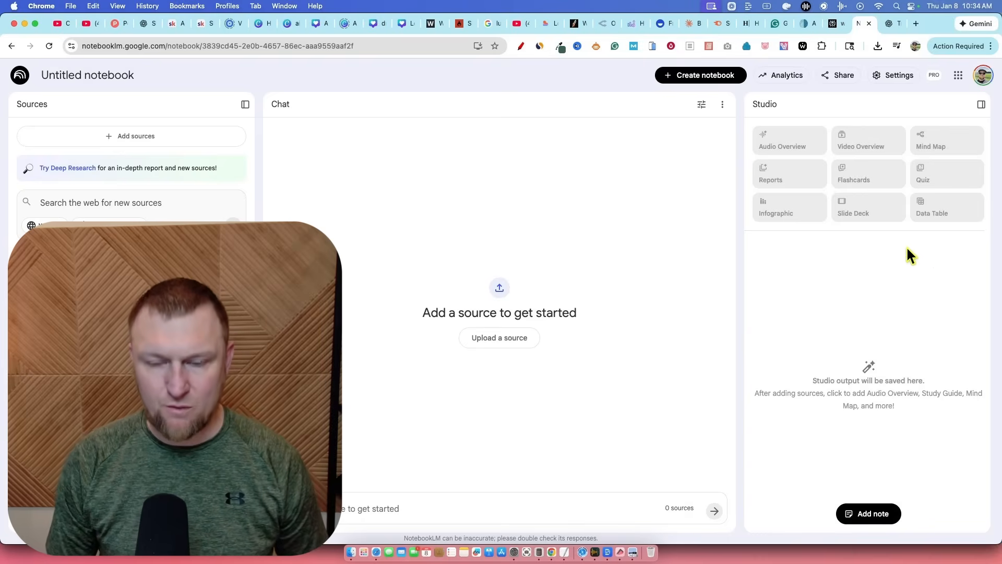
{"action": "mouse_move", "coordinate": [935, 157]}
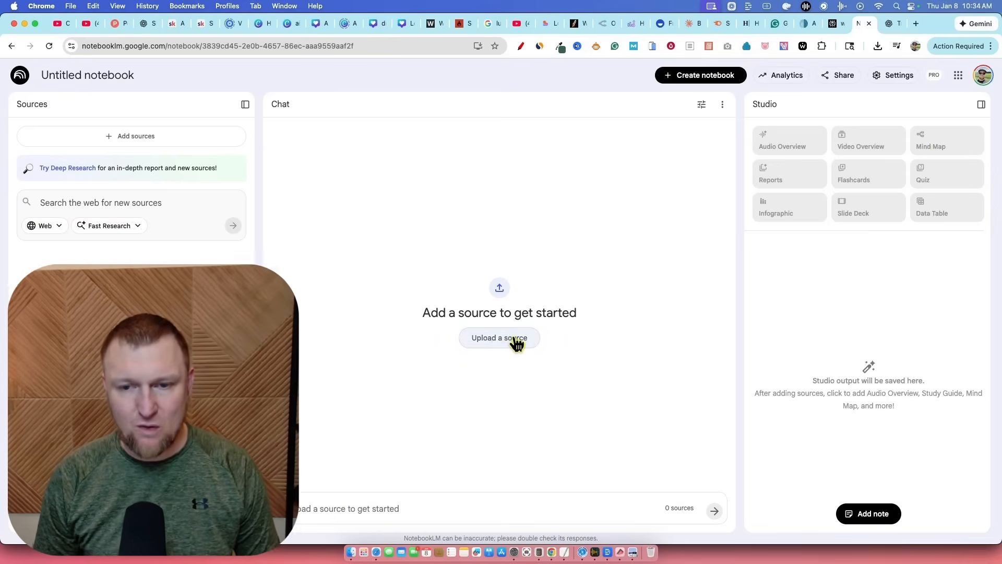
Bring up the add-source dialog with upload, website, Drive and pasted-text options
{"action": "left_click", "coordinate": [499, 338]}
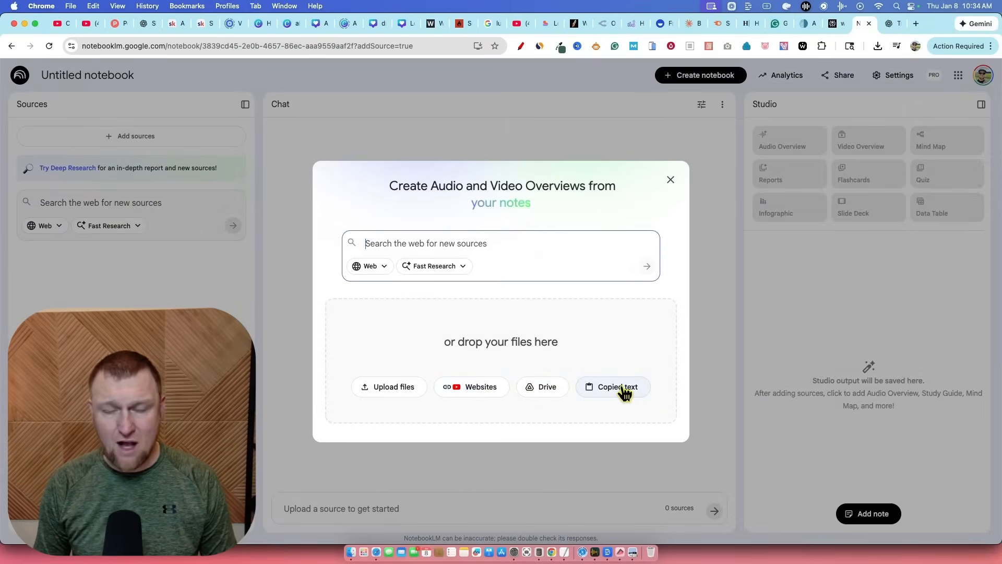
{"action": "mouse_move", "coordinate": [374, 390]}
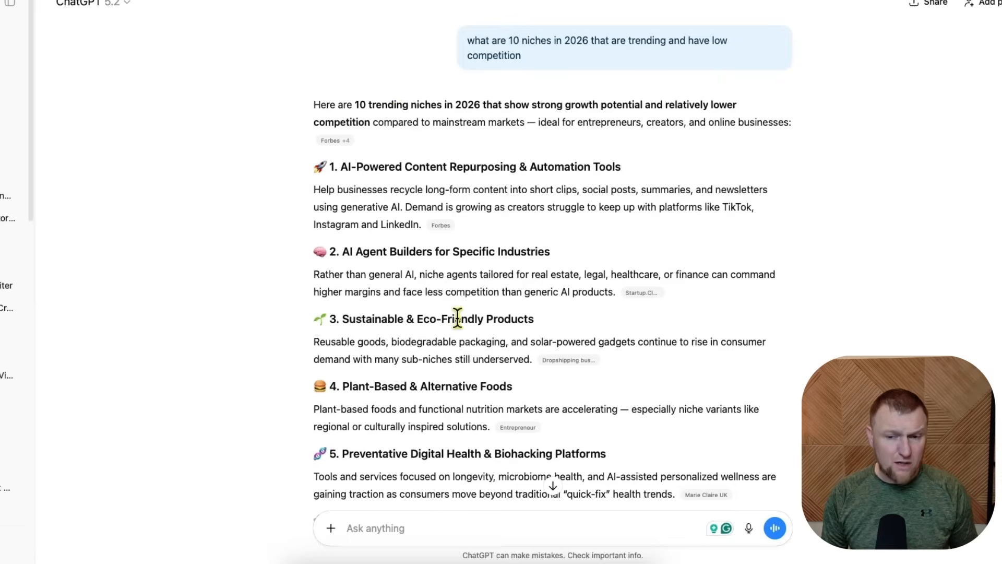
Read through the ChatGPT answer listing ten trending, low-competition niches for 2026
{"action": "scroll", "scroll_direction": "down", "scroll_amount": 3}
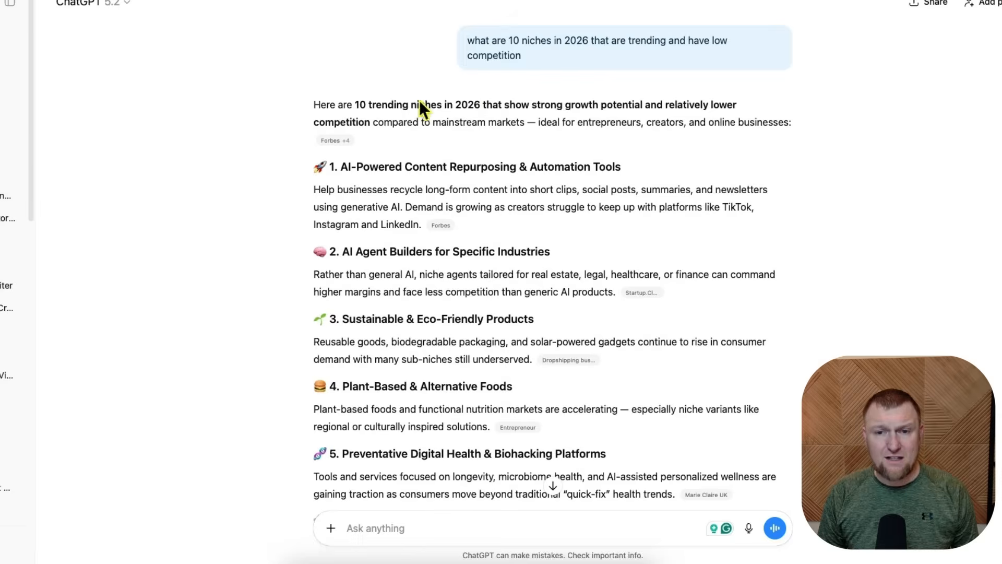
{"action": "scroll", "scroll_direction": "down", "scroll_amount": 3}
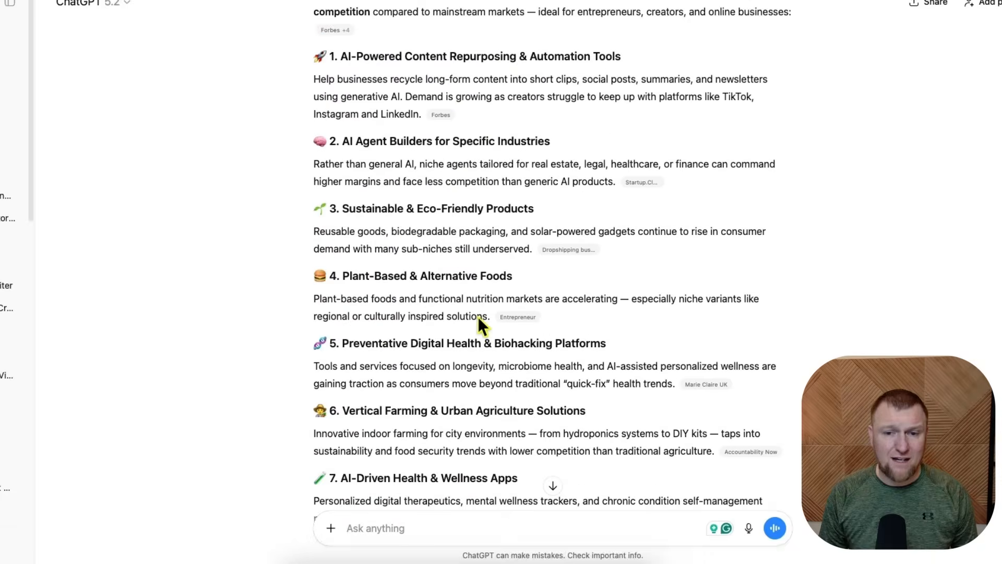
{"action": "scroll", "scroll_direction": "down", "scroll_amount": 3}
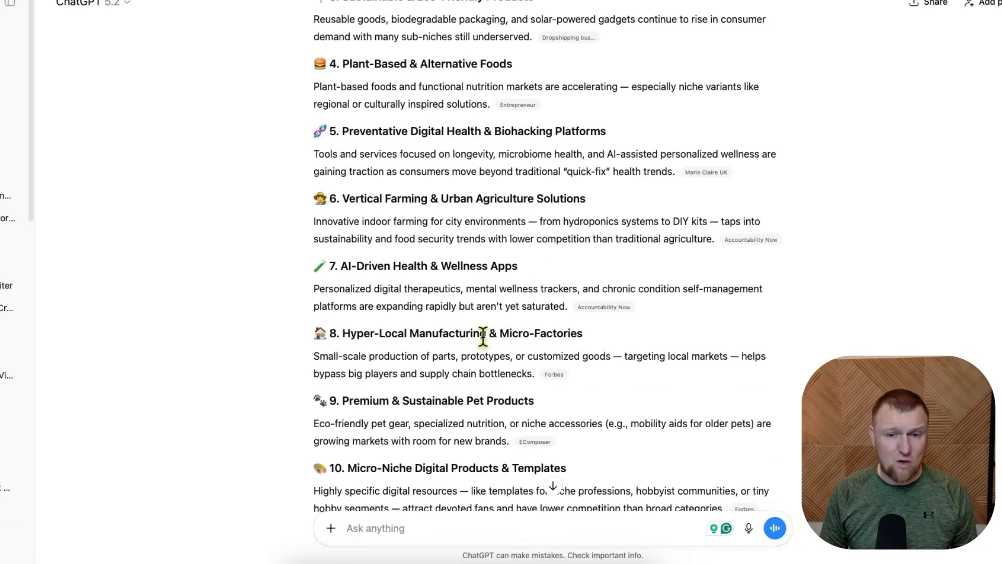
{"action": "scroll", "scroll_direction": "down", "scroll_amount": 3}
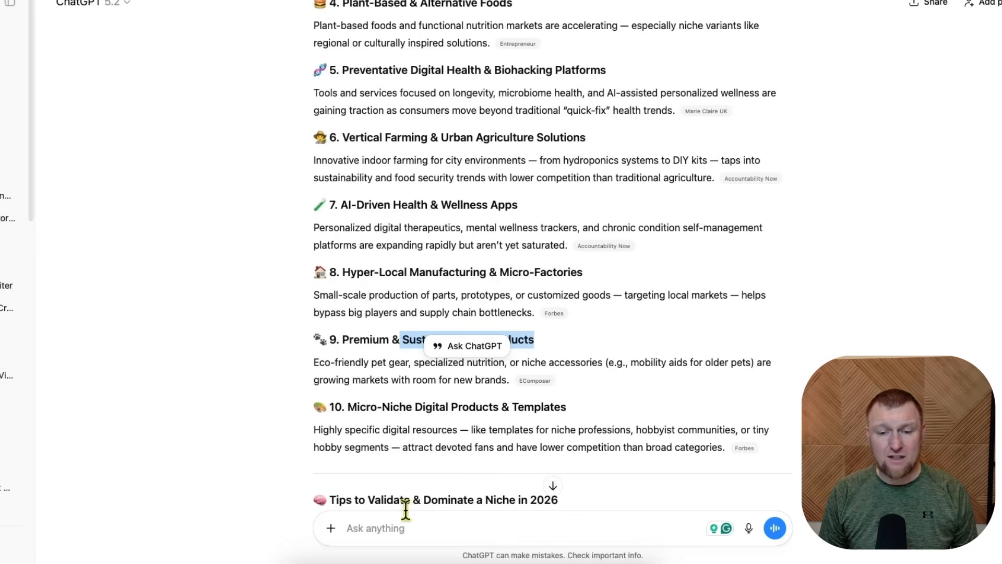
Send ChatGPT a request for 50 unique article topics covering the base topics of niche #9
{"action": "left_click", "coordinate": [156, 357]}
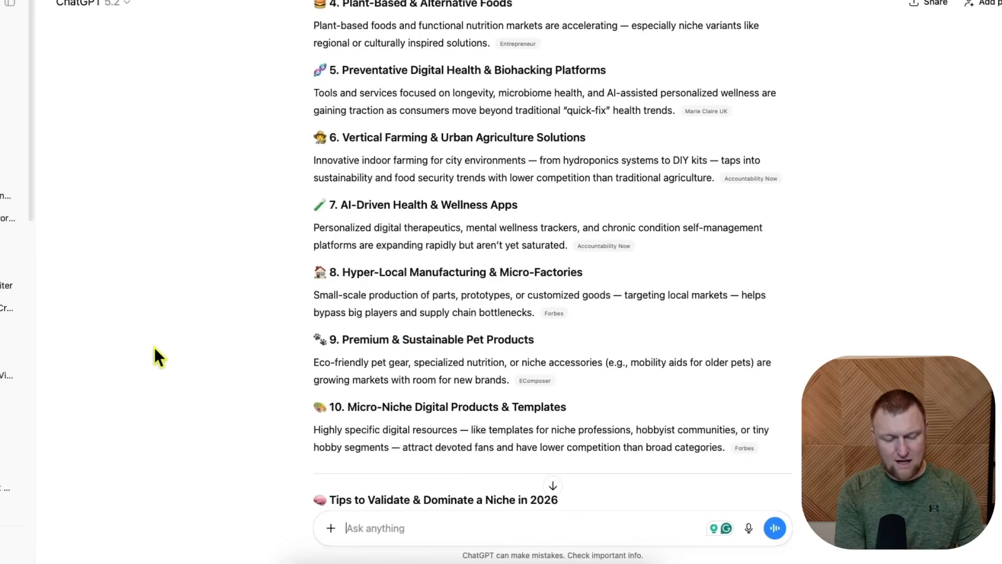
{"action": "type", "text": "lets go with"}
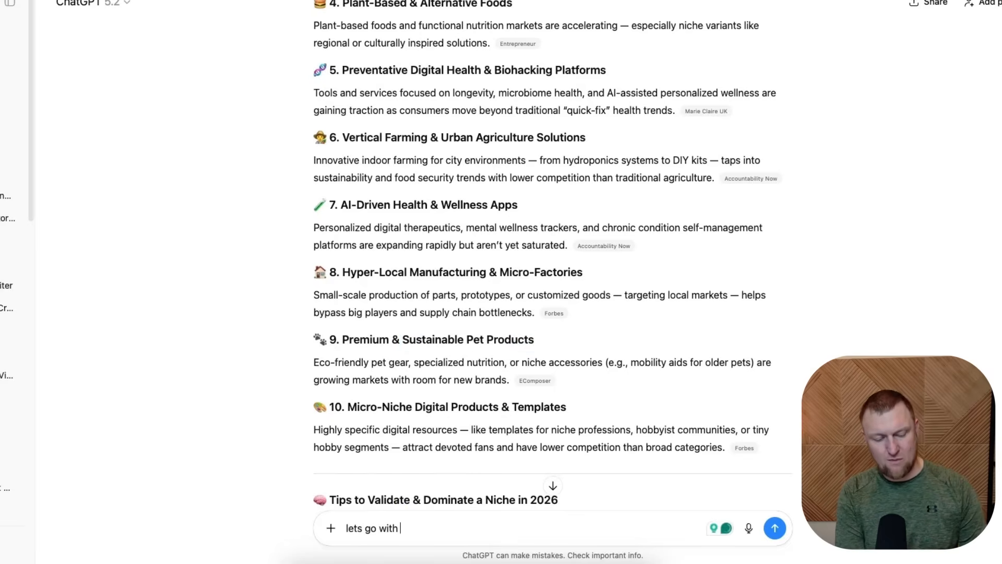
{"action": "type", "text": "#9 give me"}
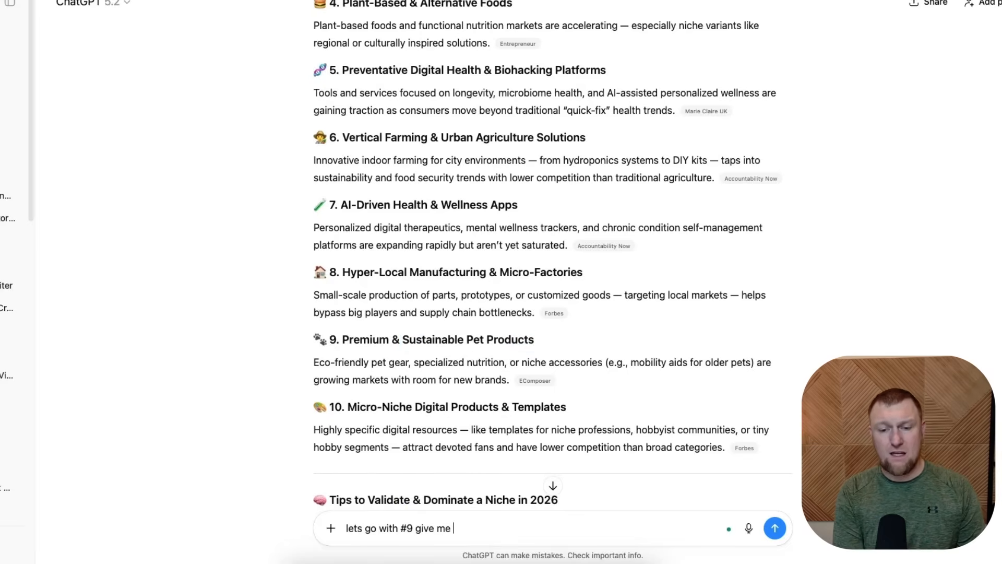
{"action": "type", "text": "50 unique article to"}
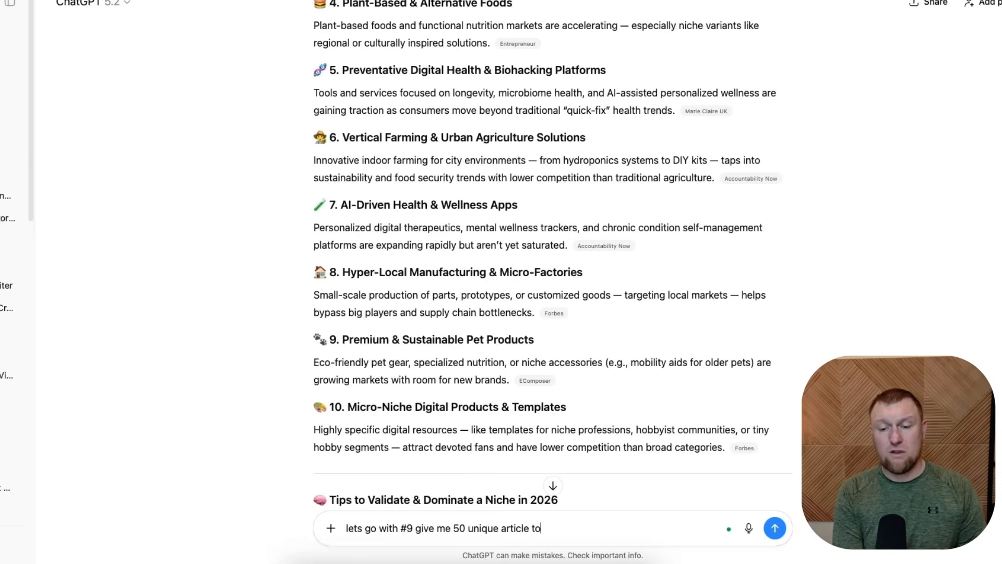
{"action": "type", "text": "pics that I could write to"}
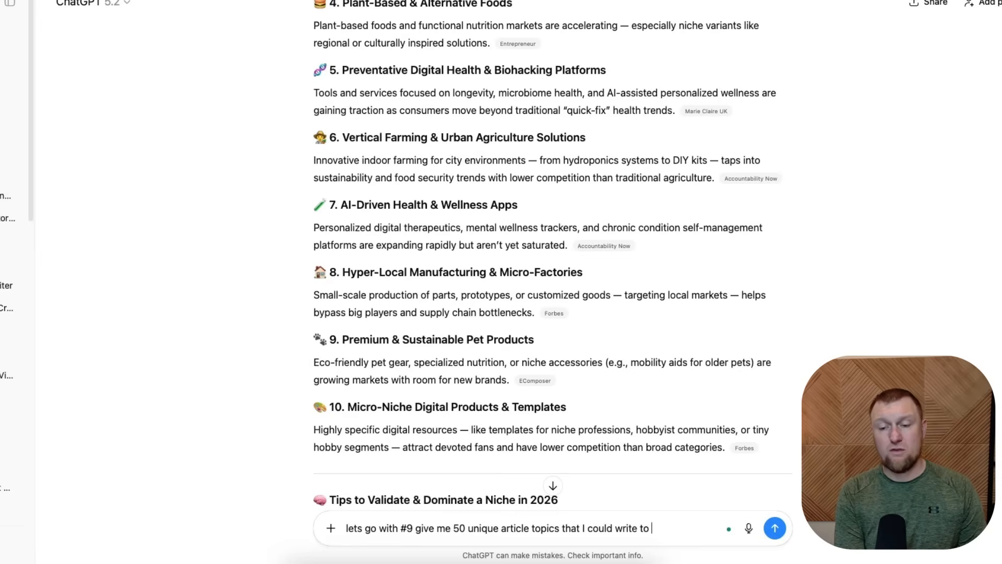
{"action": "type", "text": "build my website out and"}
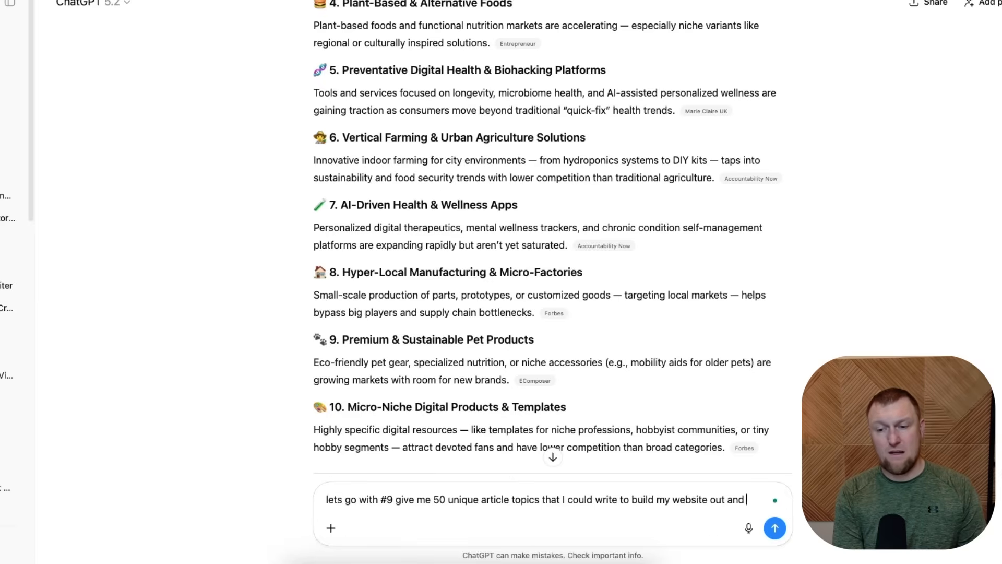
{"action": "type", "text": "covers all the b"}
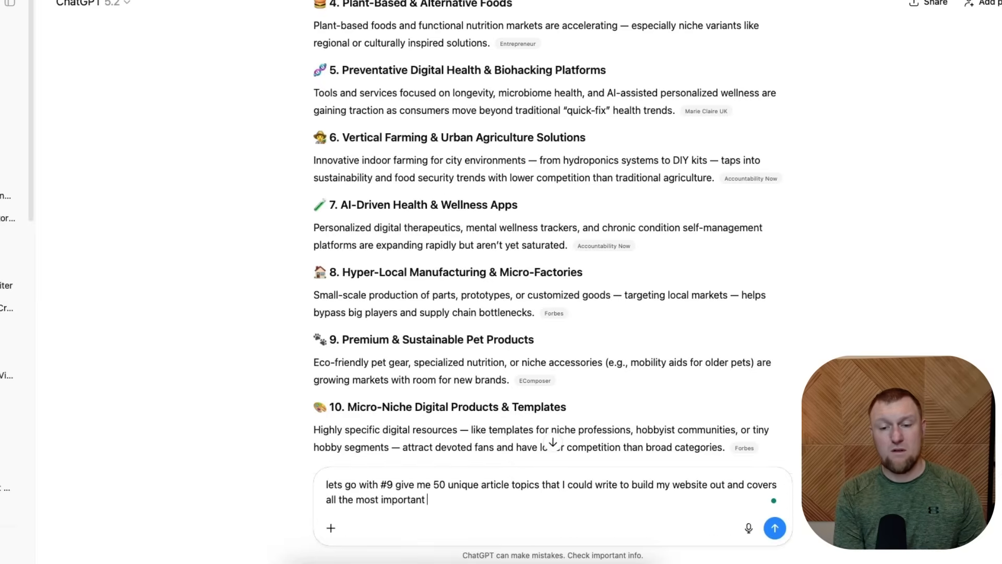
{"action": "type", "text": "base topics o this niche."}
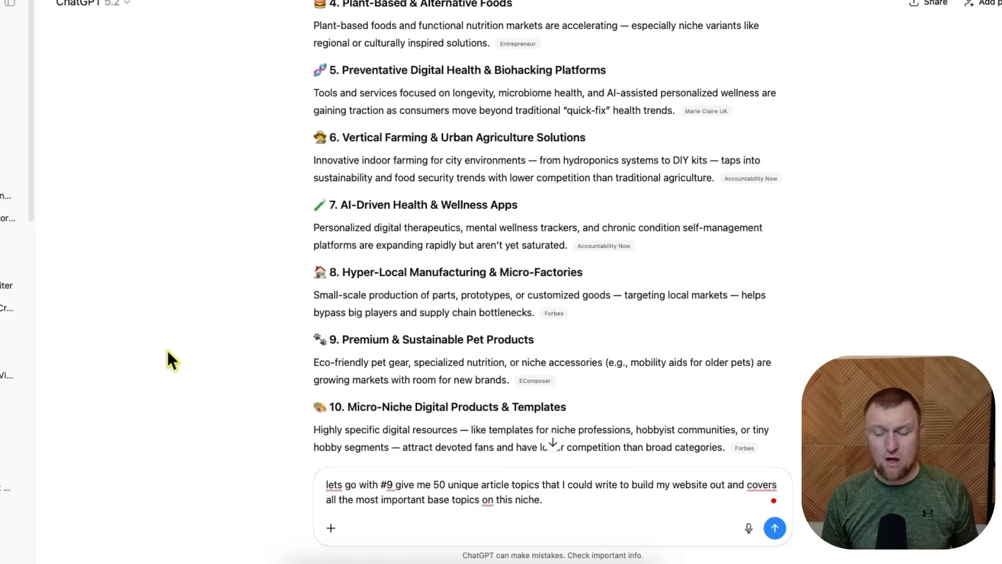
{"action": "left_click", "coordinate": [775, 528]}
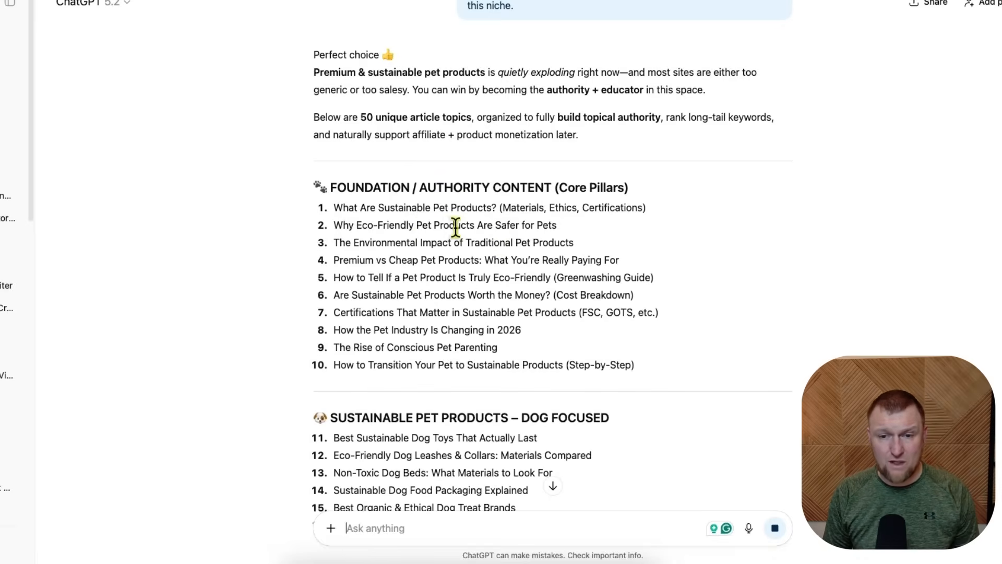
{"action": "mouse_move", "coordinate": [579, 316]}
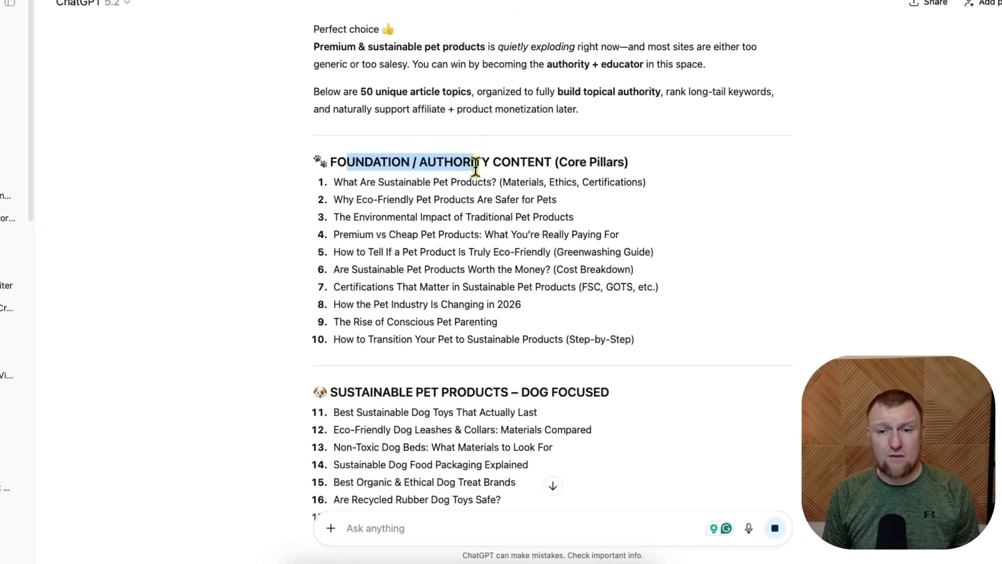
Review the full 50-topic answer across its five categories and copy it for NotebookLM
{"action": "scroll", "scroll_direction": "down", "scroll_amount": 3}
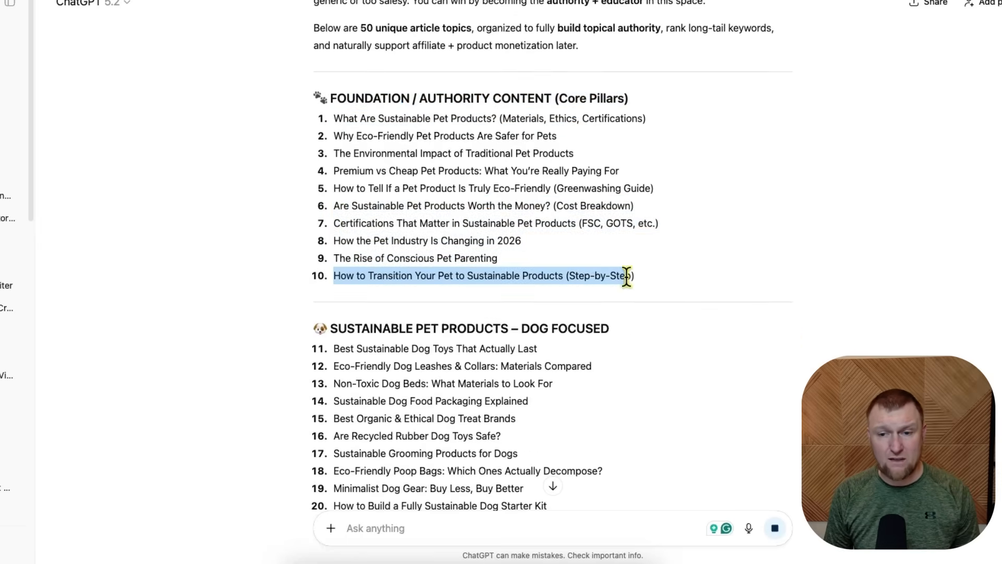
{"action": "scroll", "scroll_direction": "down", "scroll_amount": 3}
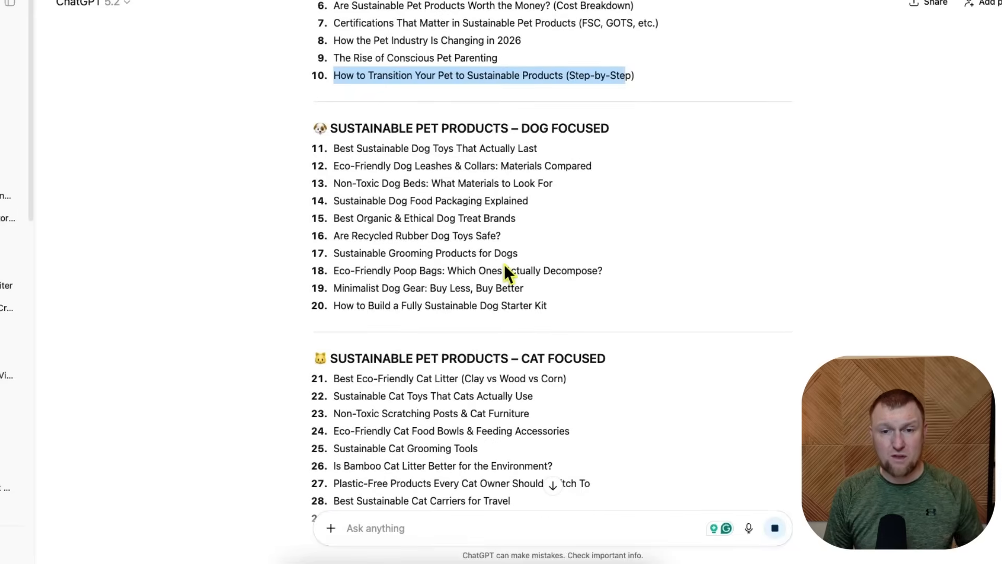
{"action": "scroll", "scroll_direction": "down", "scroll_amount": 3}
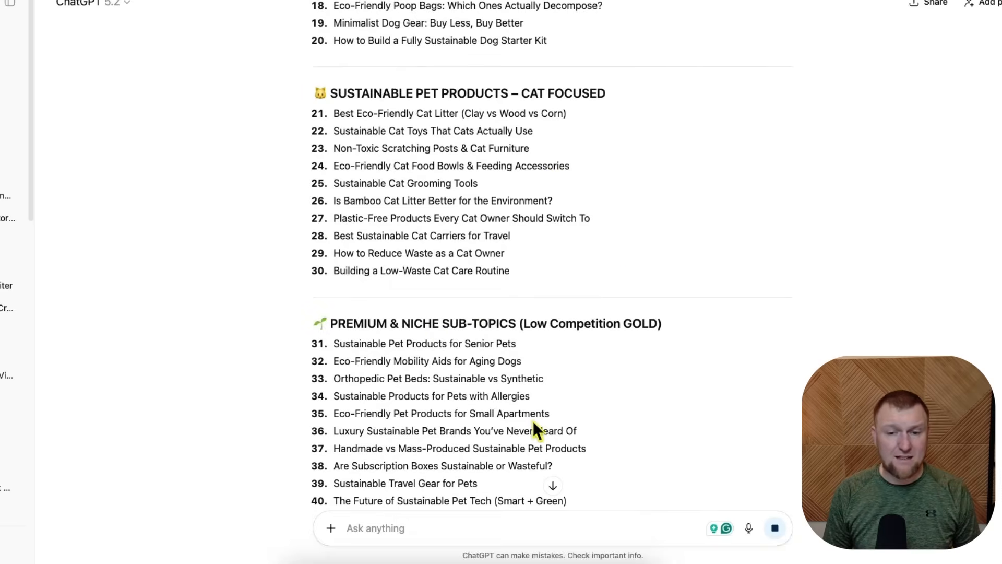
{"action": "scroll", "scroll_direction": "down", "scroll_amount": 3}
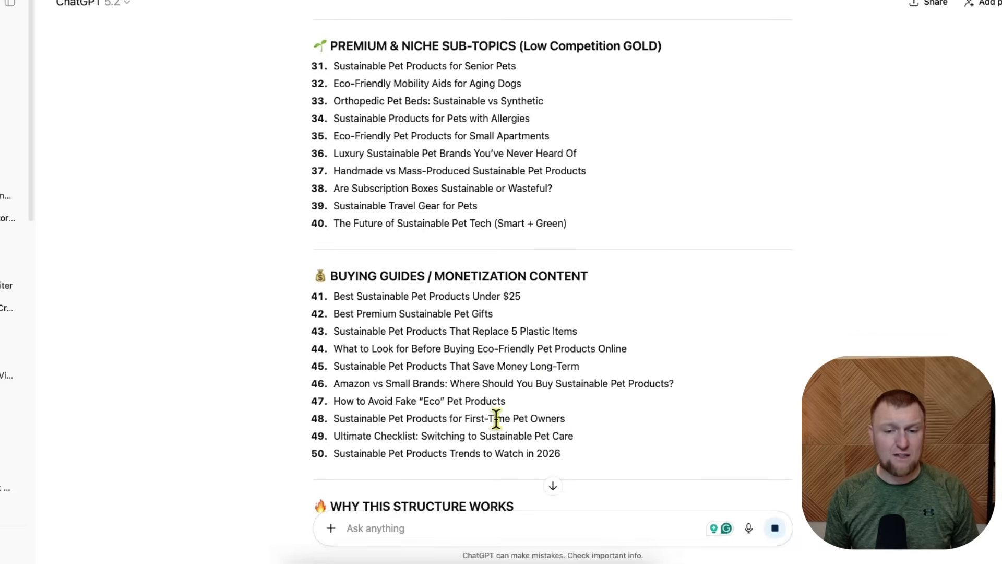
{"action": "scroll", "scroll_direction": "down", "scroll_amount": 3}
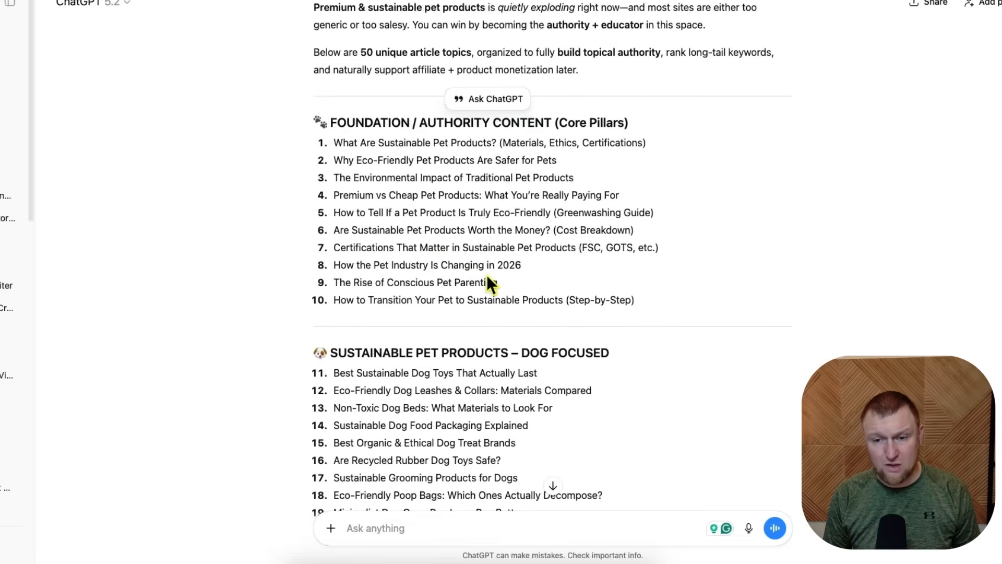
{"action": "scroll", "scroll_direction": "down", "scroll_amount": 3}
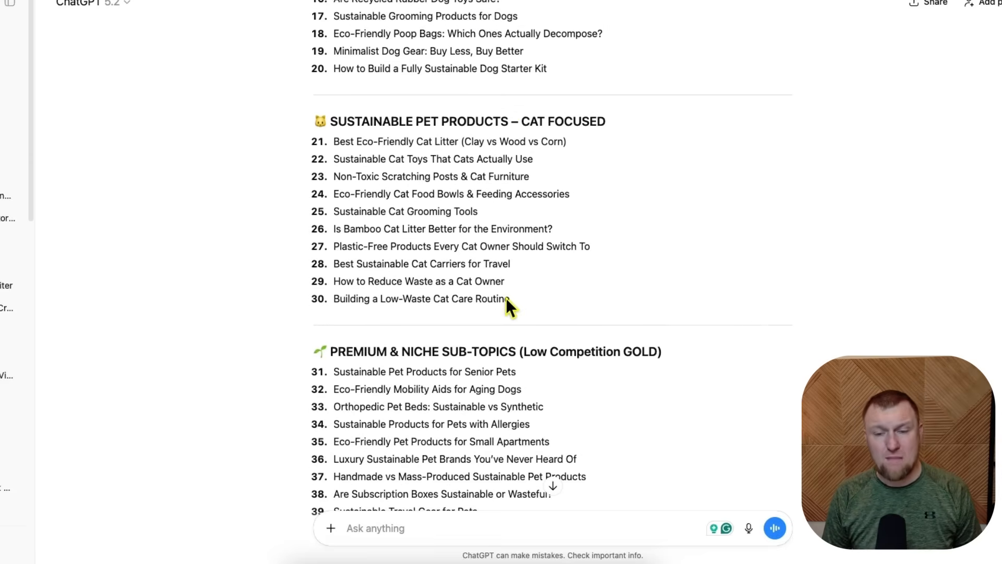
{"action": "scroll", "scroll_direction": "down", "scroll_amount": 3}
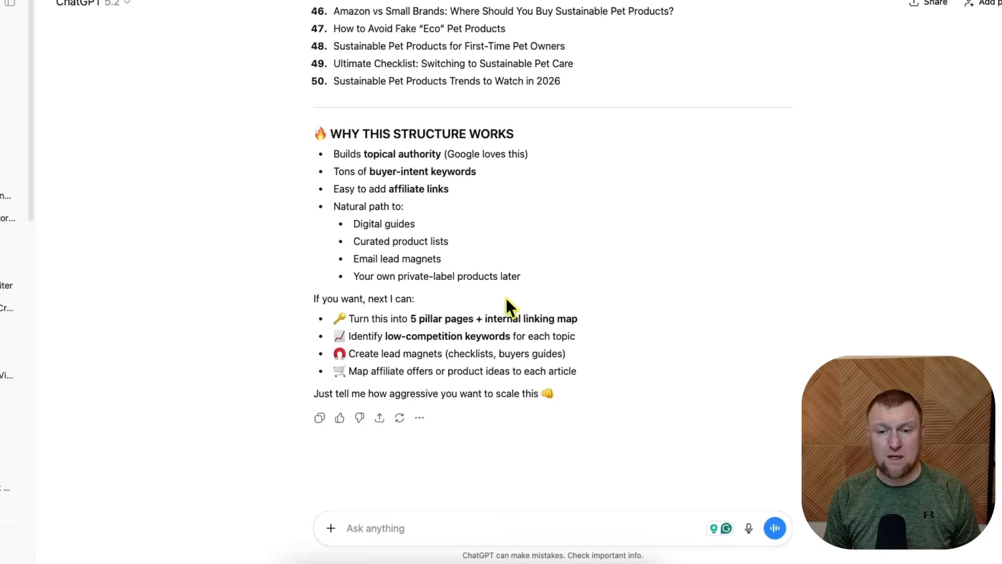
{"action": "scroll", "scroll_direction": "up", "scroll_amount": 3}
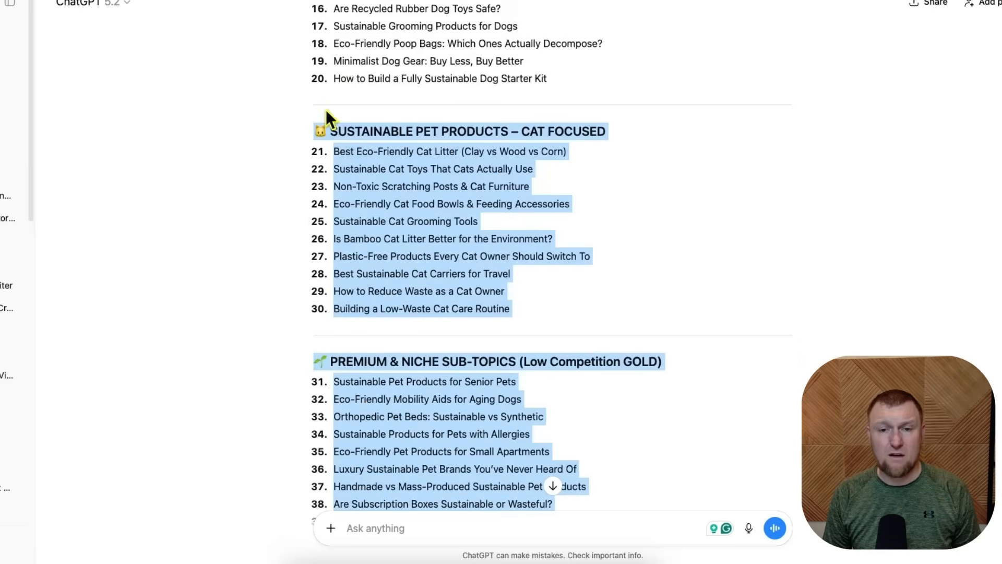
{"action": "scroll", "scroll_direction": "up", "scroll_amount": 3}
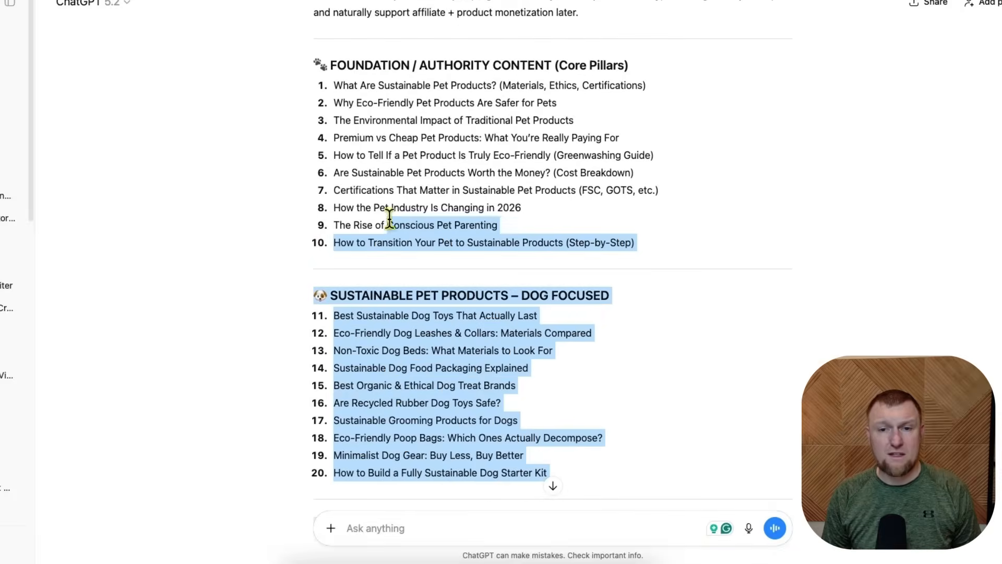
{"action": "scroll", "scroll_direction": "down", "scroll_amount": 3}
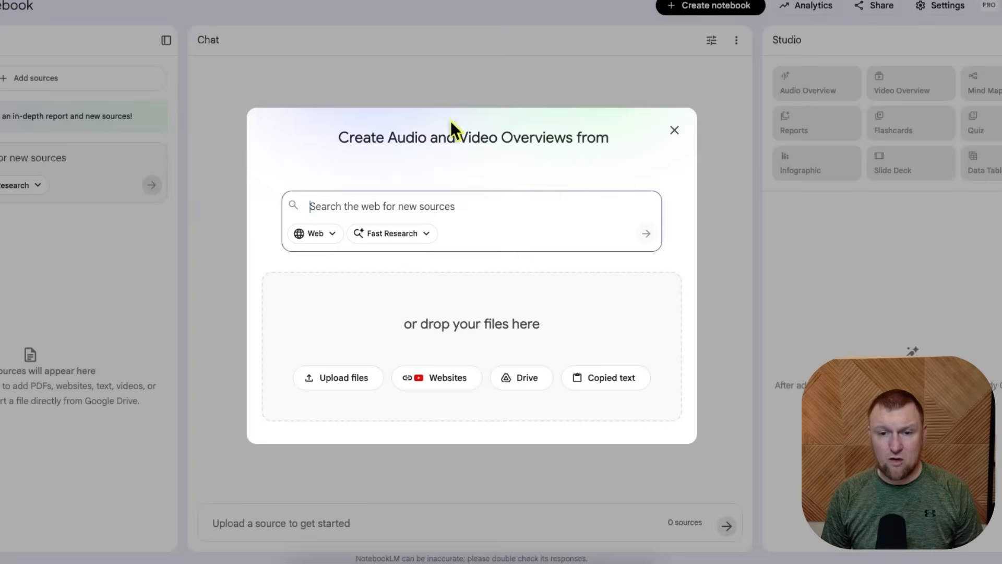
Insert the copied topic list as a pasted-text source, 'The Blueprint for Sustainable Pet Authority'
{"action": "left_click", "coordinate": [606, 377]}
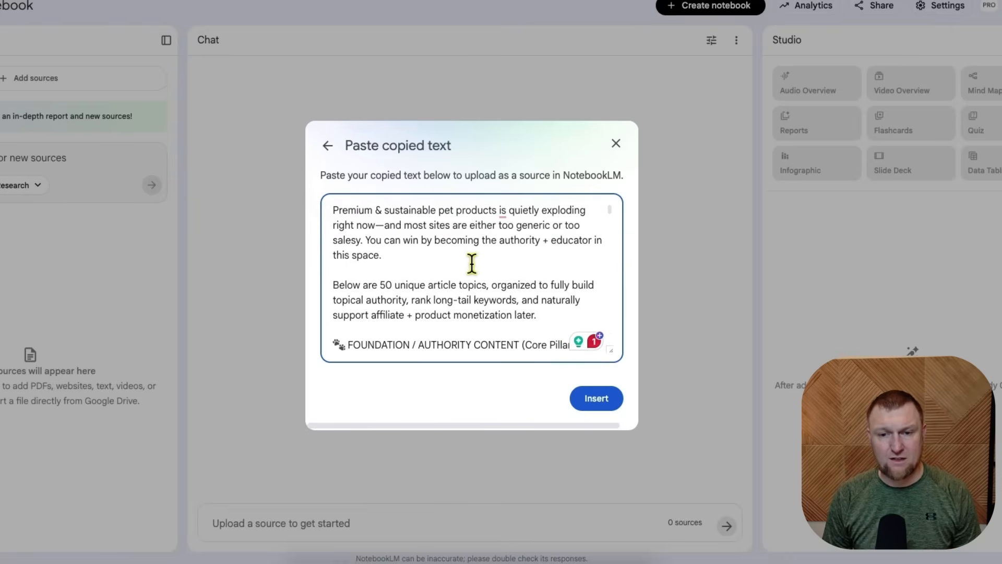
{"action": "left_click", "coordinate": [596, 399]}
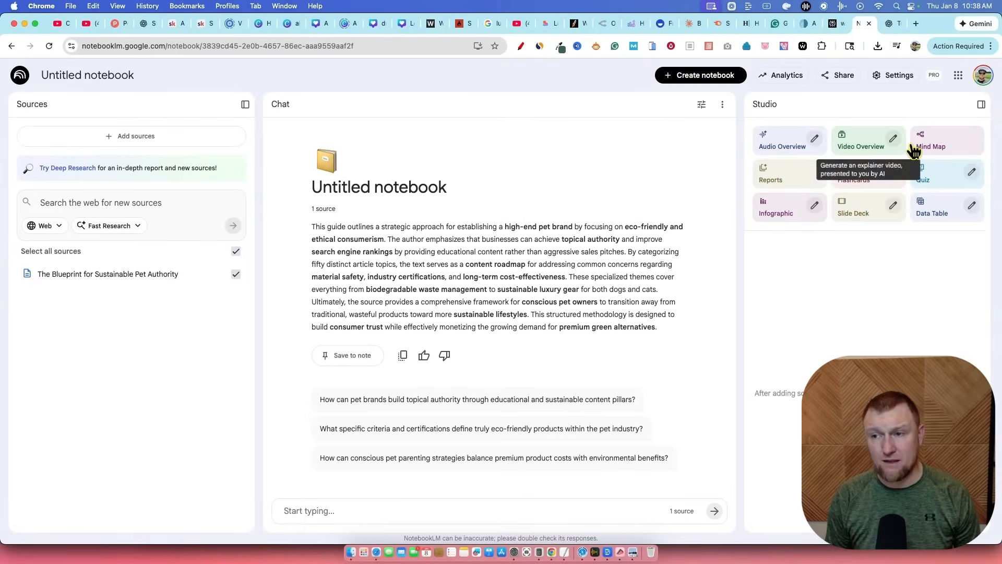
Generate and open the 'Sustainable Pet Authority Strategic Framework' mind map in Studio
{"action": "left_click", "coordinate": [931, 146]}
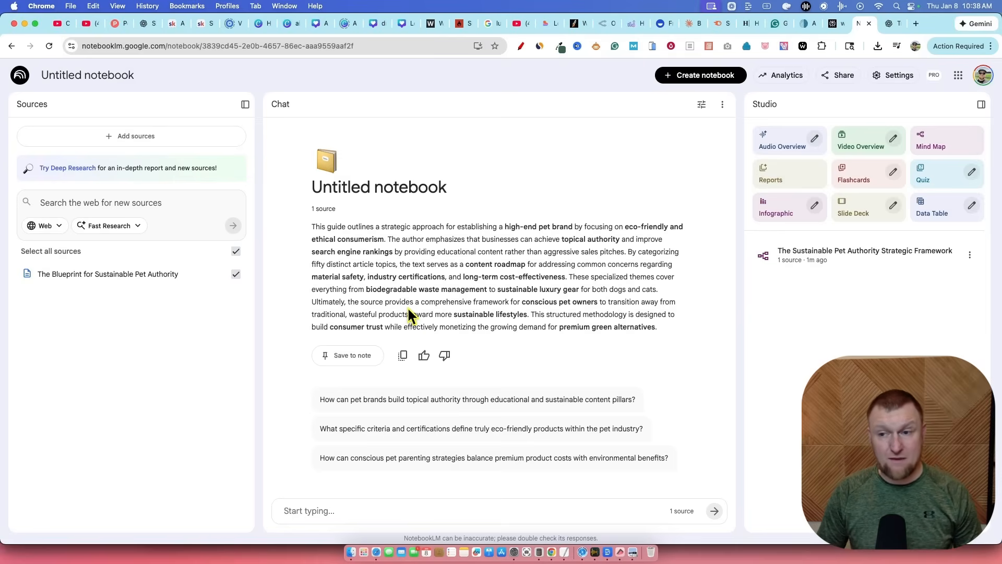
{"action": "left_click", "coordinate": [930, 140]}
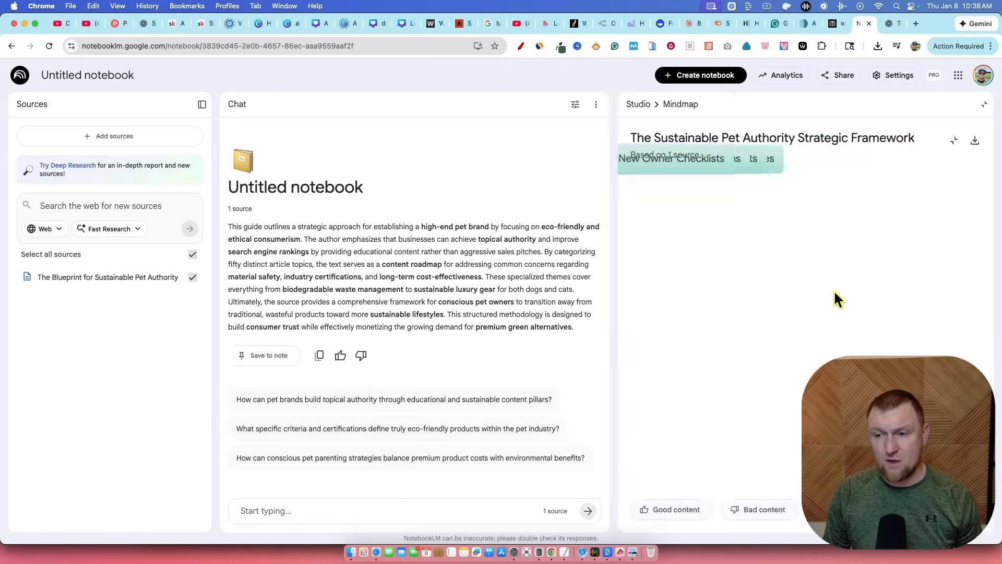
View the mind map full screen and expand the Foundation & Authority branch
{"action": "left_click", "coordinate": [983, 104]}
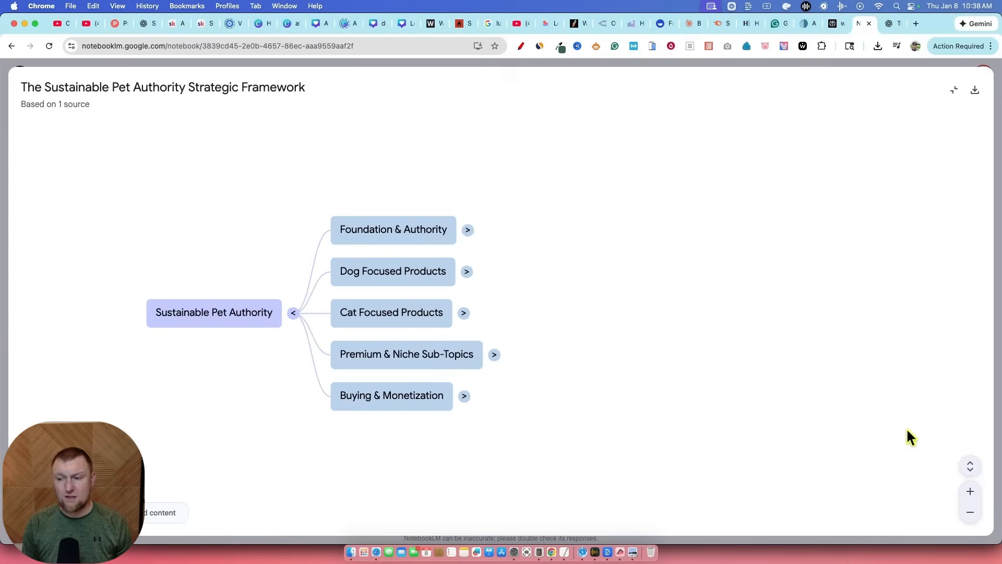
{"action": "left_click", "coordinate": [970, 490]}
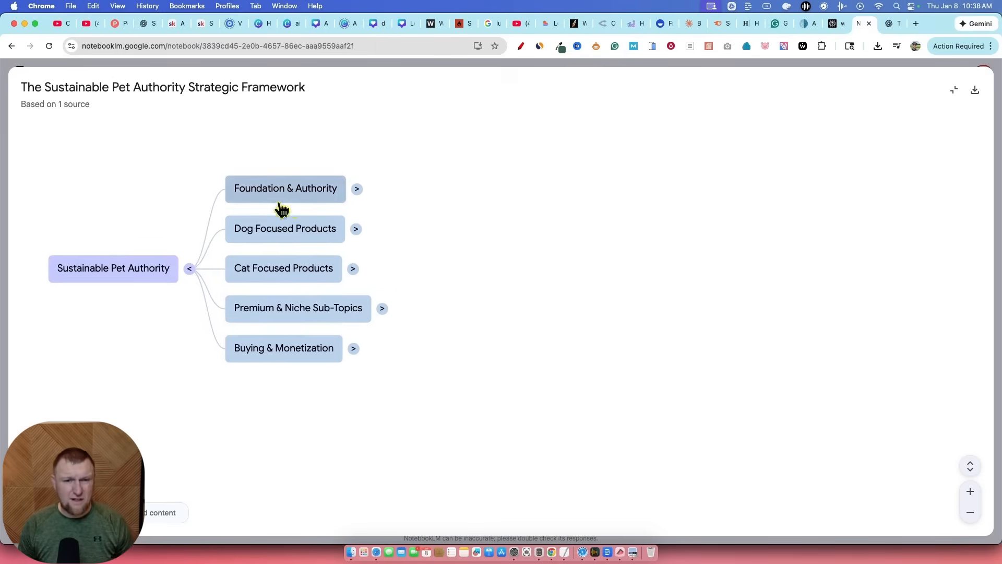
{"action": "mouse_move", "coordinate": [304, 193]}
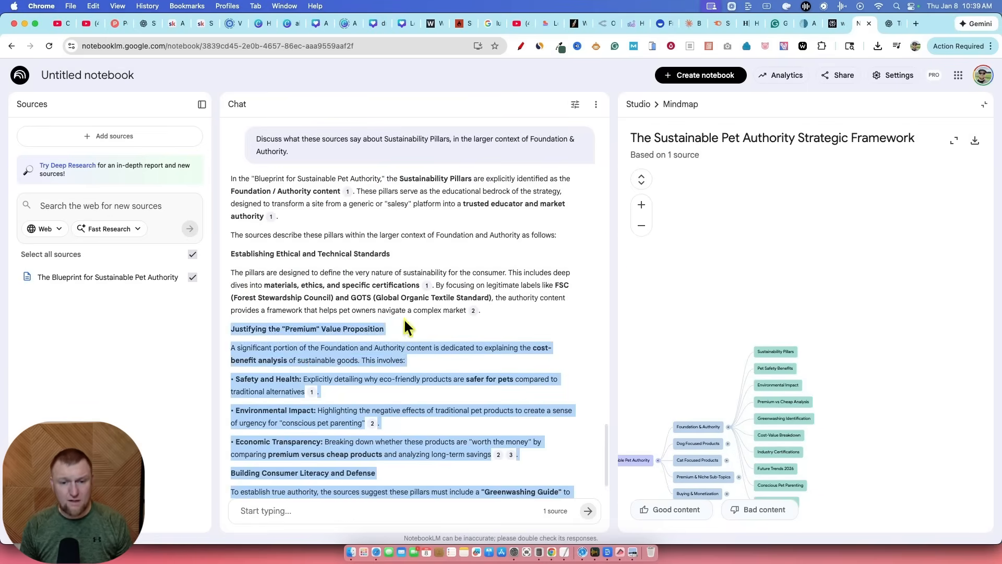
Ask the chat about Pet Safety Benefits, then return to the full-screen mind map
{"action": "scroll", "scroll_direction": "down", "scroll_amount": 3}
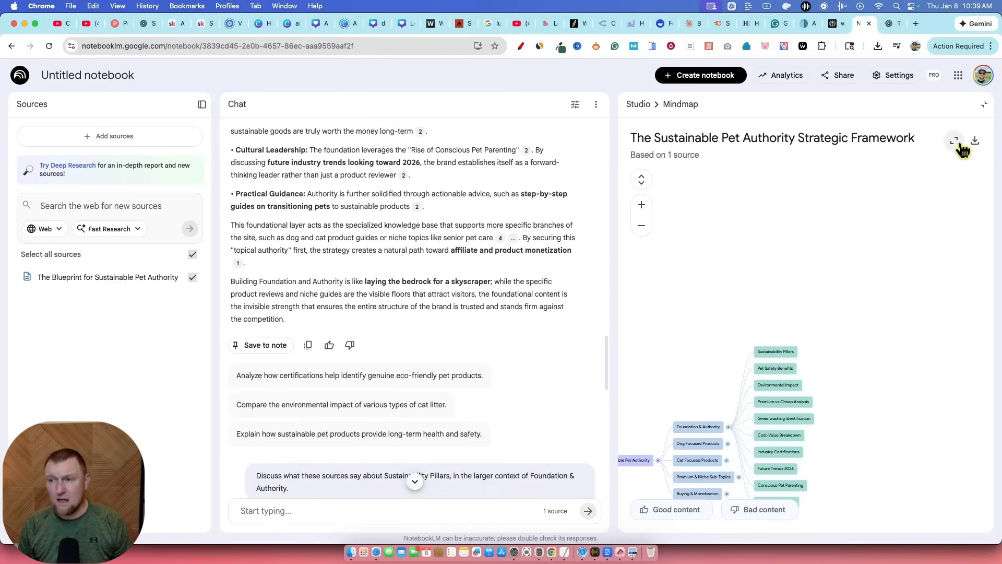
{"action": "left_click", "coordinate": [955, 141]}
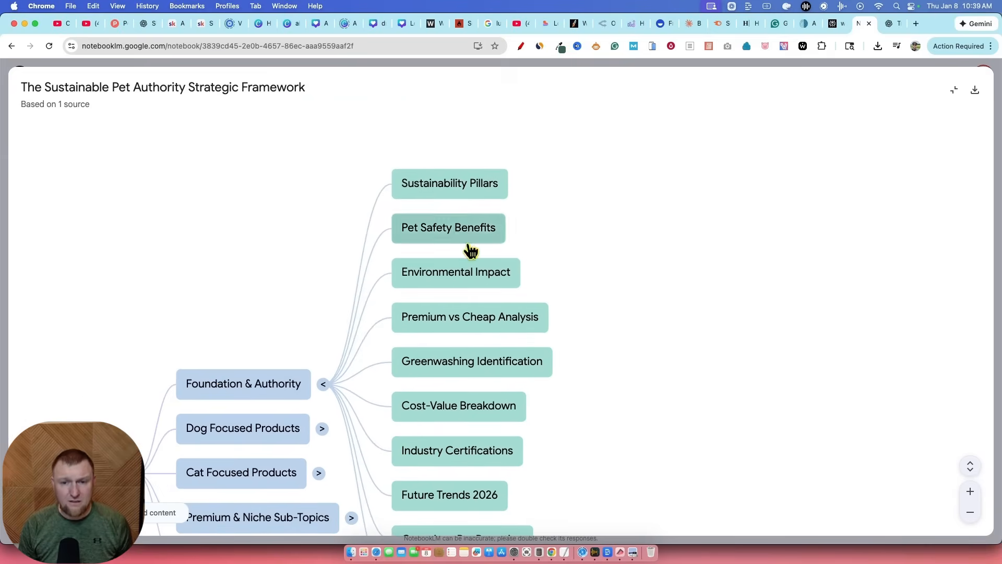
{"action": "left_click", "coordinate": [447, 228]}
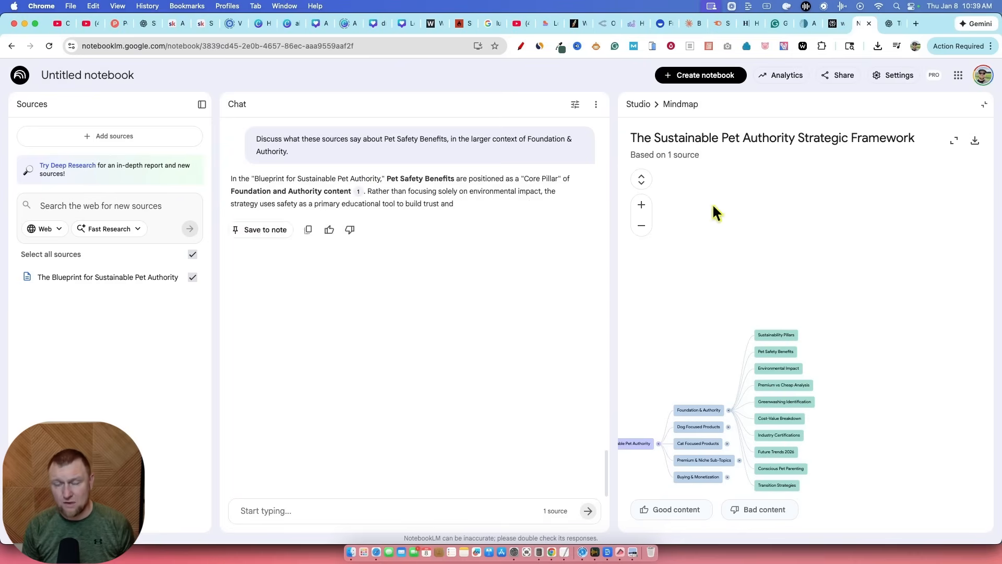
{"action": "left_click", "coordinate": [953, 141]}
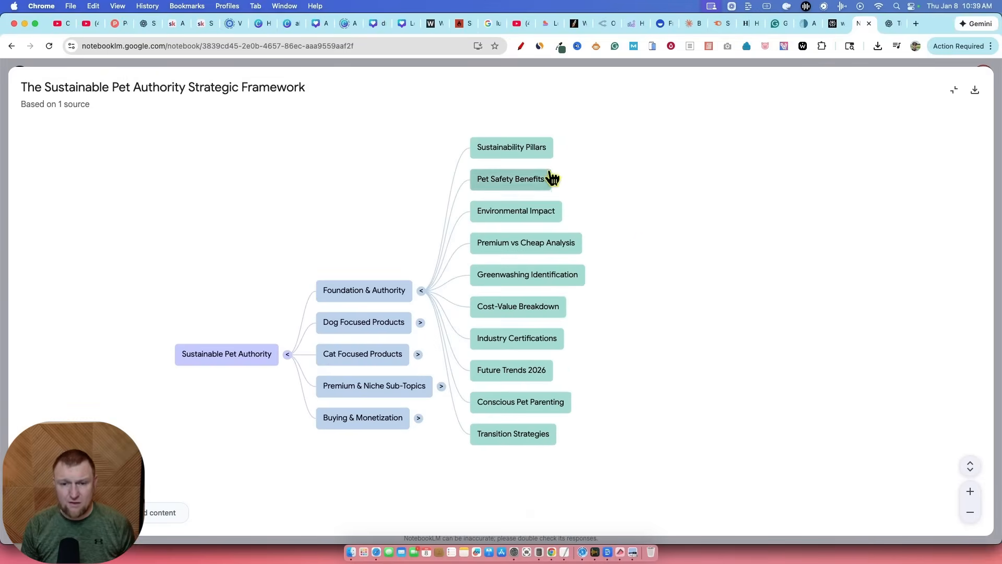
{"action": "mouse_move", "coordinate": [507, 182]}
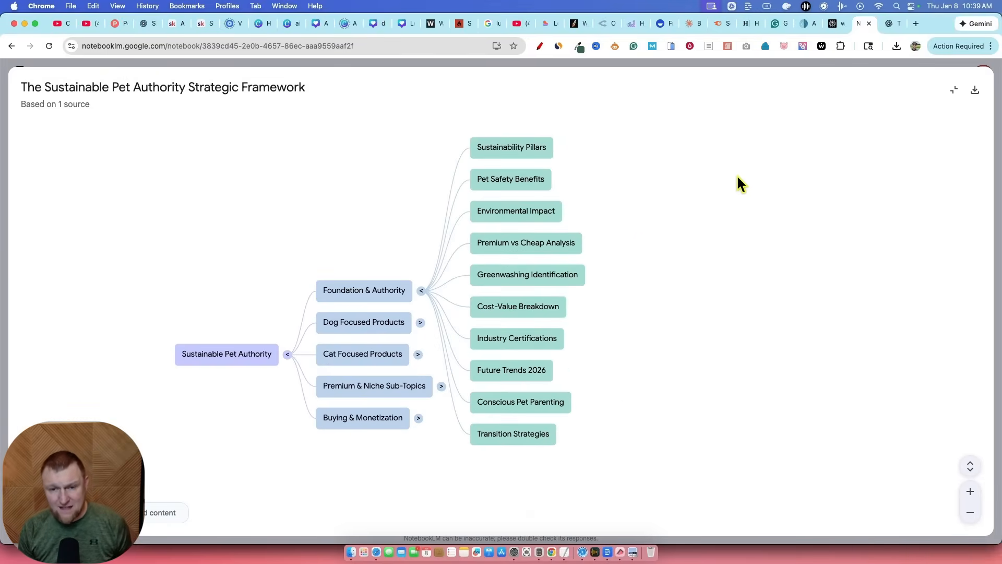
{"action": "mouse_move", "coordinate": [354, 292]}
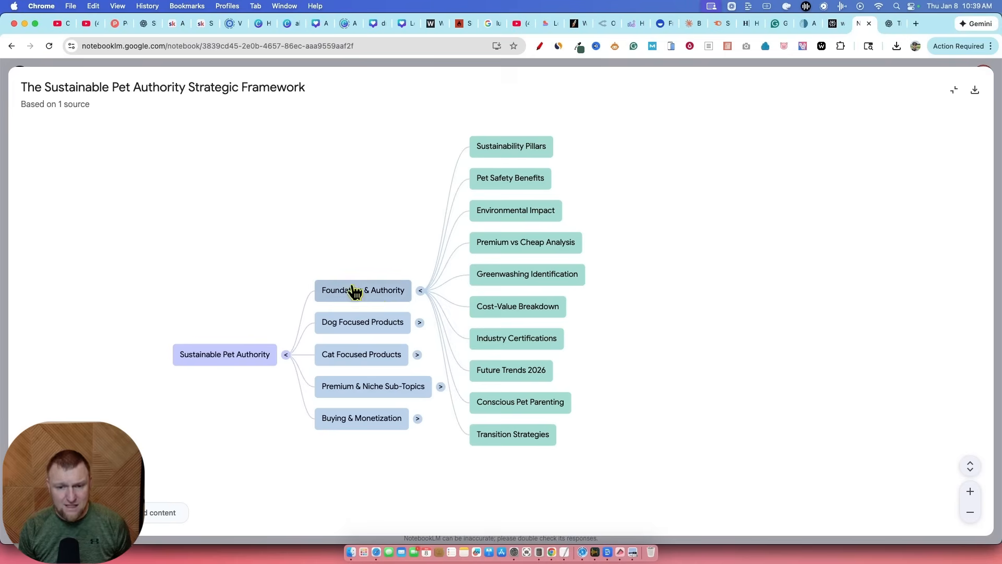
{"action": "mouse_move", "coordinate": [403, 453]}
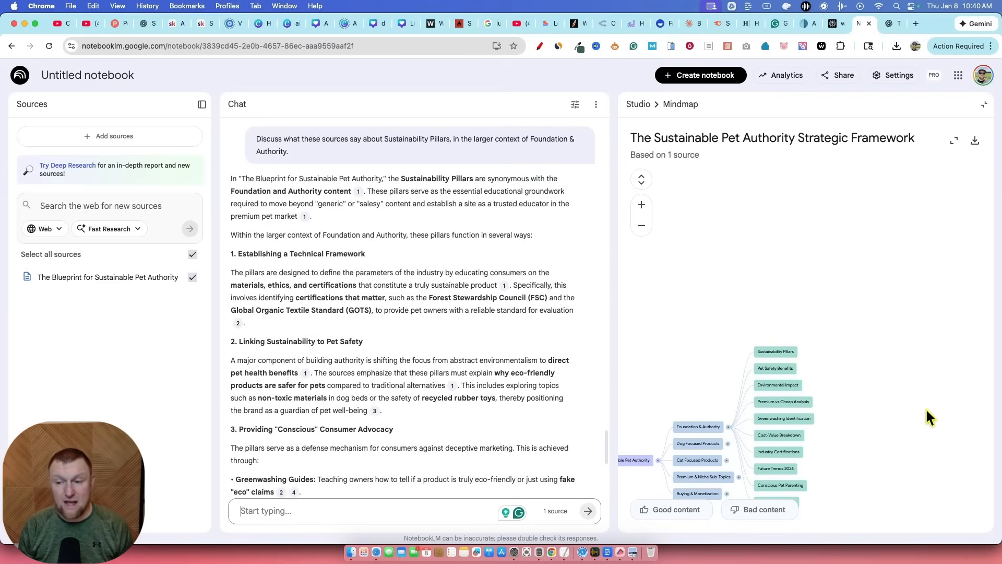
{"action": "left_click", "coordinate": [953, 142]}
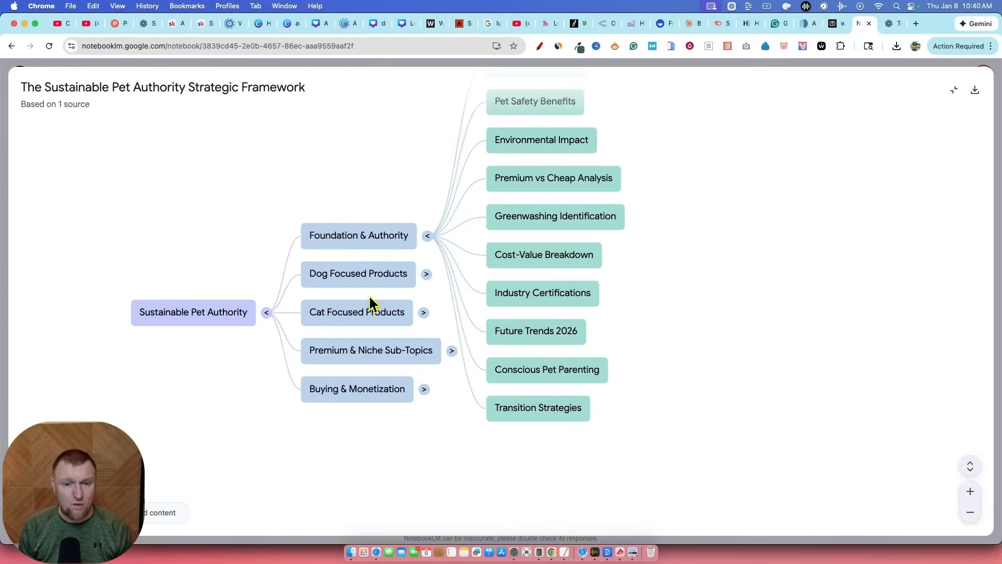
{"action": "mouse_move", "coordinate": [379, 283]}
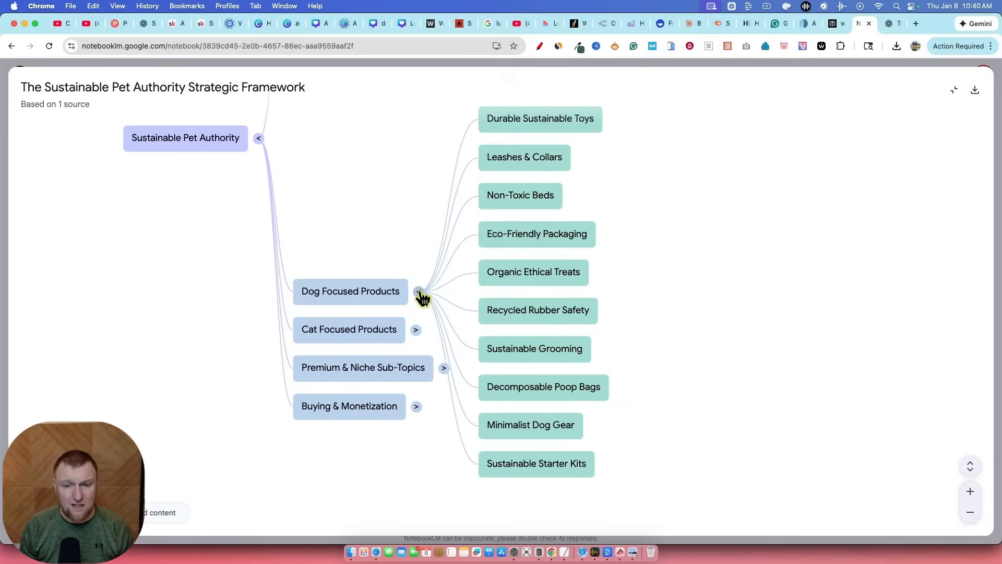
Toggle the Dog Focused Products branch to review its ten subtopics
{"action": "left_click", "coordinate": [417, 292]}
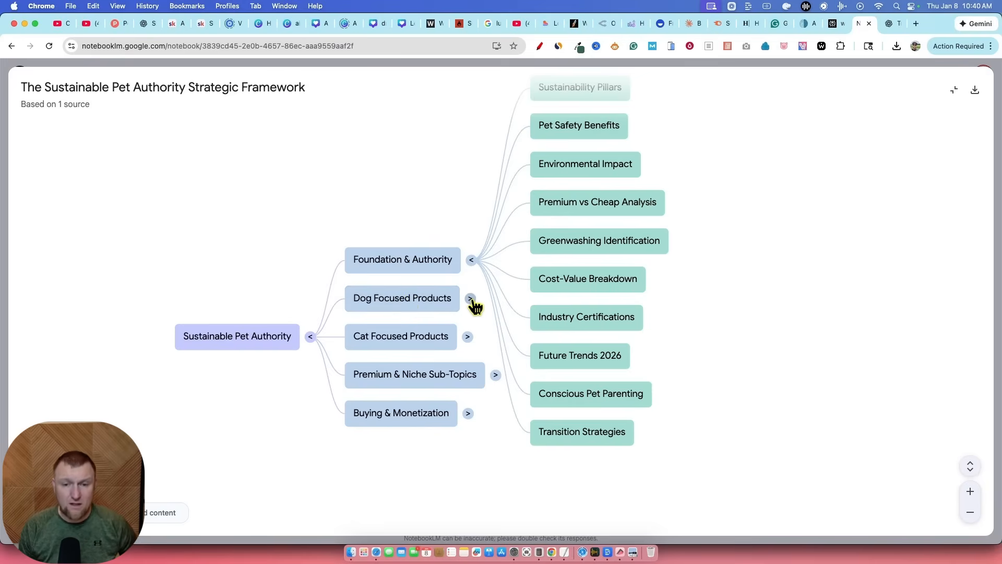
{"action": "left_click", "coordinate": [468, 299]}
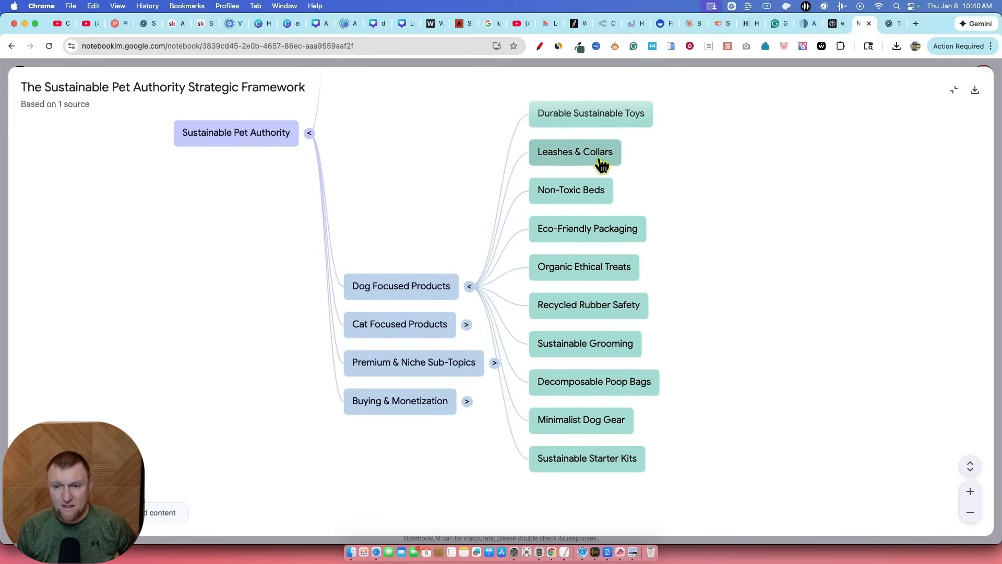
{"action": "mouse_move", "coordinate": [633, 258]}
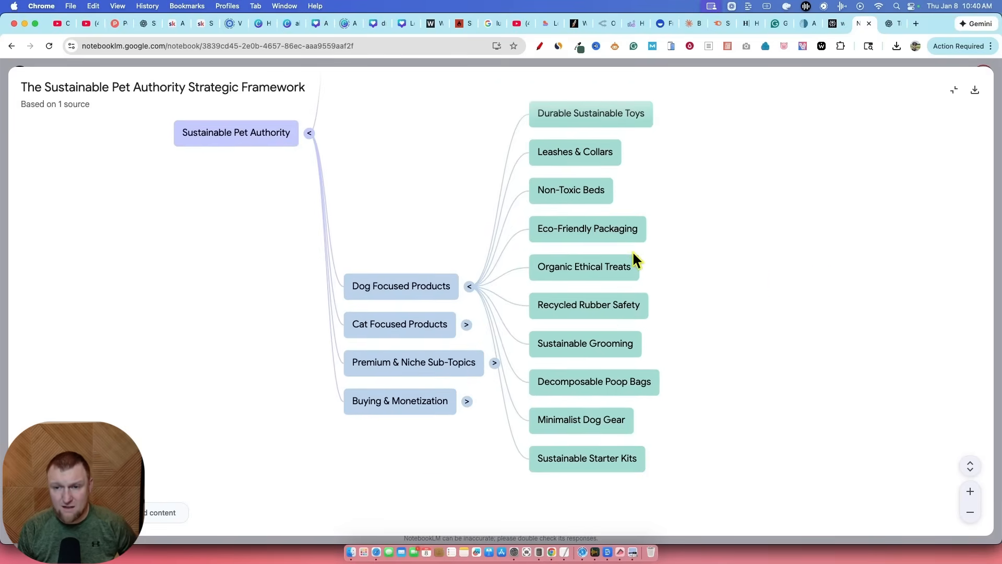
{"action": "mouse_move", "coordinate": [593, 297]}
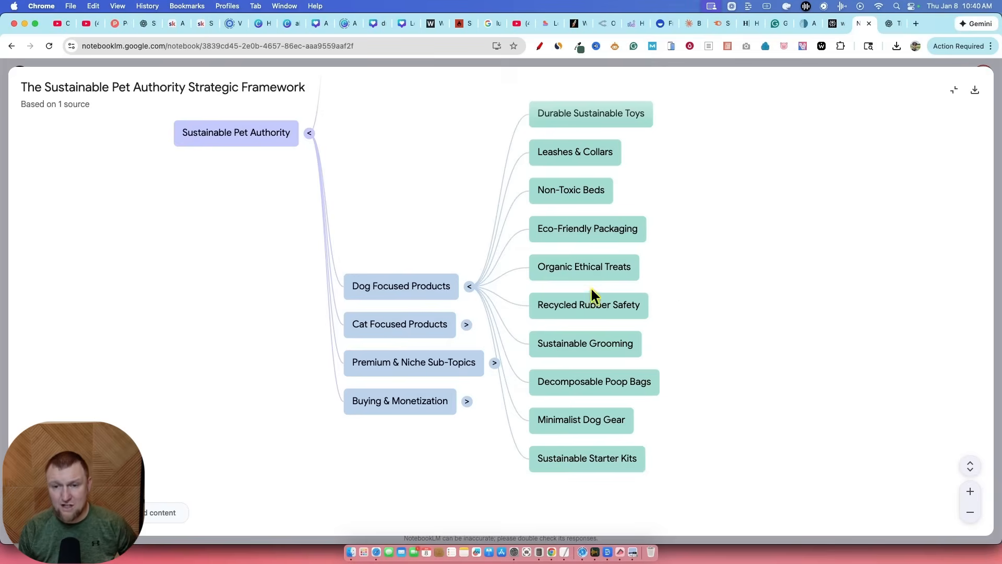
{"action": "mouse_move", "coordinate": [574, 225]}
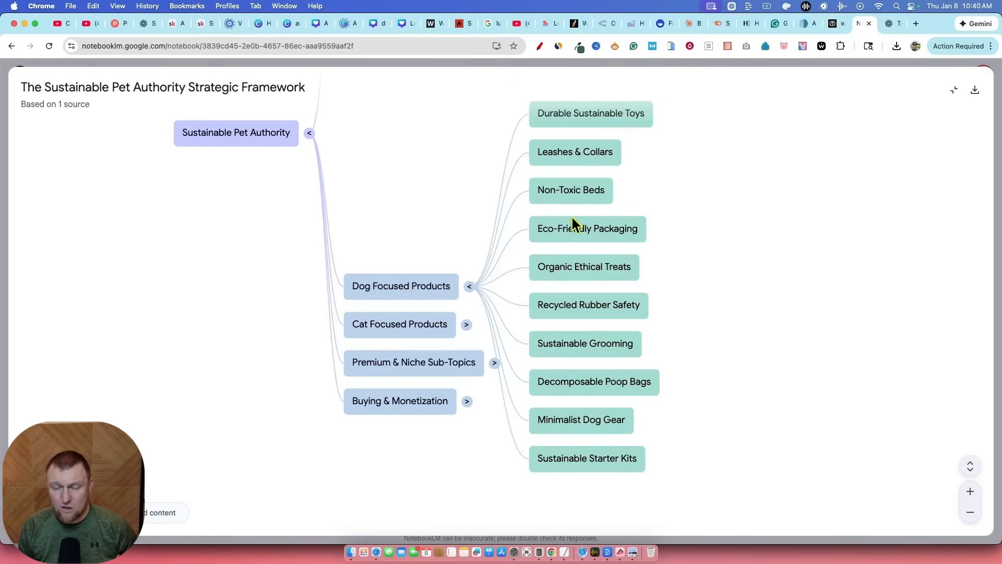
{"action": "mouse_move", "coordinate": [607, 455]}
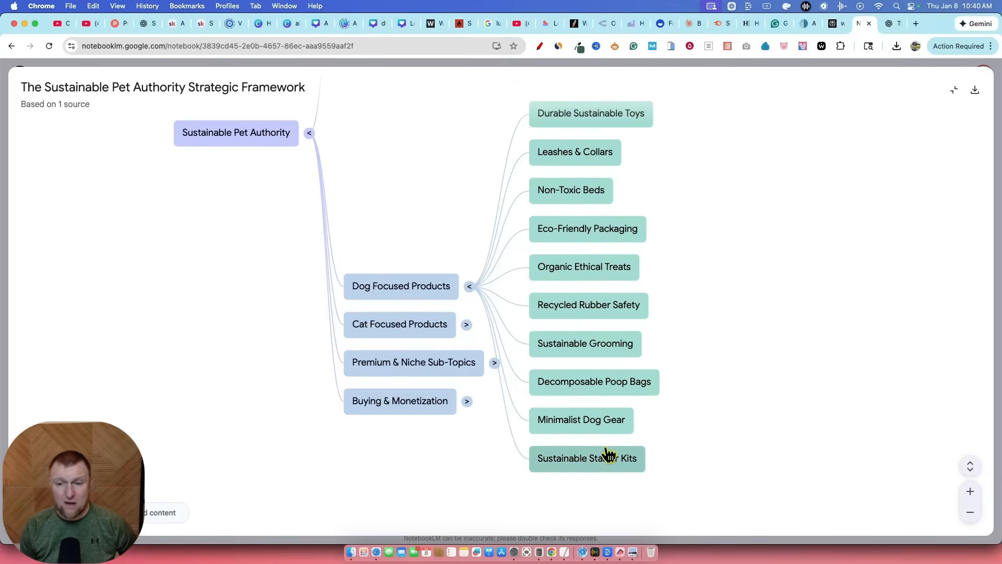
{"action": "mouse_move", "coordinate": [597, 405]}
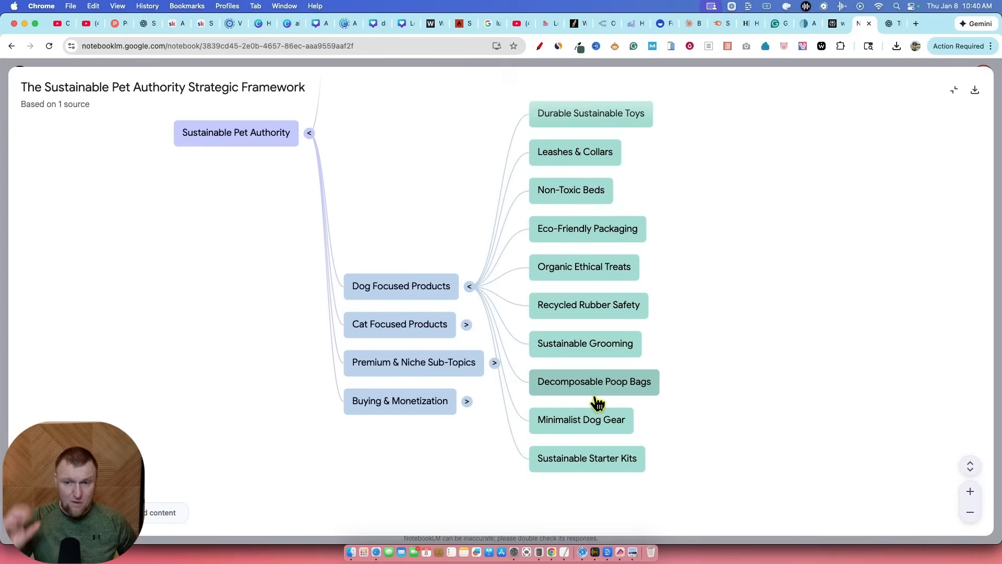
{"action": "mouse_move", "coordinate": [666, 484]}
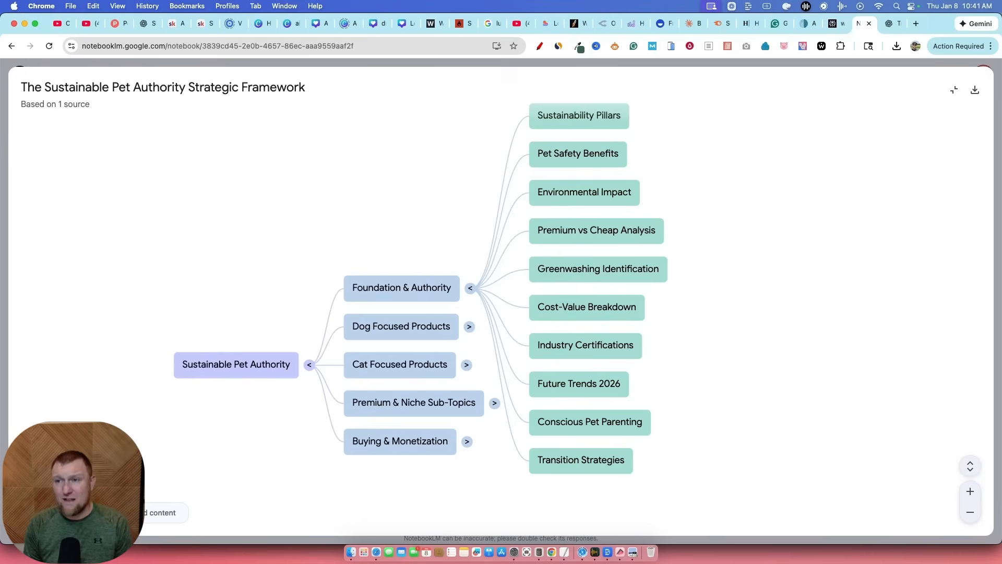
Compare ChatGPT's original dog-, cat- and niche topic list against the NotebookLM mind map
{"action": "left_click", "coordinate": [889, 23]}
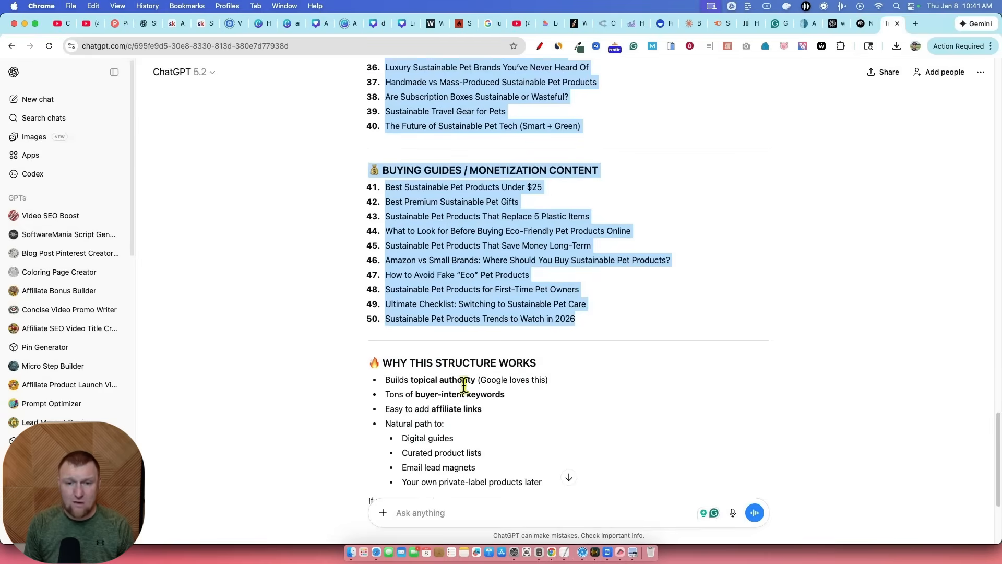
{"action": "scroll", "scroll_direction": "up", "scroll_amount": 3}
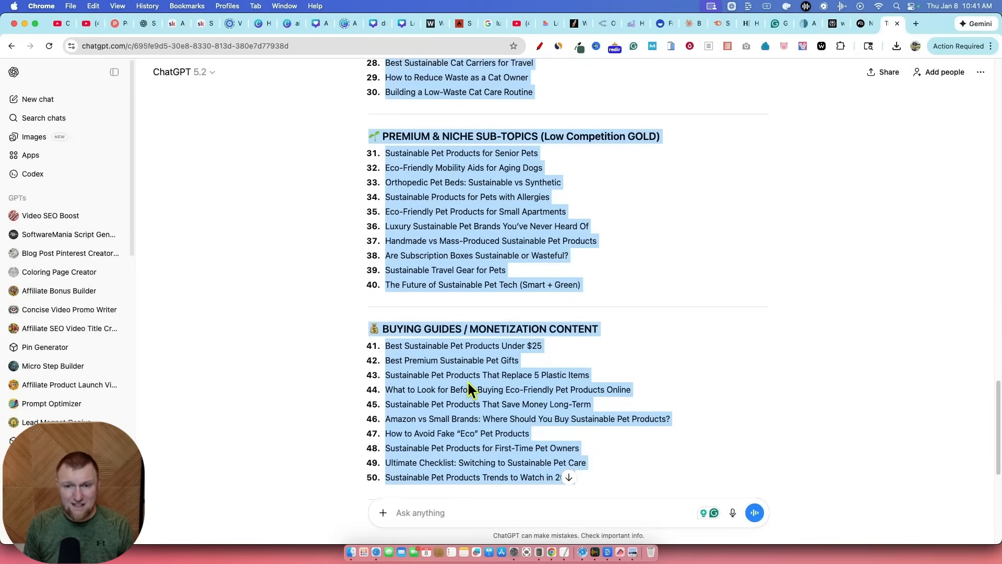
{"action": "scroll", "scroll_direction": "up", "scroll_amount": 3}
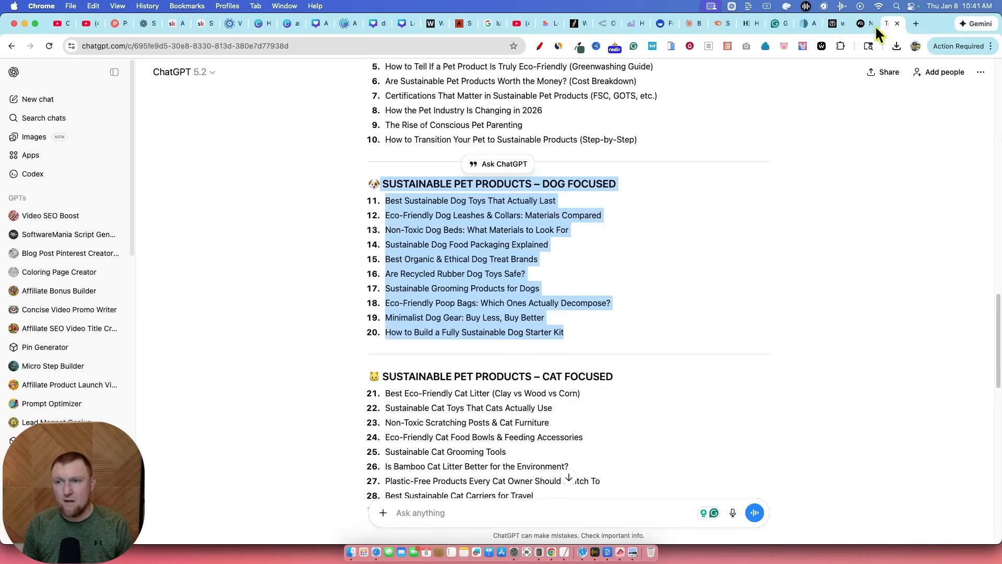
{"action": "left_click", "coordinate": [865, 23]}
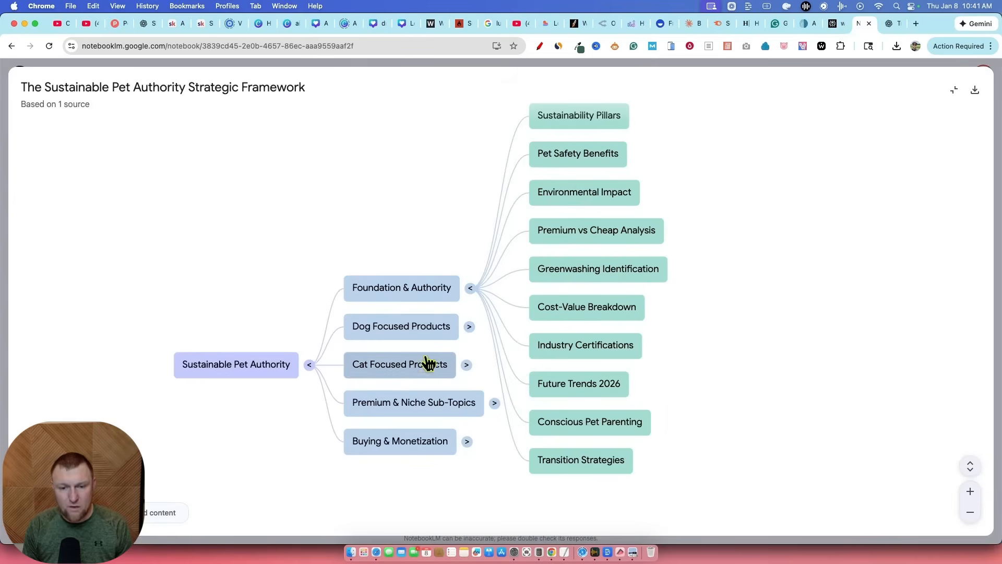
{"action": "left_click", "coordinate": [889, 23]}
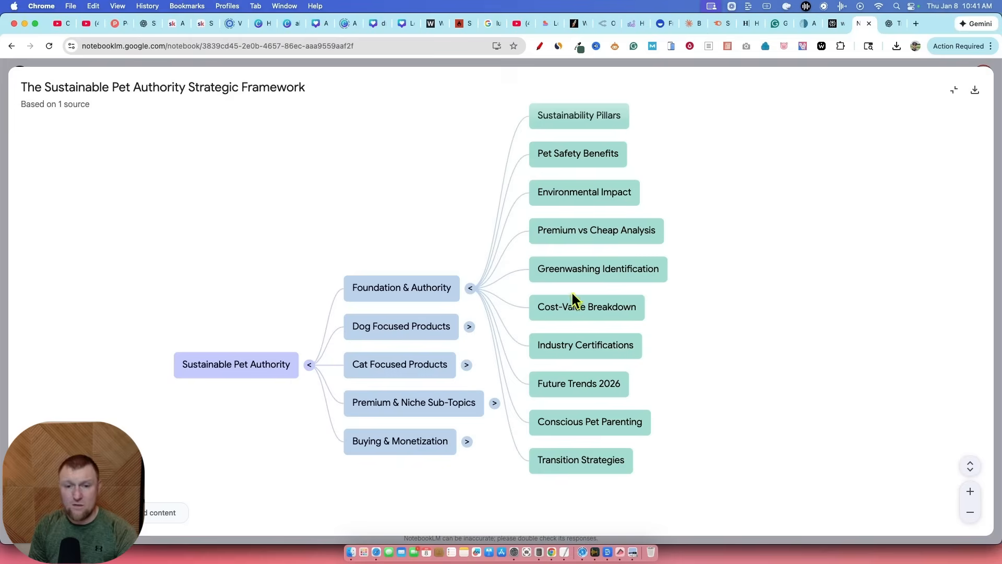
{"action": "mouse_move", "coordinate": [414, 179]}
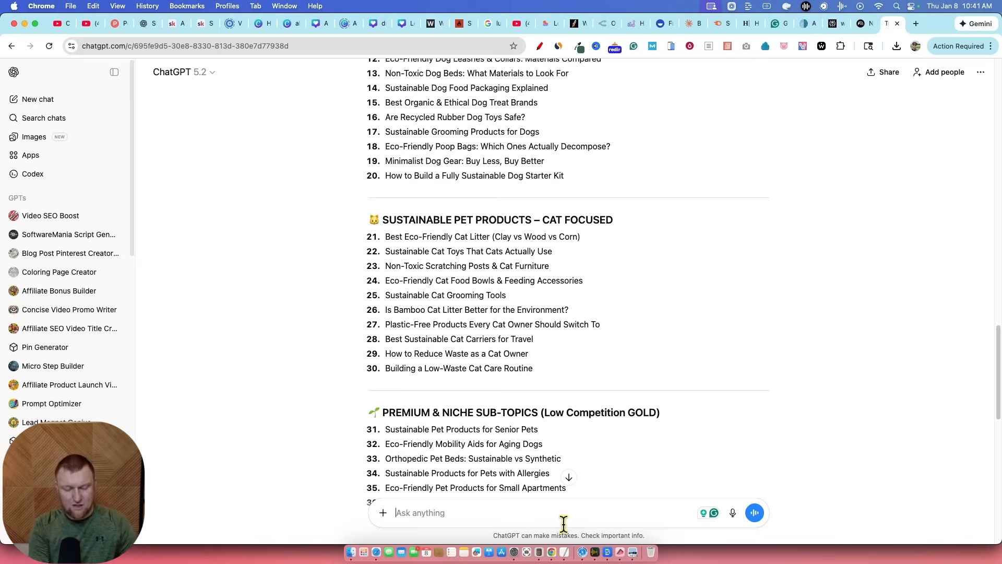
Ask ChatGPT whether these topics would be a good plan or should be added as pillars
{"action": "type", "text": "this is great. so each one of"}
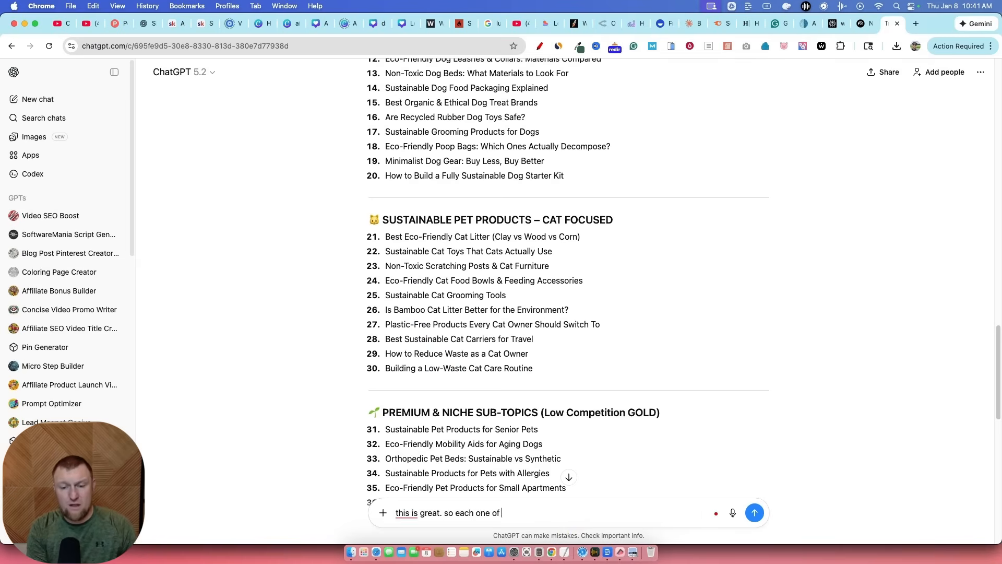
{"action": "type", "text": "these would be pillar topics on the site. Is this"}
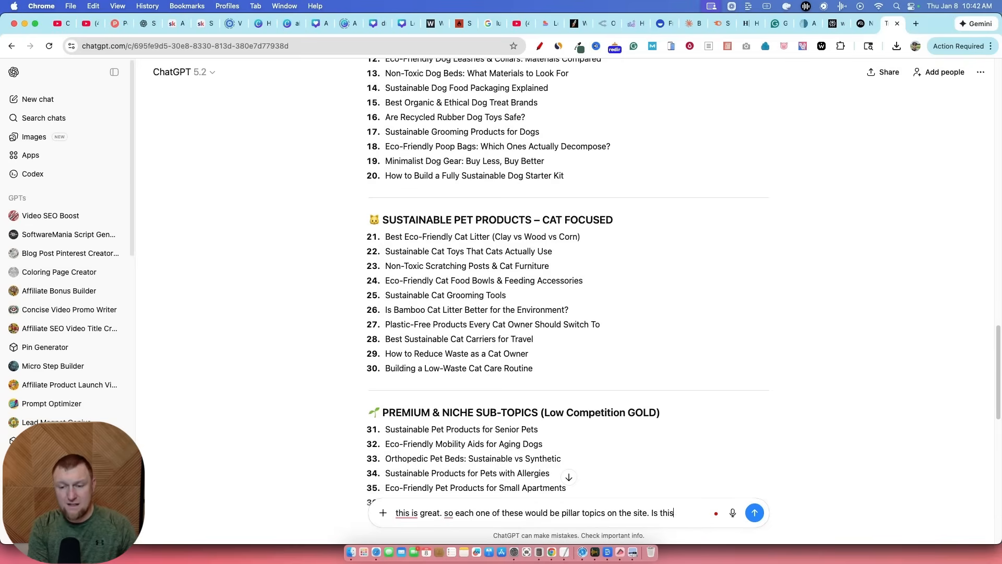
{"action": "type", "text": "a good plan or"}
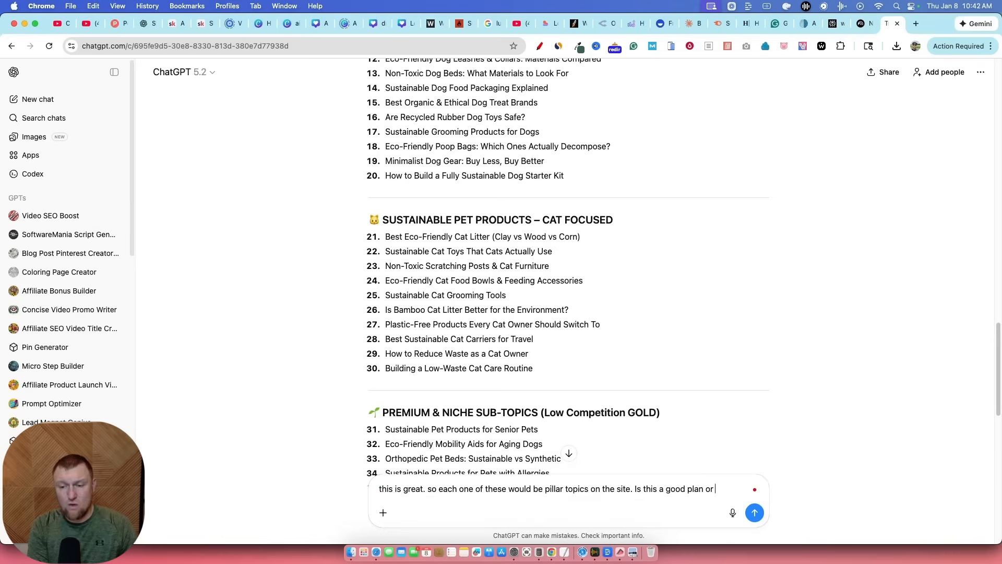
{"action": "type", "text": "would you"}
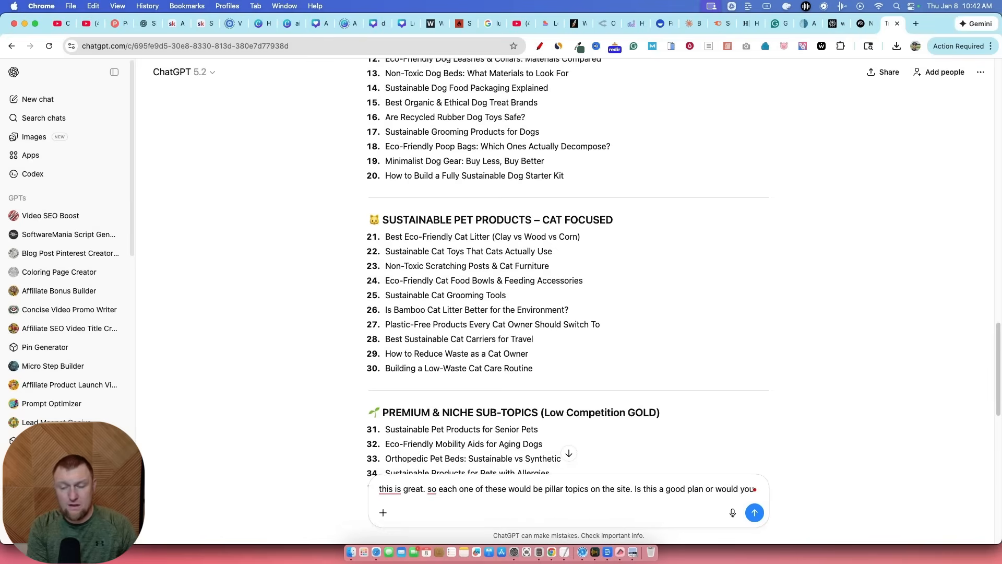
{"action": "type", "text": "add topics"}
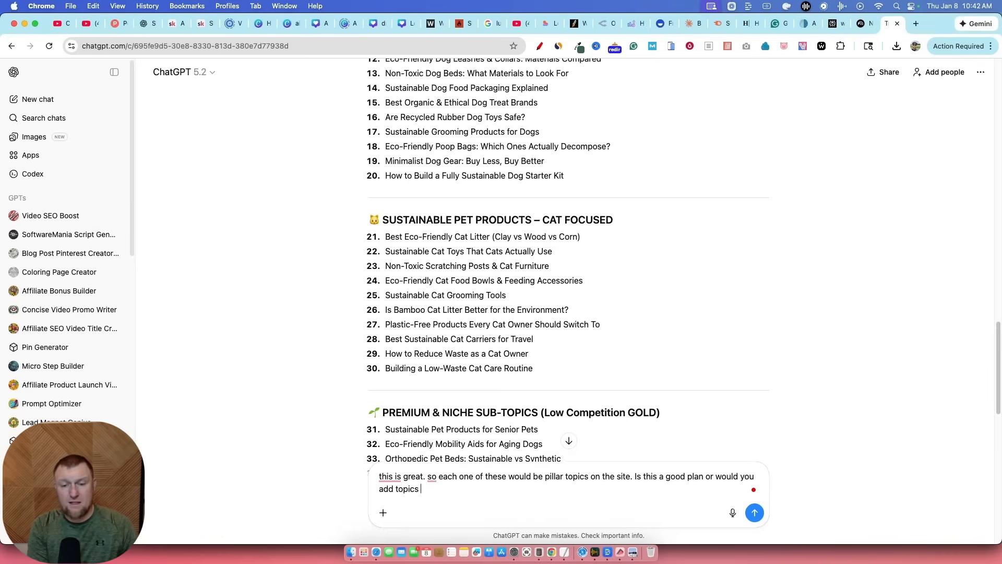
{"action": "type", "text": "as pillars or would you make any ch"}
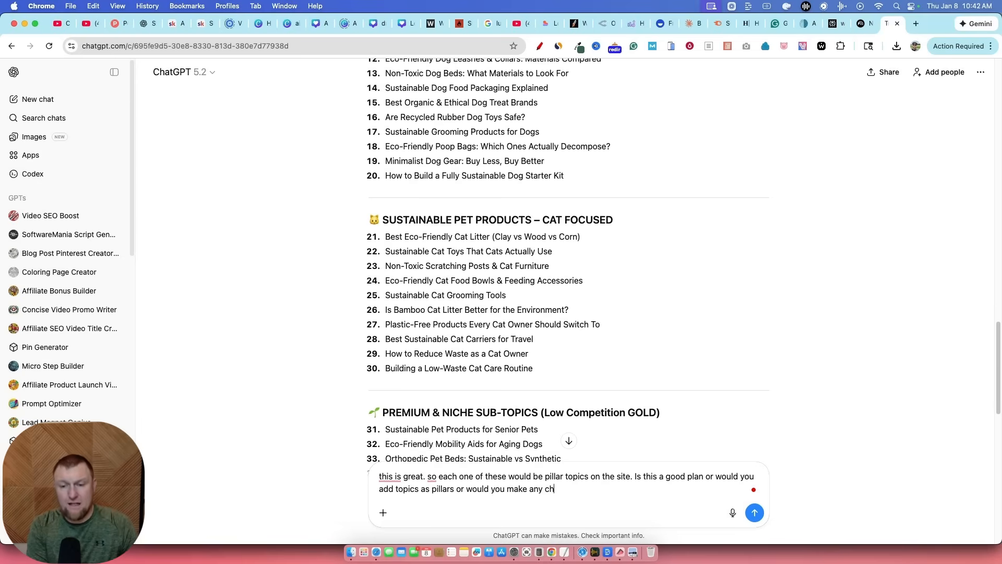
{"action": "left_click", "coordinate": [753, 512]}
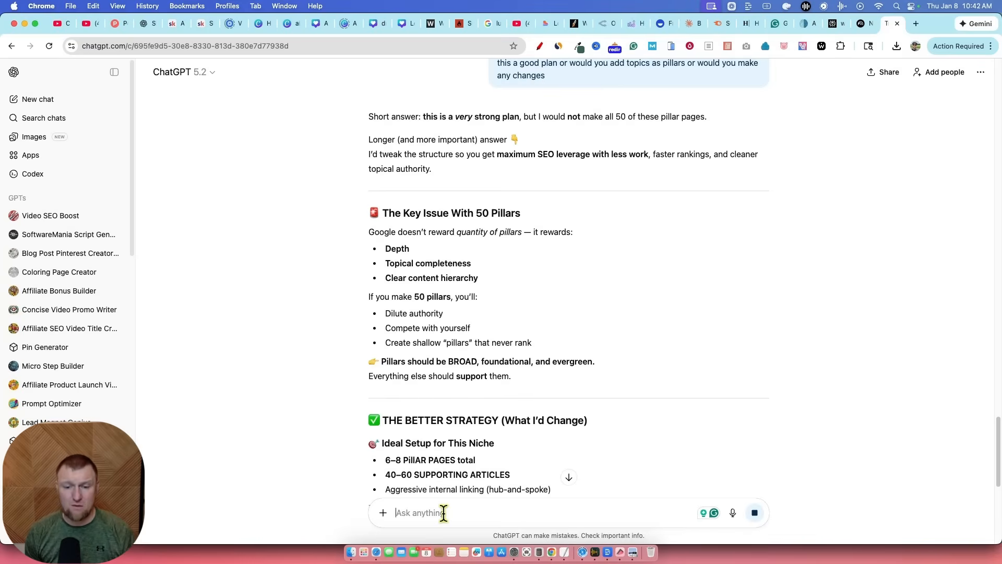
Read ChatGPT's recommendation of a few broad pillars with supporting articles, then return to the NotebookLM mind map
{"action": "scroll", "scroll_direction": "down", "scroll_amount": 3}
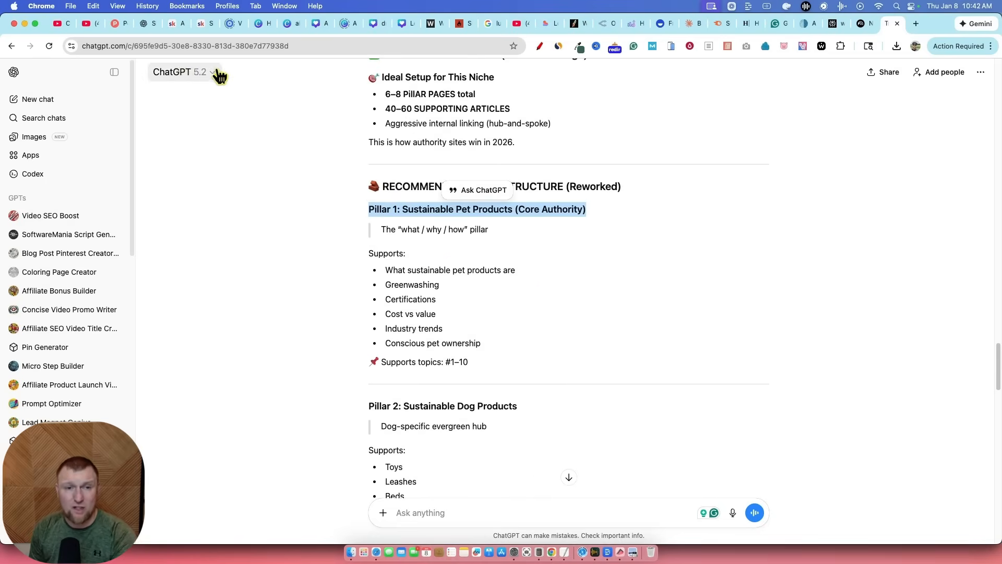
{"action": "left_click", "coordinate": [400, 209]}
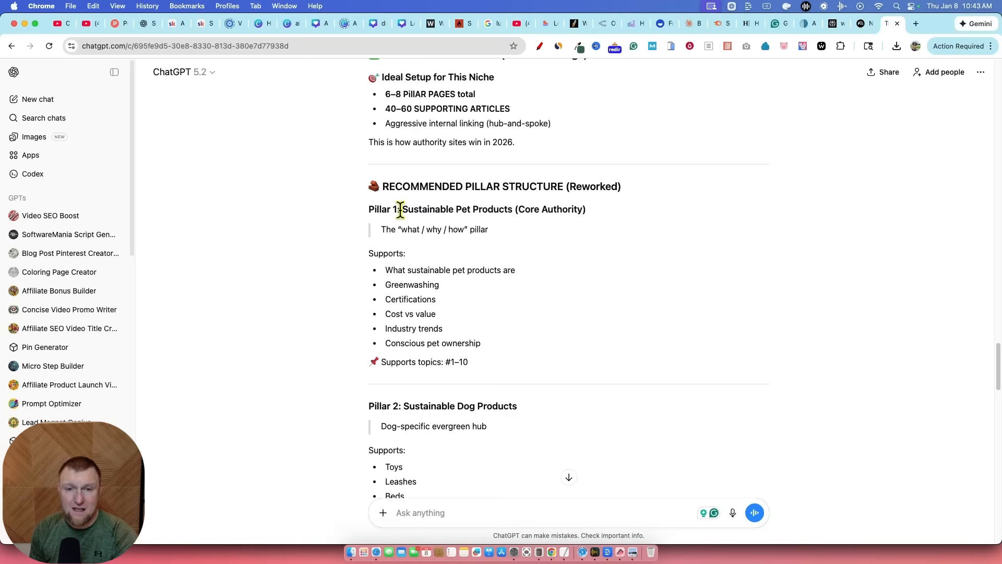
{"action": "left_click", "coordinate": [864, 23]}
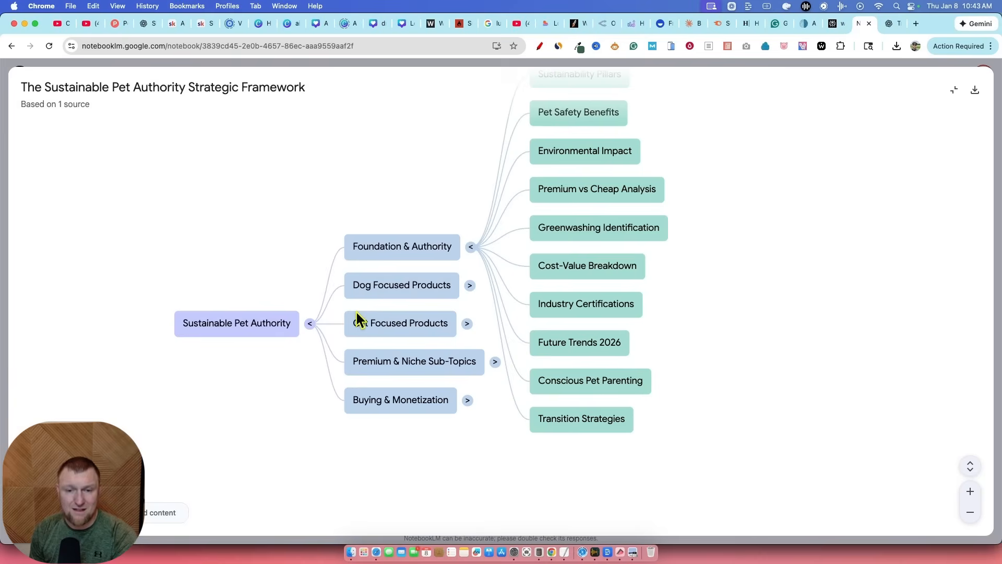
{"action": "mouse_move", "coordinate": [393, 281]}
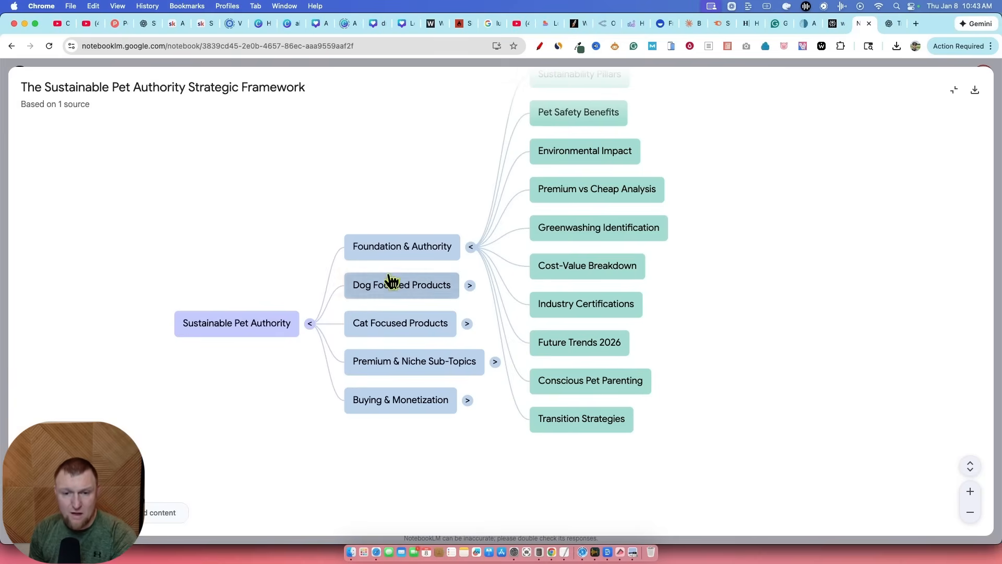
{"action": "mouse_move", "coordinate": [533, 344]}
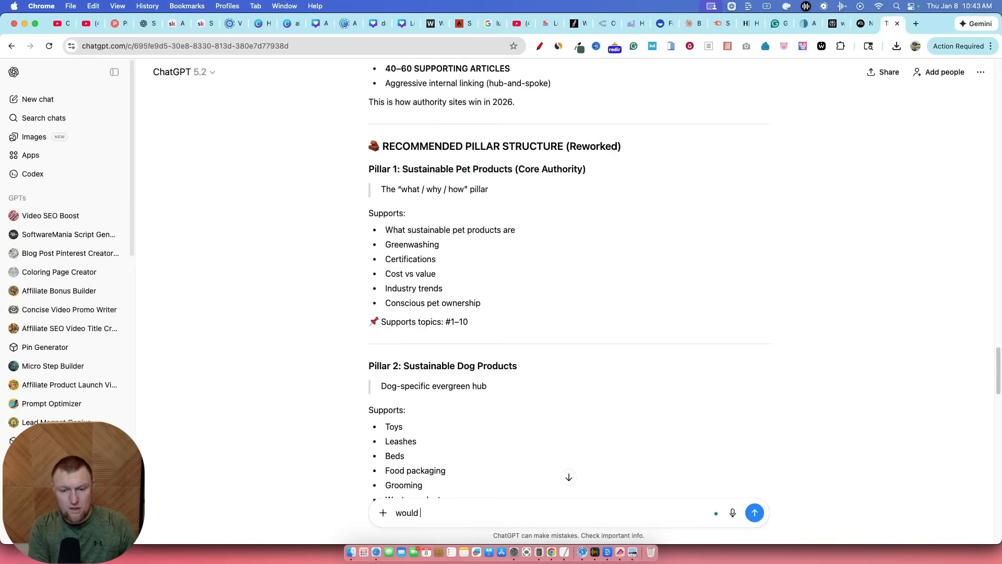
Ask ChatGPT 'would you add any more pillars? or stick with this for the site?'
{"action": "type", "text": "you add any"}
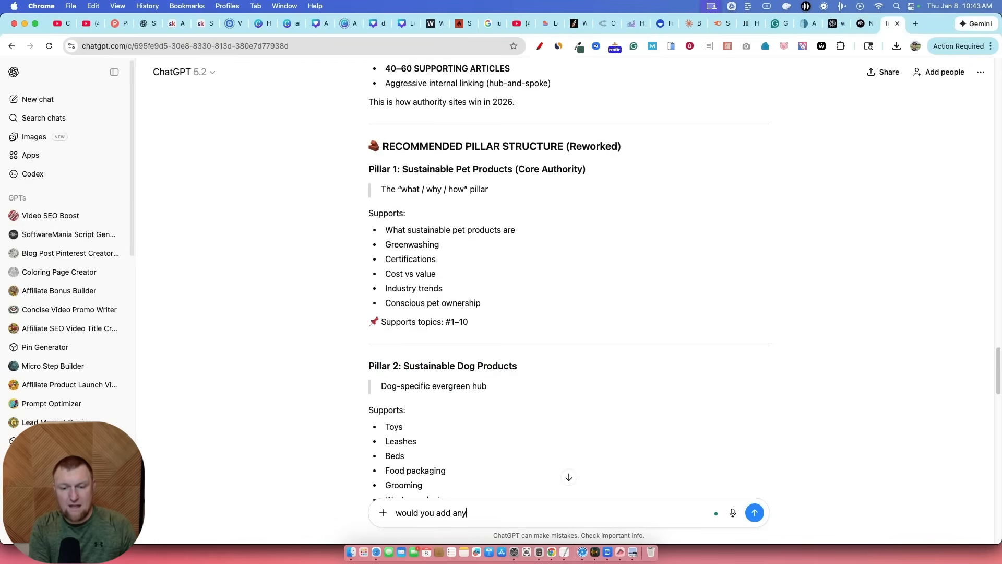
{"action": "type", "text": "more pillars"}
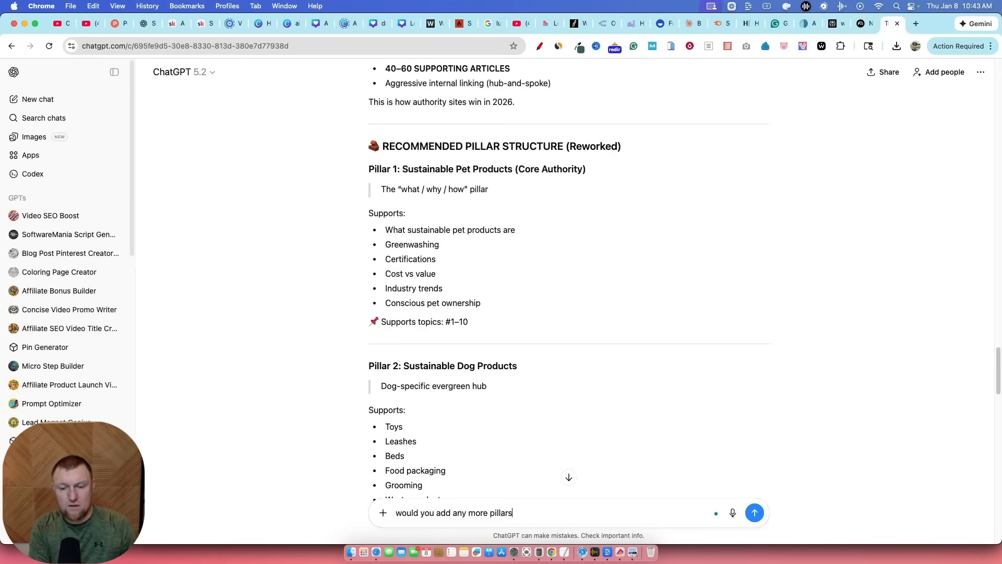
{"action": "type", "text": "? or stick with thi"}
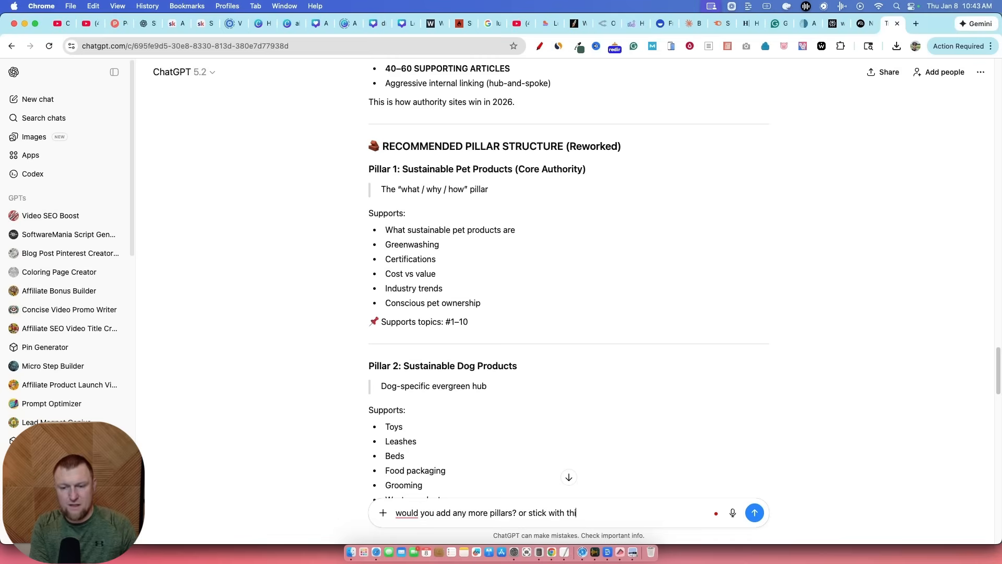
{"action": "left_click", "coordinate": [754, 512]}
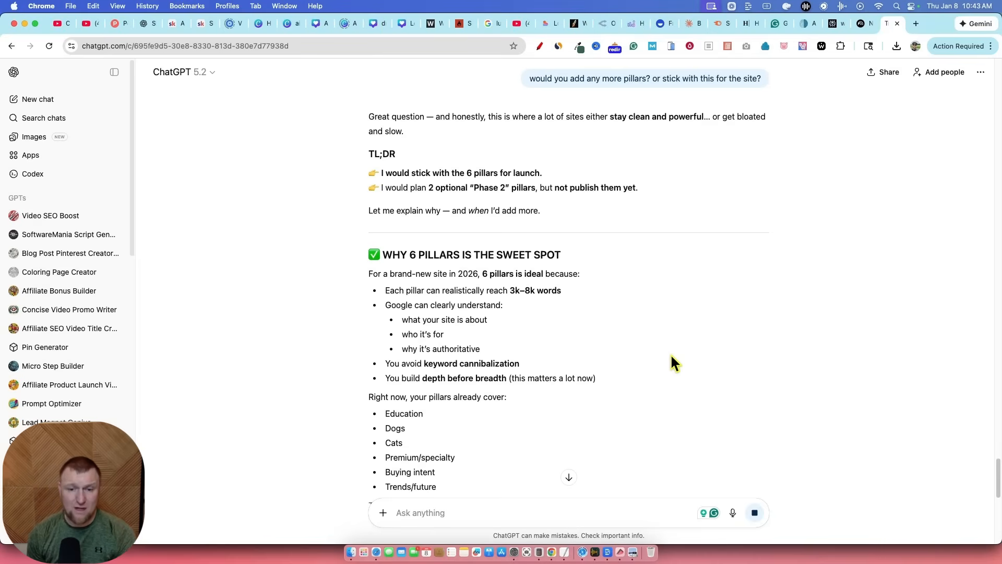
Read the advice to stick with six pillars for launch, highlighting a line of the answer
{"action": "scroll", "scroll_direction": "down", "scroll_amount": 3}
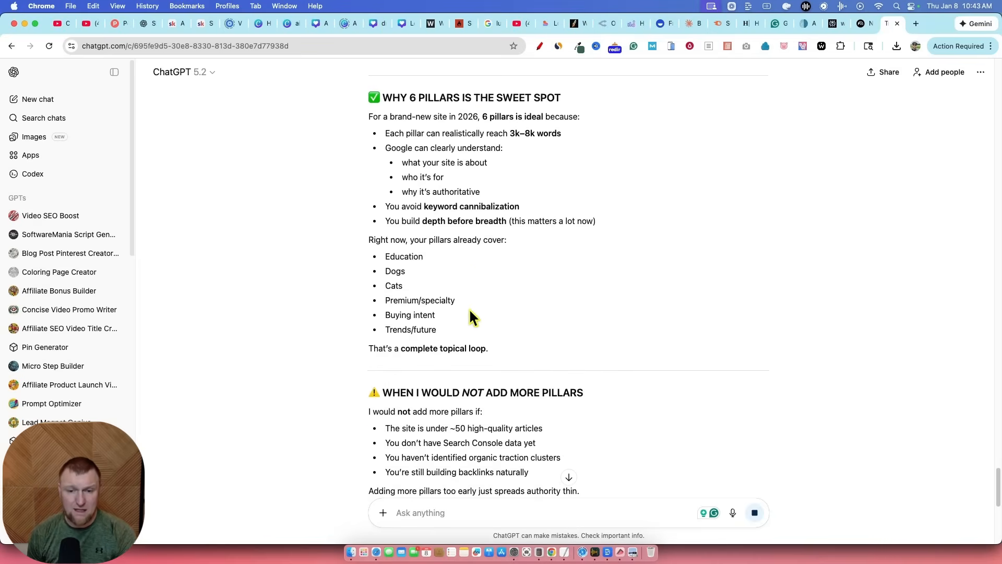
{"action": "scroll", "scroll_direction": "down", "scroll_amount": 3}
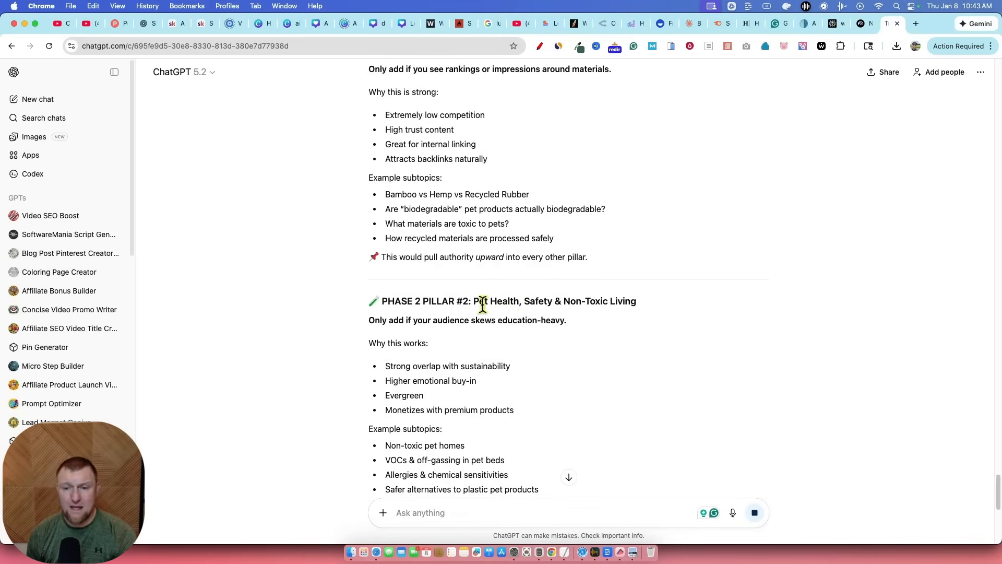
{"action": "left_click_drag", "start_coordinate": [474, 301], "coordinate": [637, 300]}
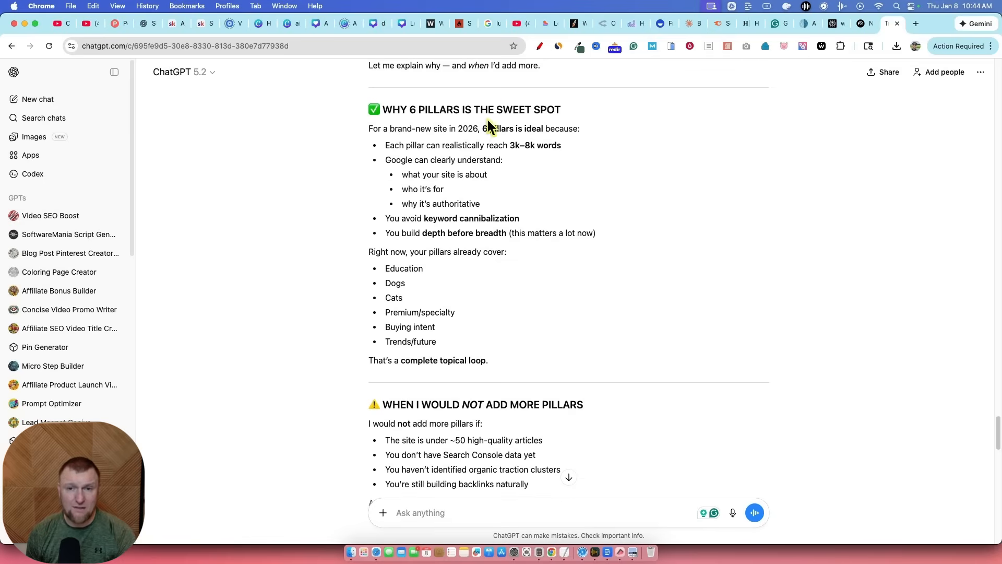
Return to the NotebookLM mind map with Foundation & Authority expanded into its subtopics
{"action": "left_click", "coordinate": [864, 23]}
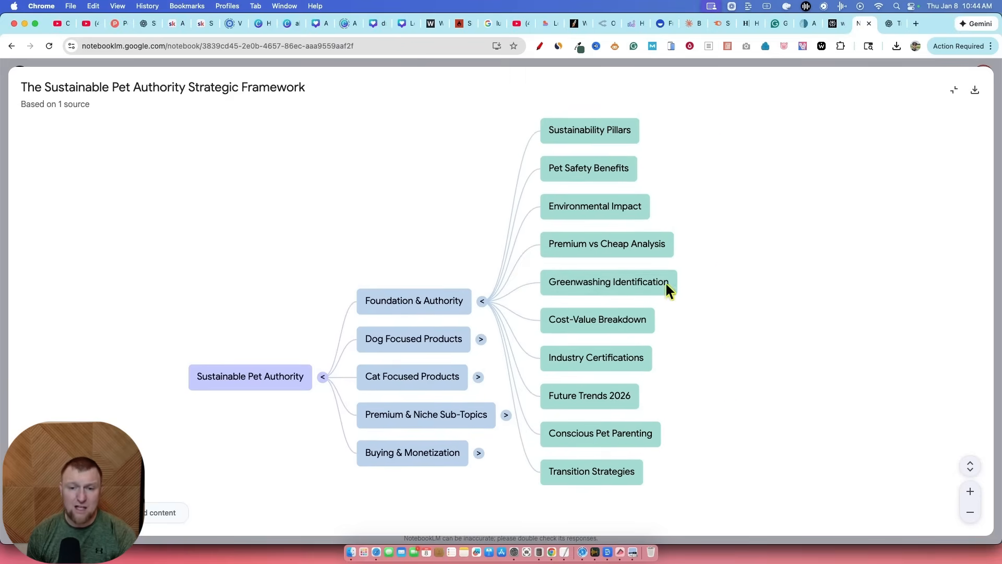
{"action": "mouse_move", "coordinate": [793, 296]}
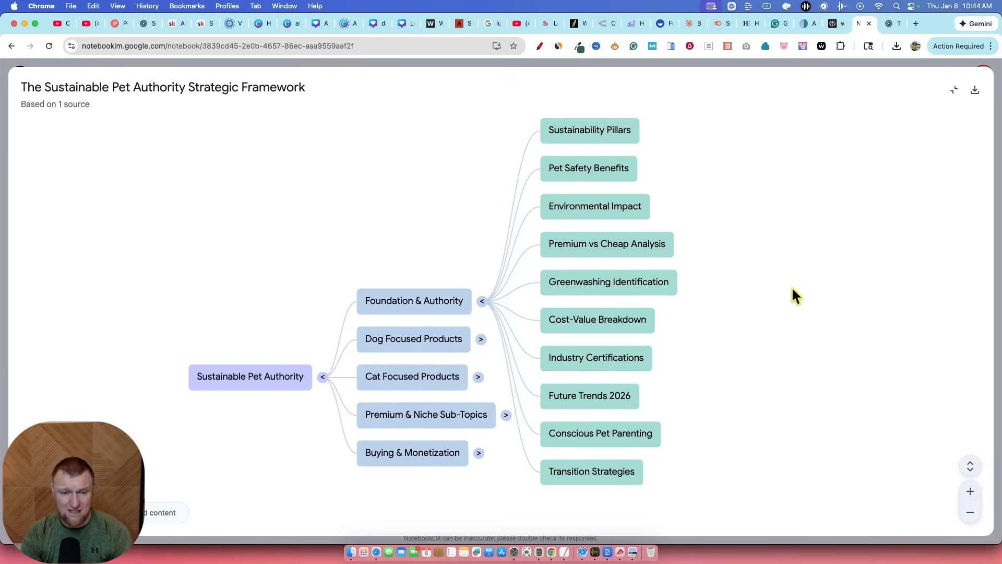
{"action": "mouse_move", "coordinate": [239, 390]}
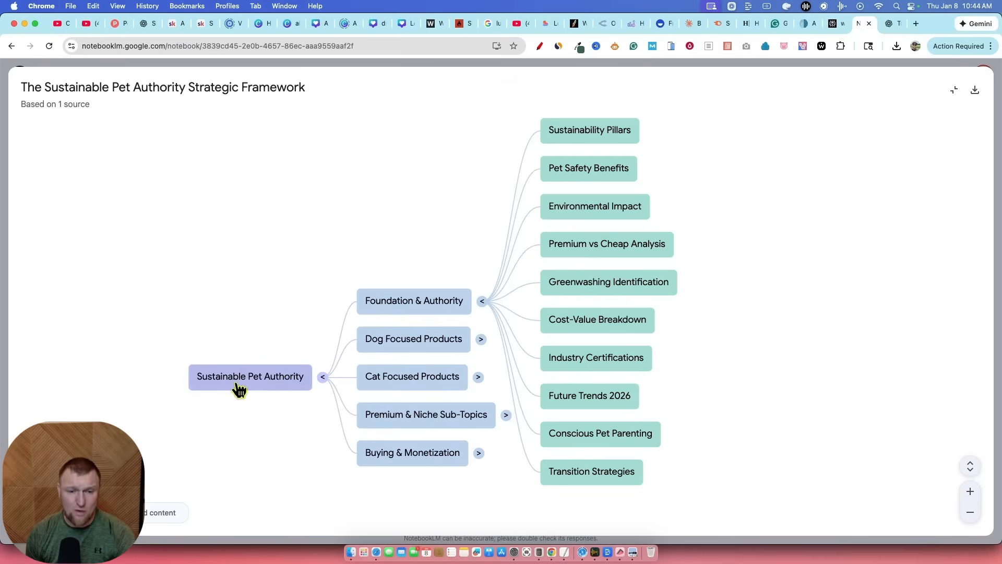
{"action": "mouse_move", "coordinate": [419, 345]}
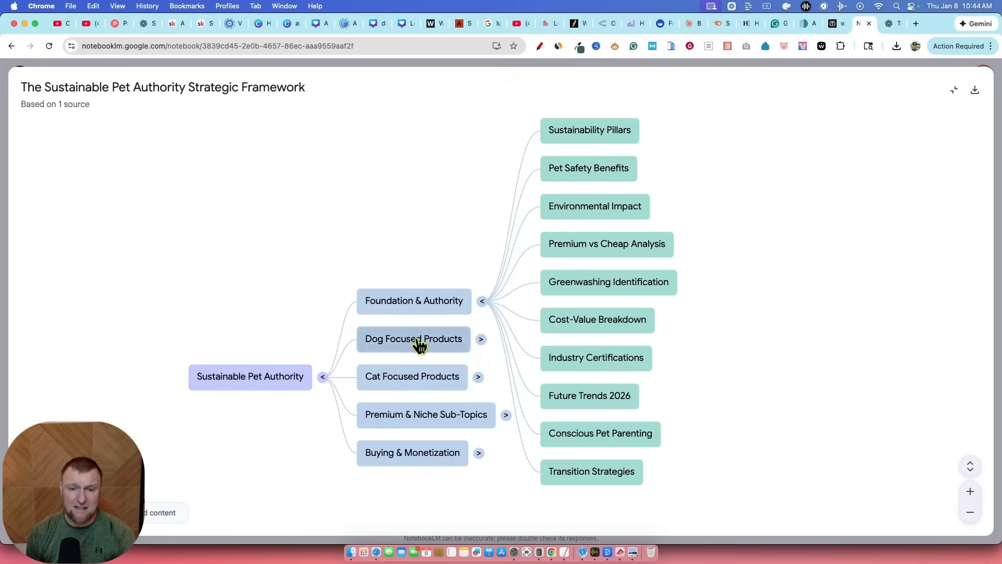
{"action": "mouse_move", "coordinate": [433, 320]}
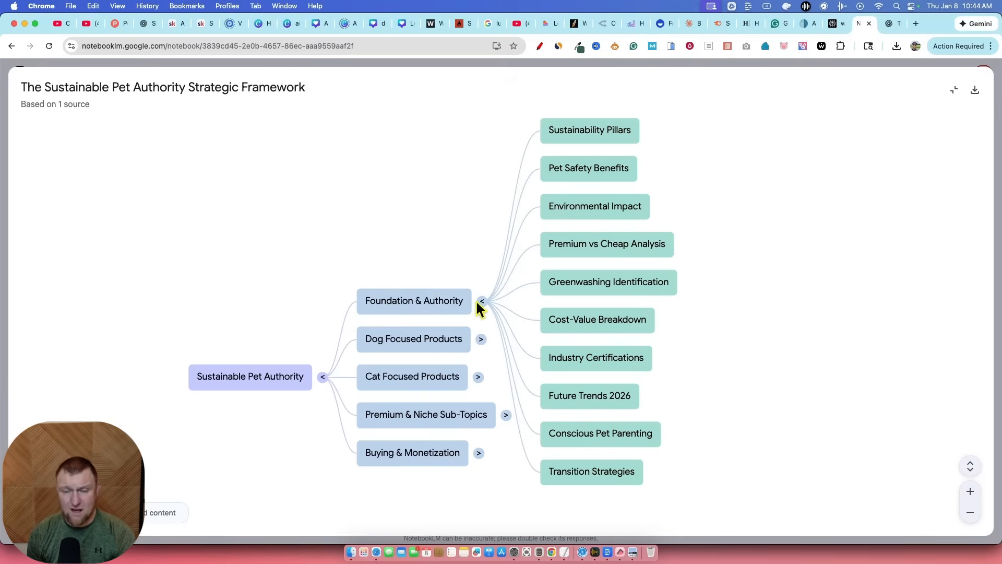
{"action": "mouse_move", "coordinate": [588, 282]}
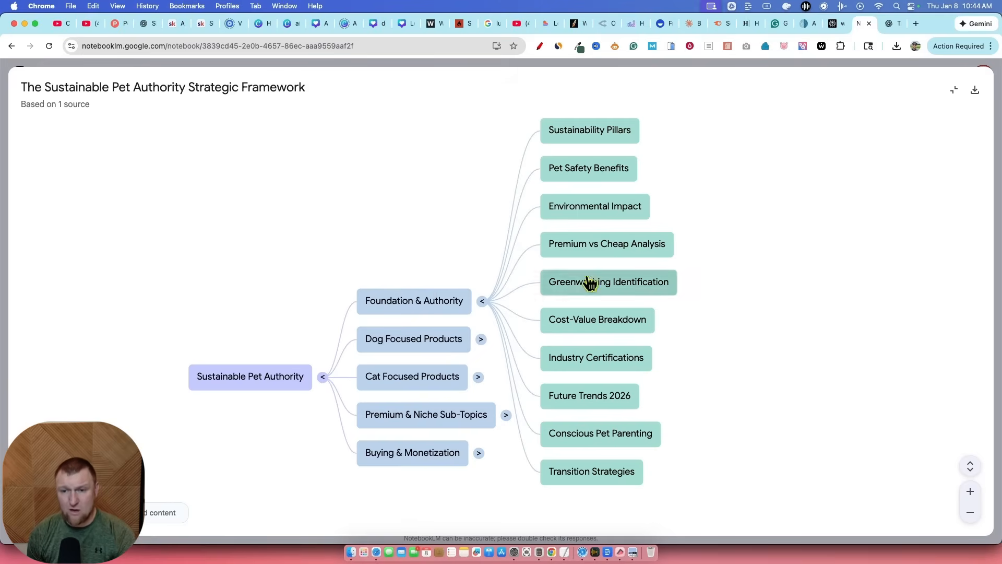
{"action": "mouse_move", "coordinate": [591, 492]}
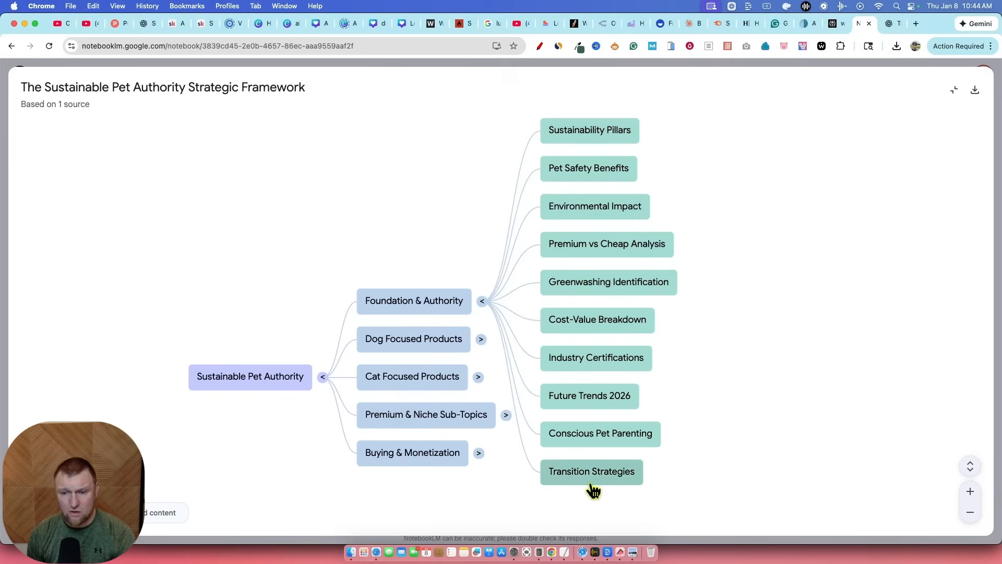
{"action": "mouse_move", "coordinate": [438, 311]}
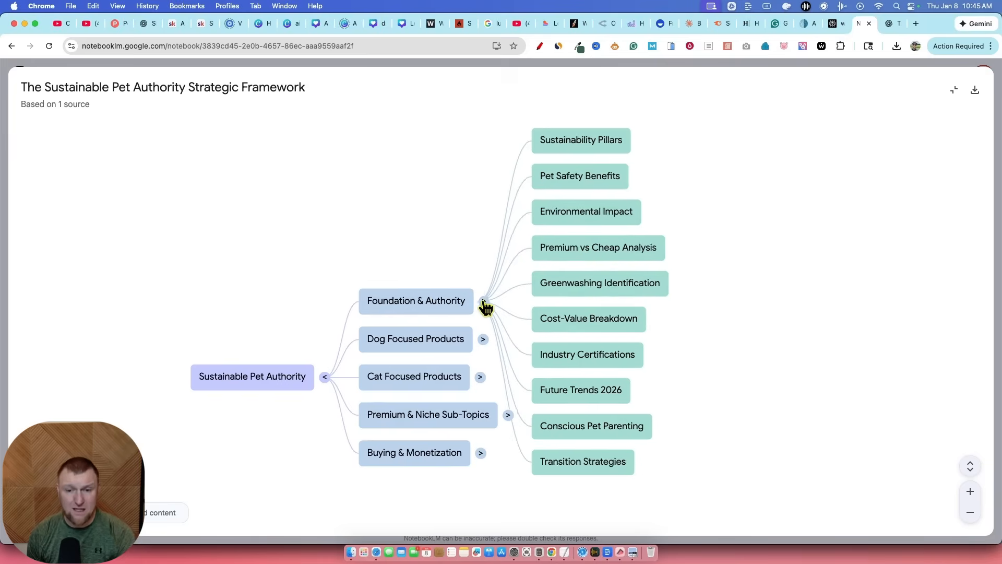
Collapse Foundation & Authority and expand the Dog Focused Products and Premium & Niche Sub-Topics branches
{"action": "left_click", "coordinate": [487, 303]}
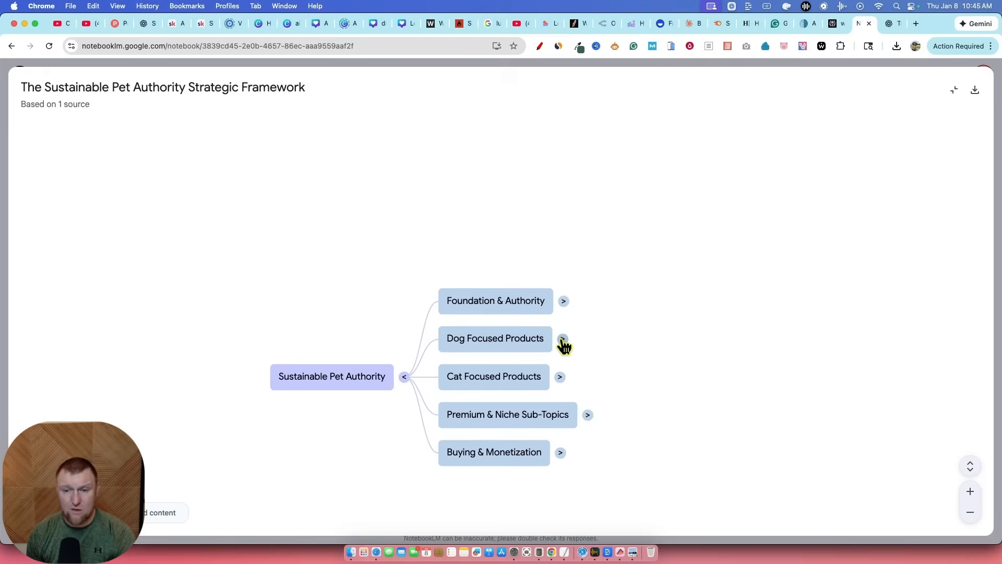
{"action": "left_click", "coordinate": [563, 338]}
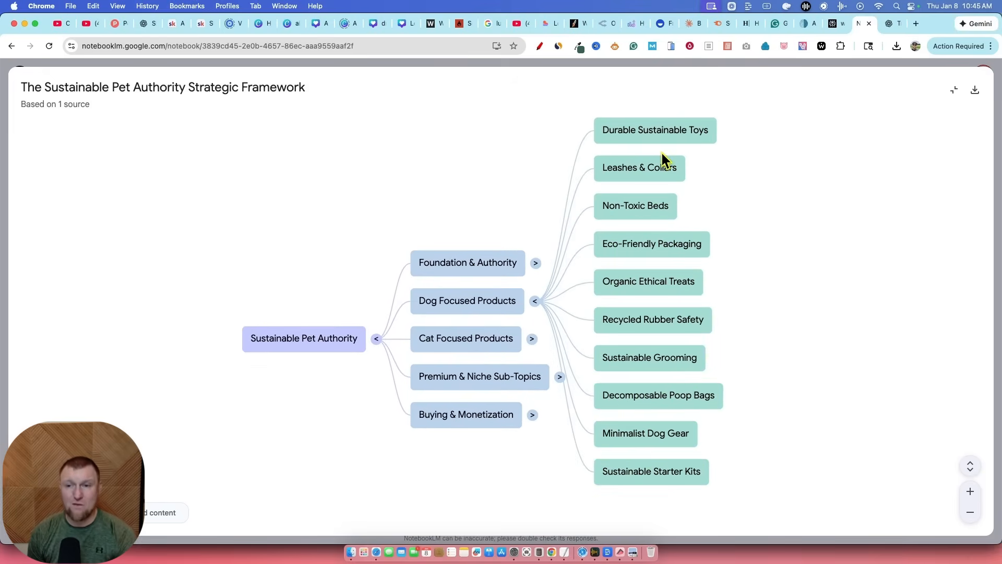
{"action": "mouse_move", "coordinate": [685, 140]}
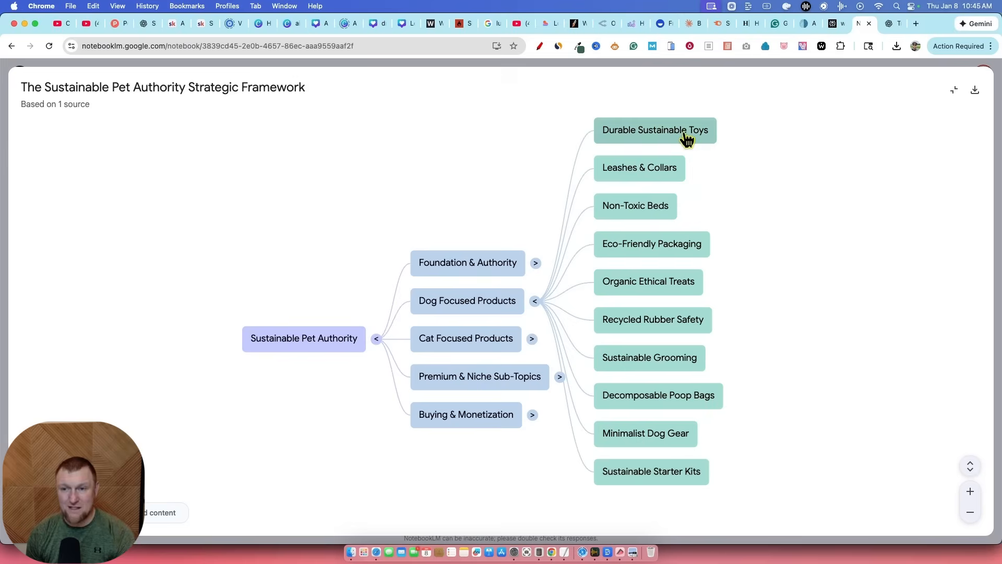
{"action": "mouse_move", "coordinate": [666, 338]}
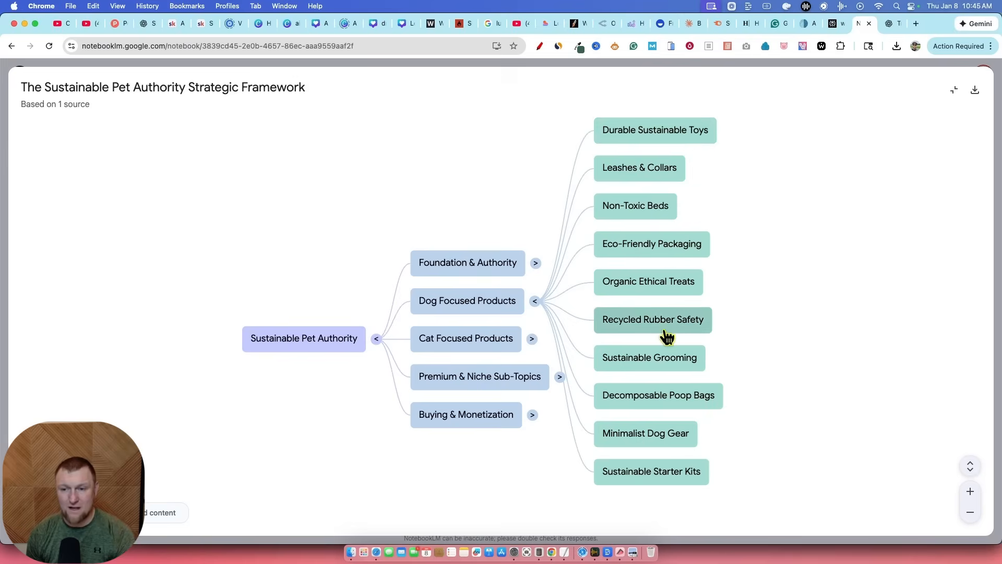
{"action": "mouse_move", "coordinate": [536, 307]}
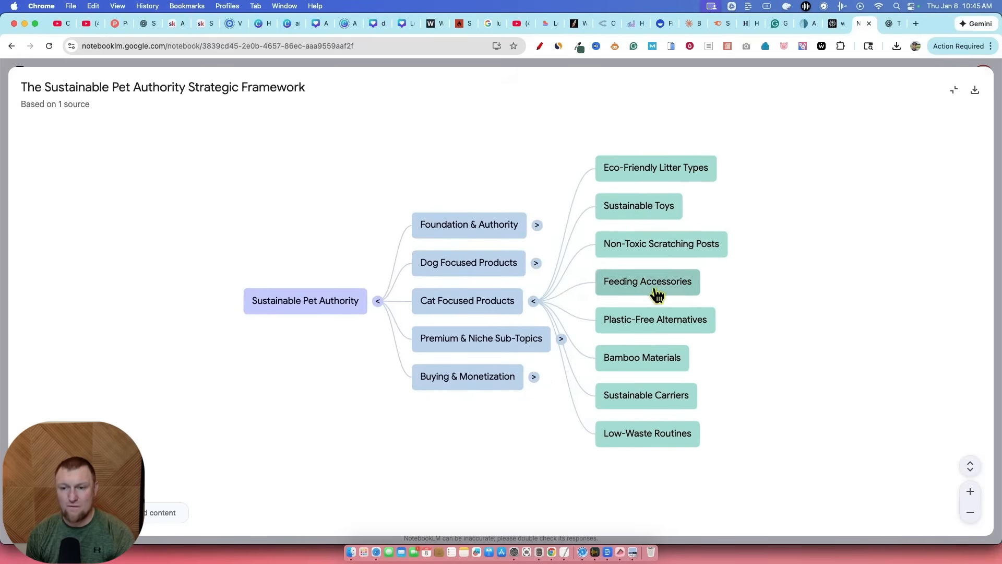
{"action": "mouse_move", "coordinate": [533, 379]}
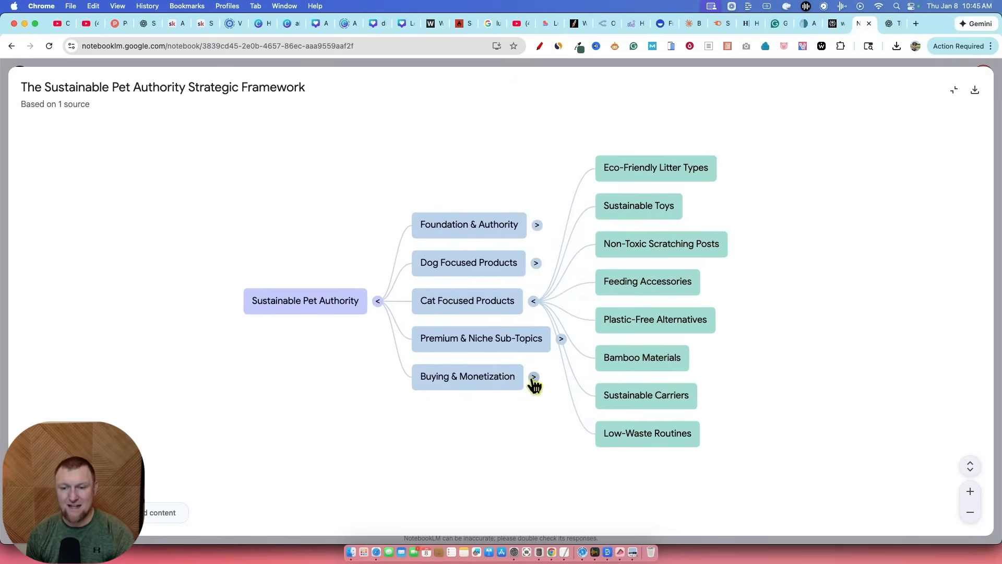
{"action": "left_click", "coordinate": [561, 338]}
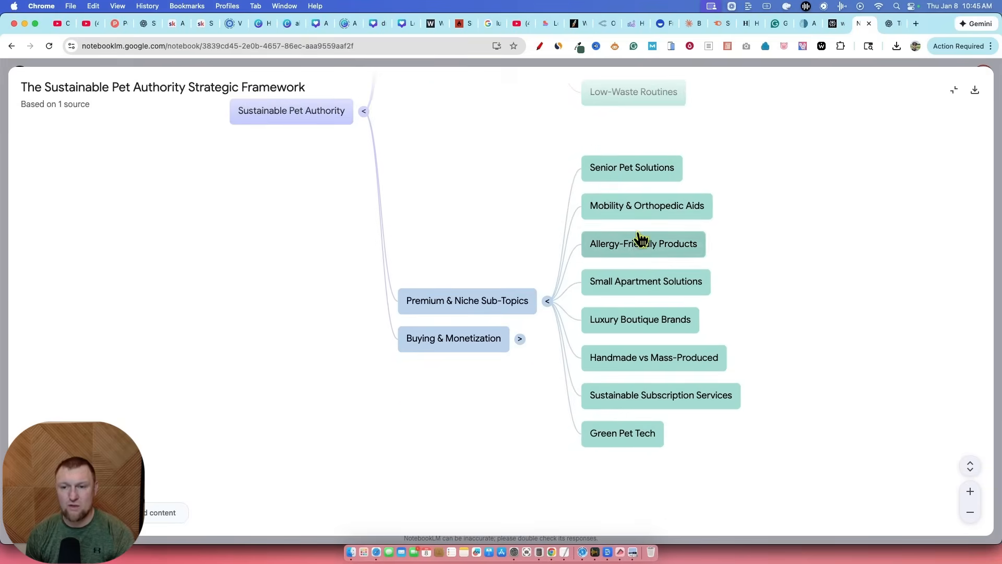
{"action": "mouse_move", "coordinate": [561, 348]}
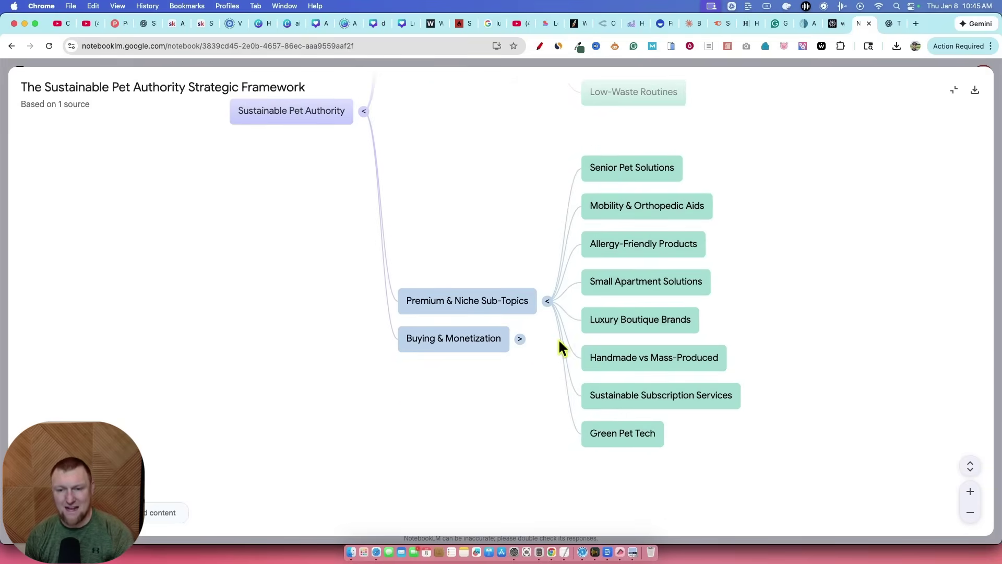
{"action": "mouse_move", "coordinate": [652, 261]}
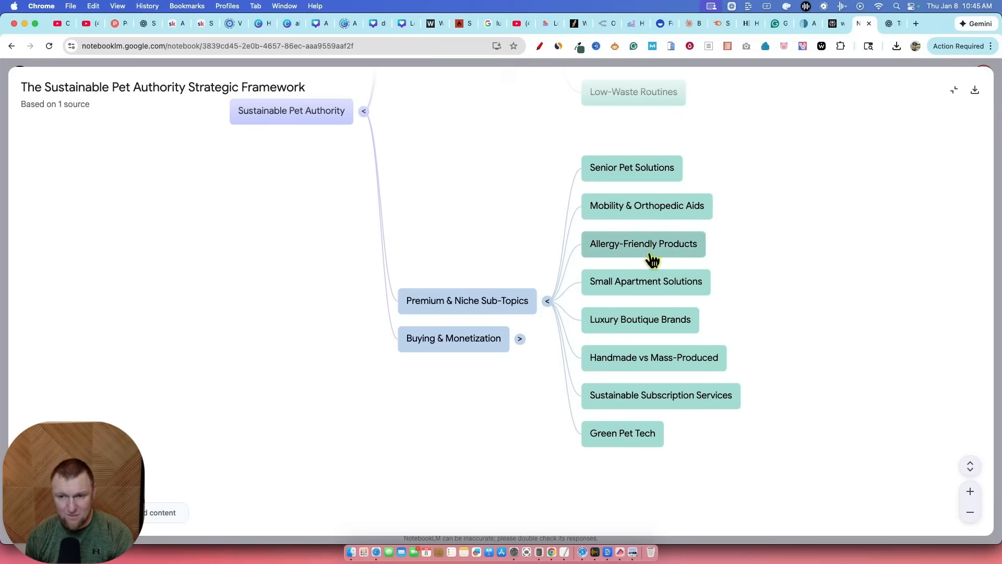
{"action": "mouse_move", "coordinate": [428, 304]}
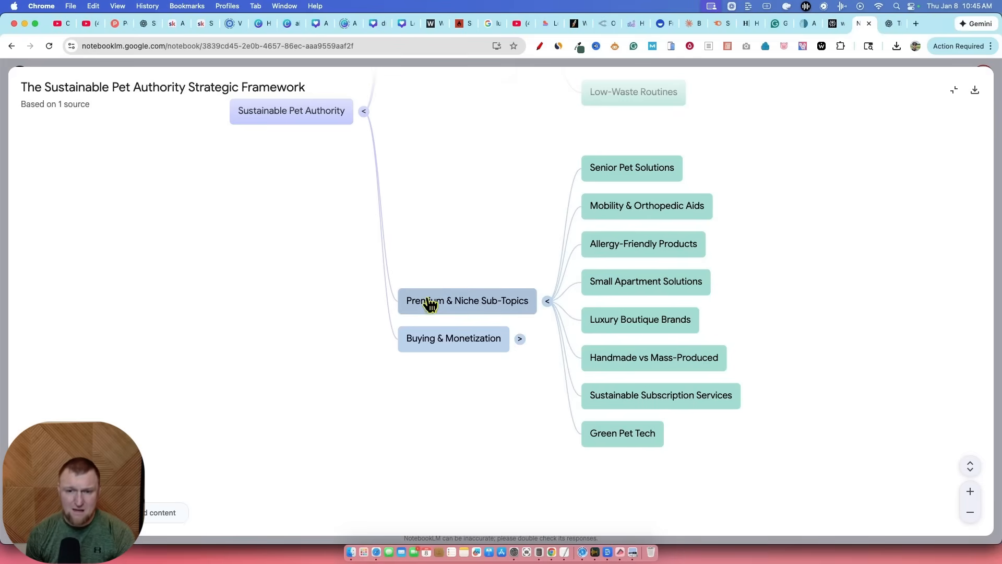
{"action": "mouse_move", "coordinate": [515, 349]}
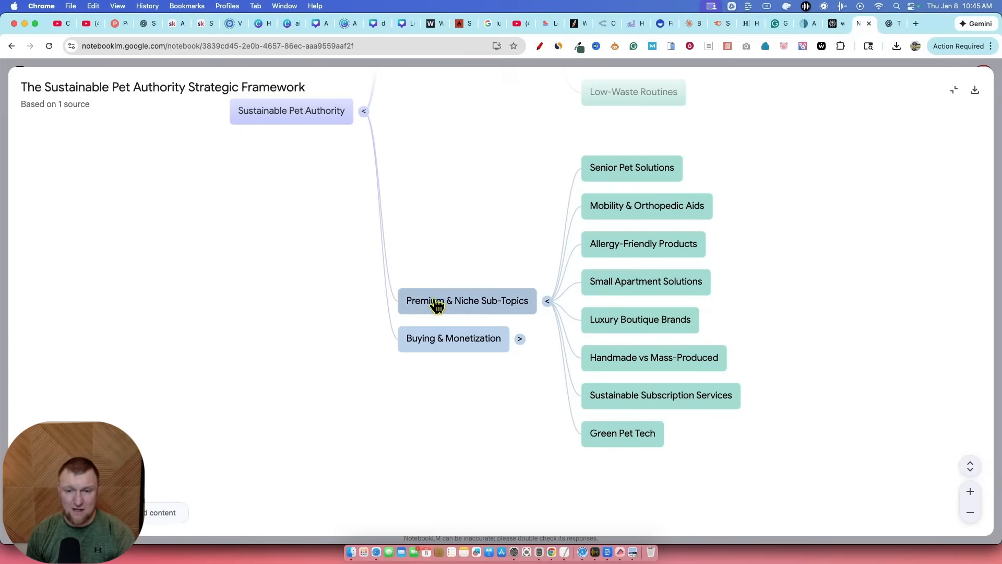
{"action": "mouse_move", "coordinate": [498, 349]}
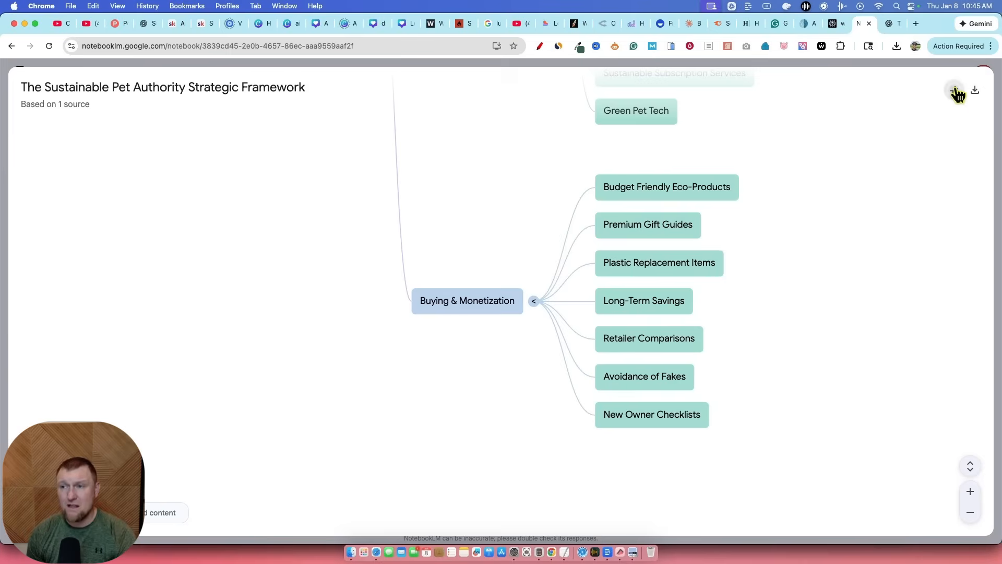
Exit the full-screen mind map and note 'here are our categories' on the way back to the home page
{"action": "left_click", "coordinate": [956, 92]}
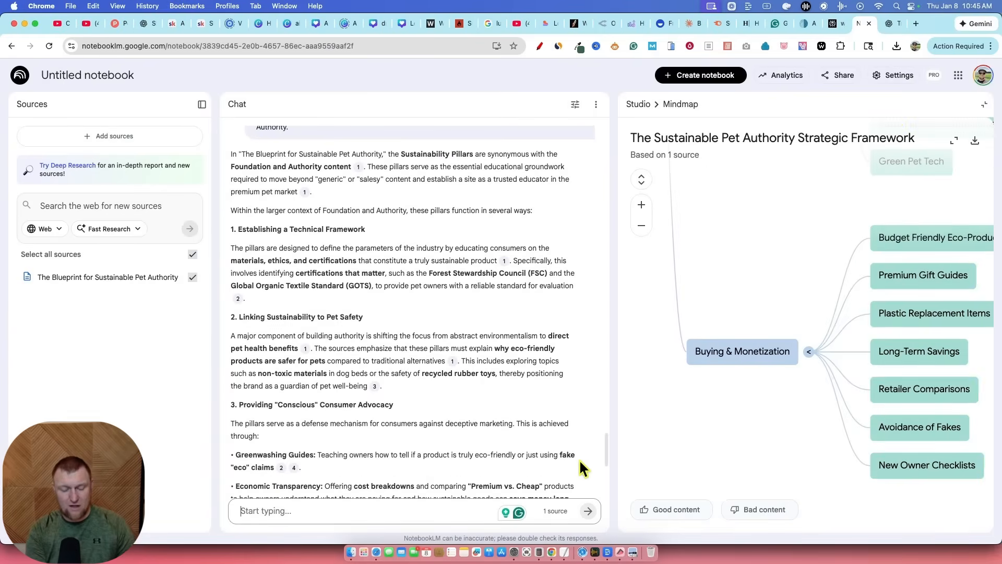
{"action": "type", "text": "here are our"}
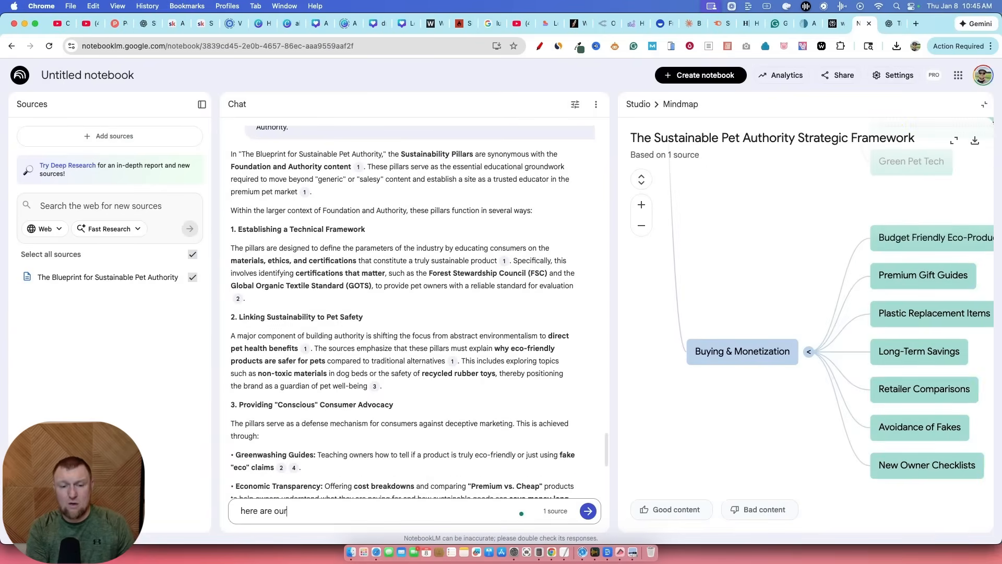
{"action": "type", "text": "categories"}
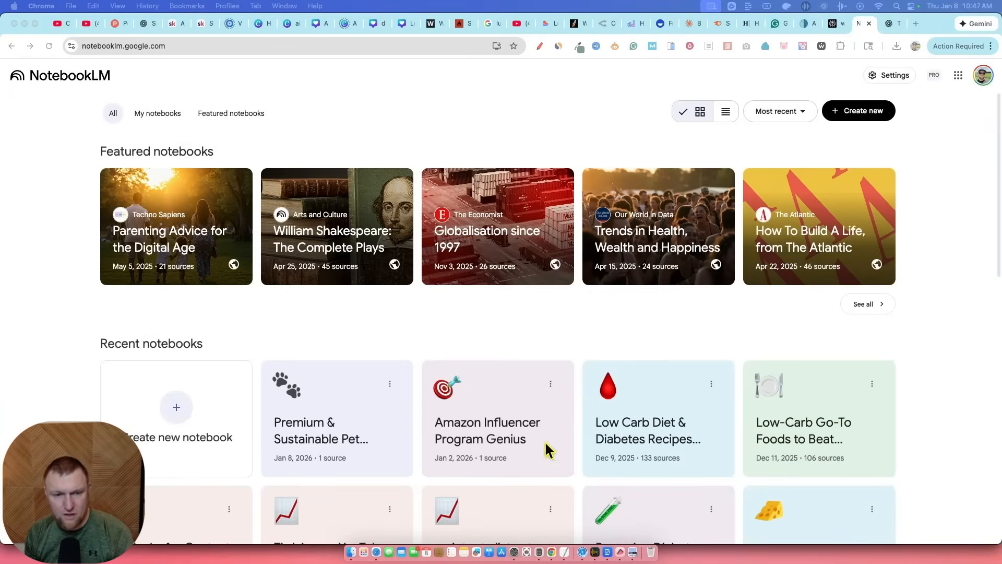
{"action": "mouse_move", "coordinate": [495, 435]}
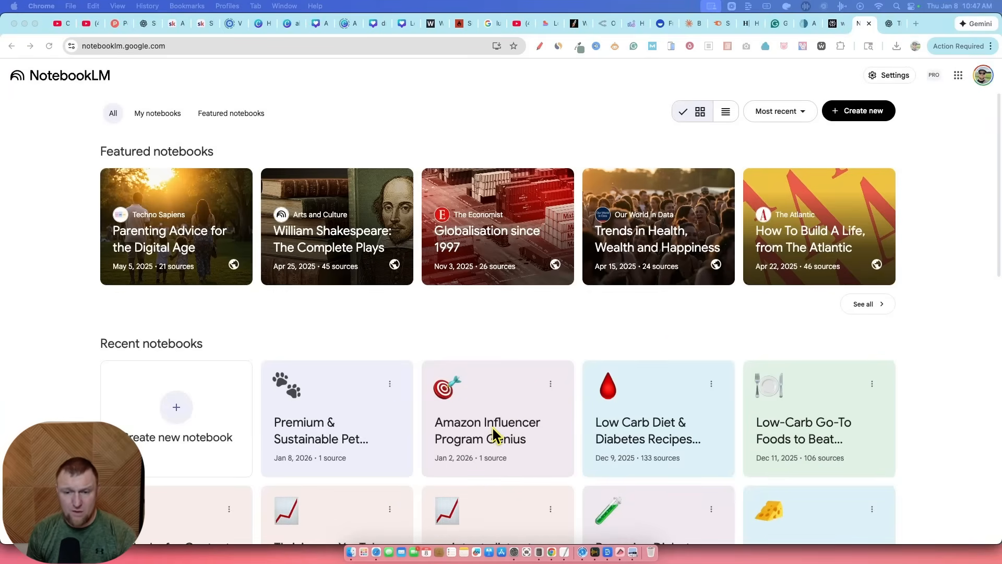
Open the Amazon Influencer Program Genius notebook showing its earlier chat answer
{"action": "left_click", "coordinate": [487, 430]}
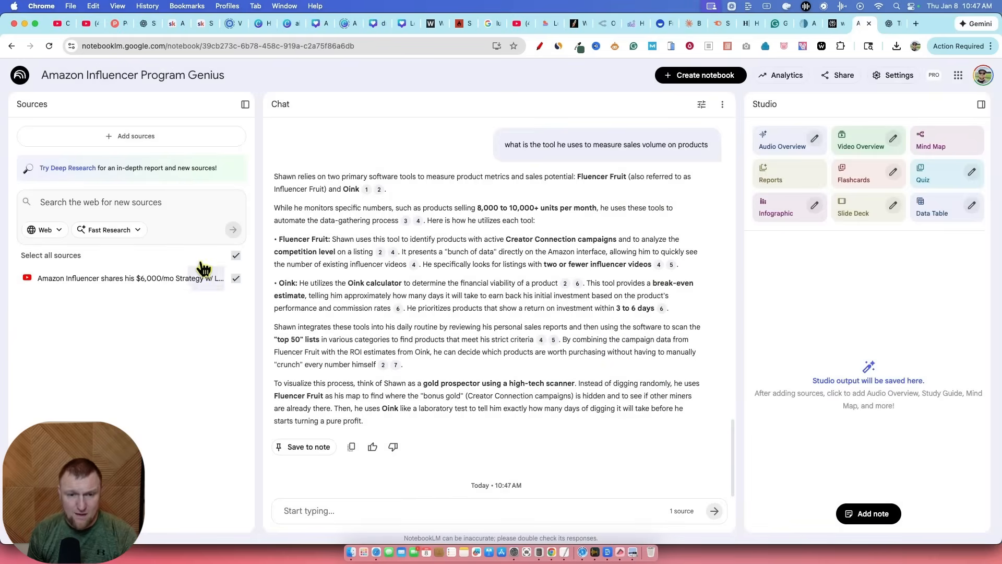
{"action": "left_click", "coordinate": [132, 75]}
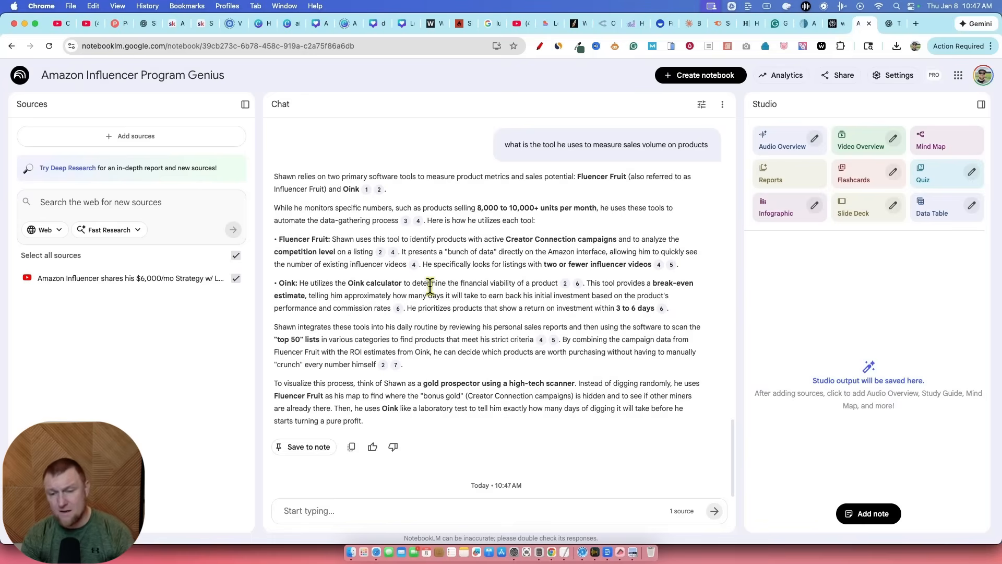
{"action": "mouse_move", "coordinate": [392, 261]}
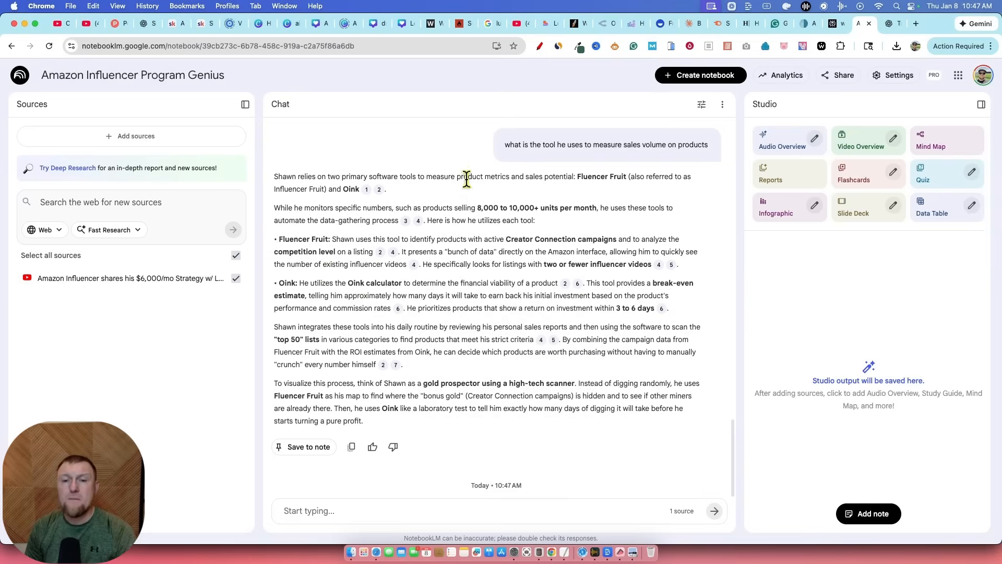
{"action": "mouse_move", "coordinate": [459, 309]}
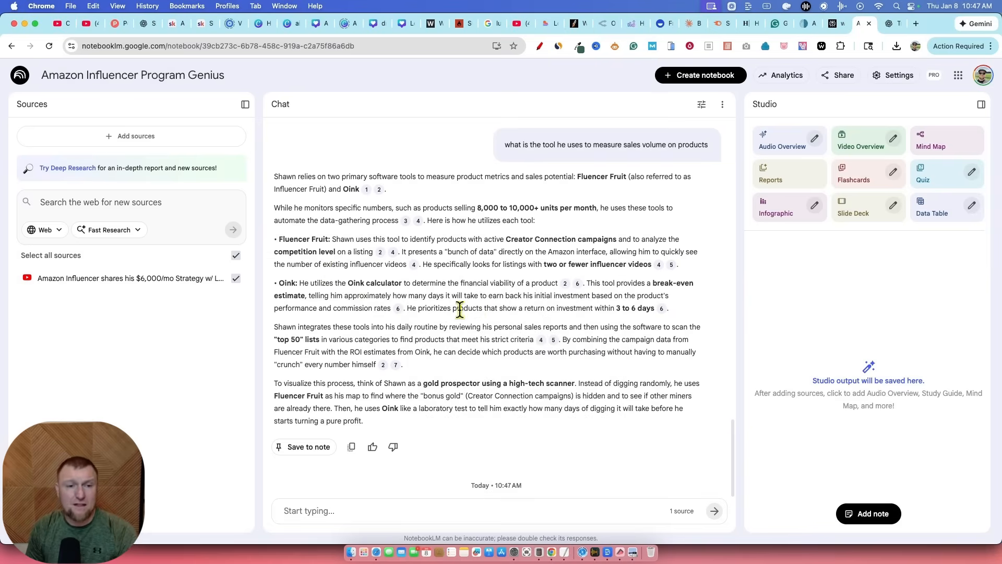
{"action": "mouse_move", "coordinate": [157, 282]}
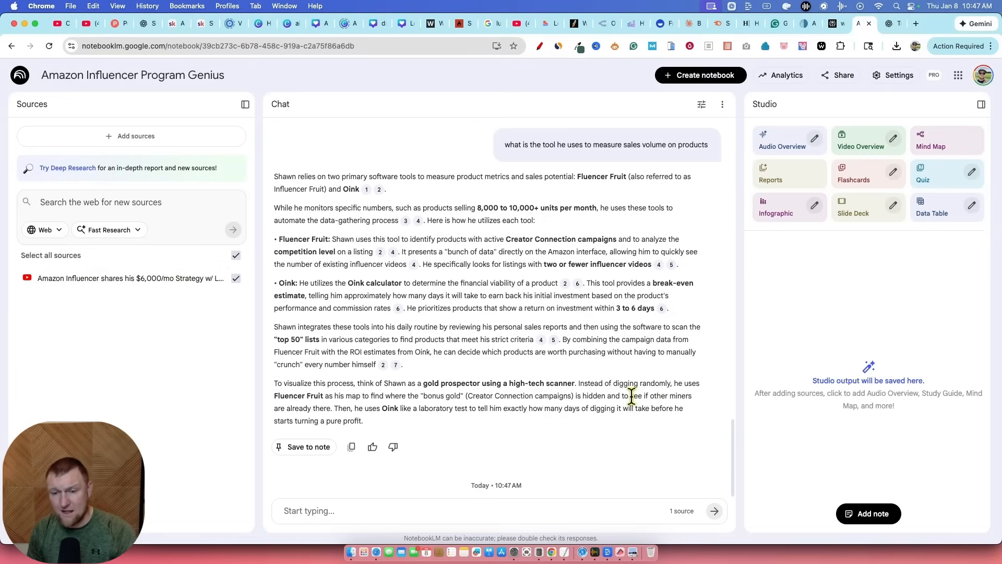
{"action": "mouse_move", "coordinate": [515, 451]}
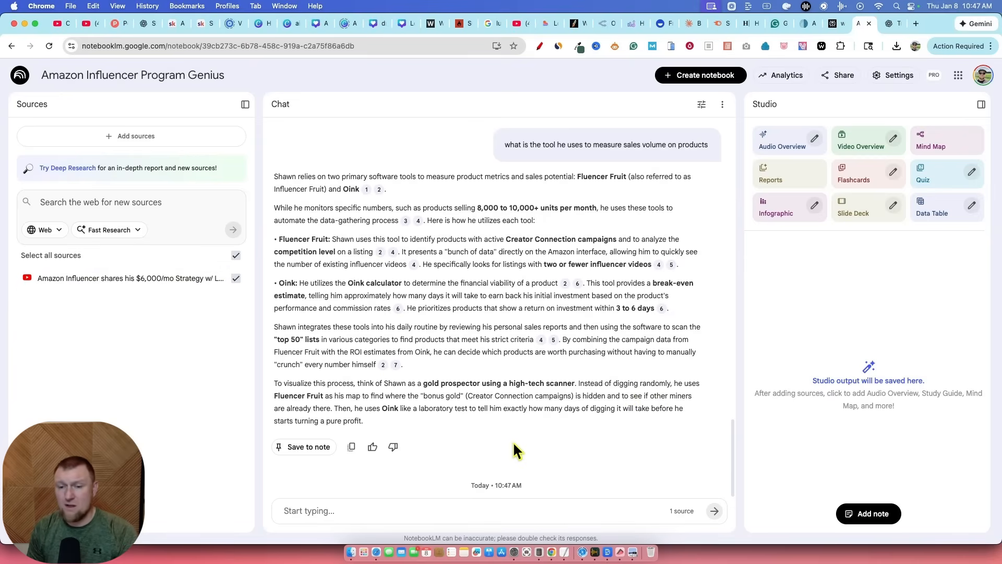
{"action": "mouse_move", "coordinate": [407, 480]}
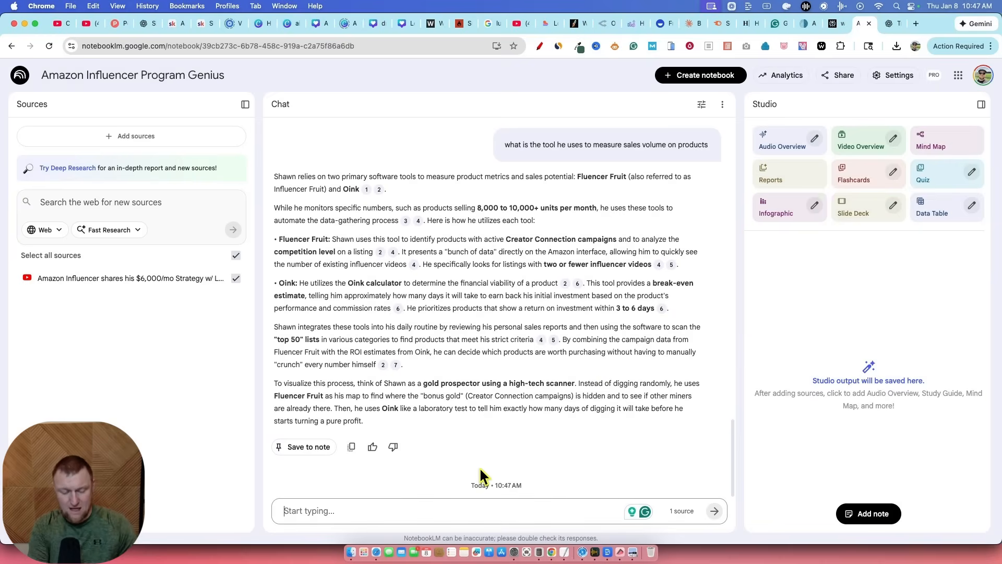
Draft a chat question about the key points discussed on the call that help move the needle
{"action": "type", "text": "what are the key points and strategies dis"}
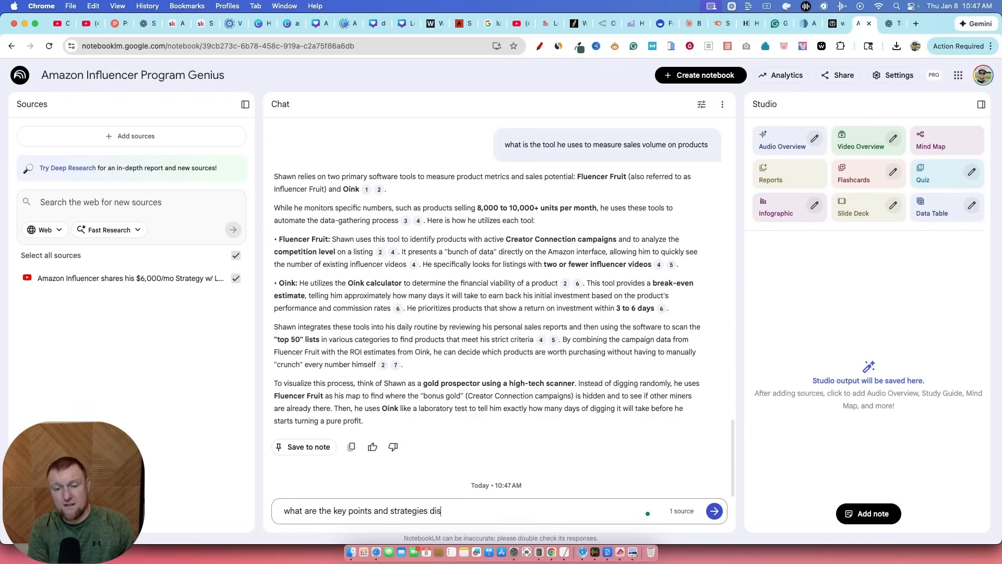
{"action": "type", "text": "cussed on this call. What main points will"}
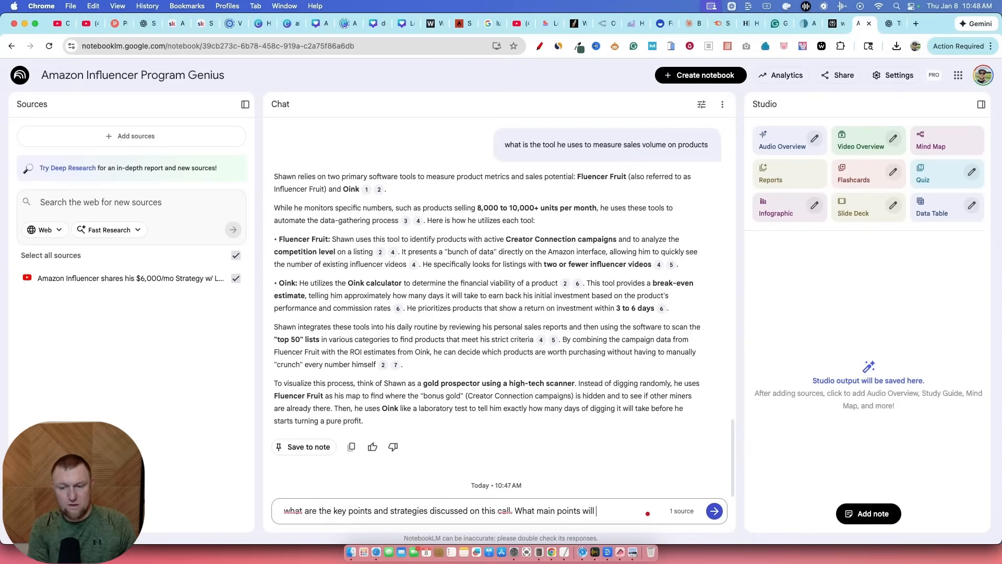
{"action": "type", "text": "help move the needle in my A"}
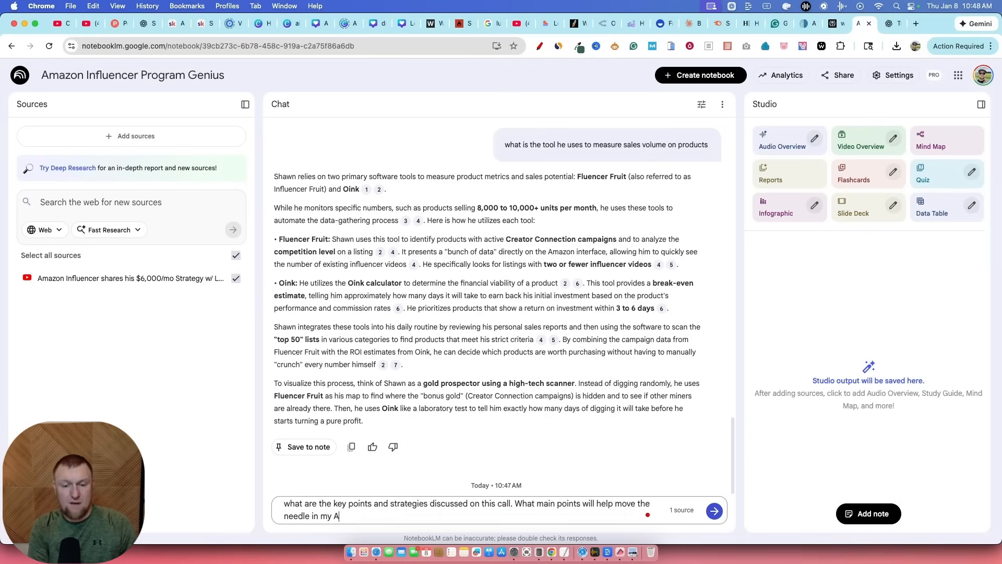
Finish the question with 'AIP business', send it, and read the strategy and mindset breakdown
{"action": "type", "text": "IP business"}
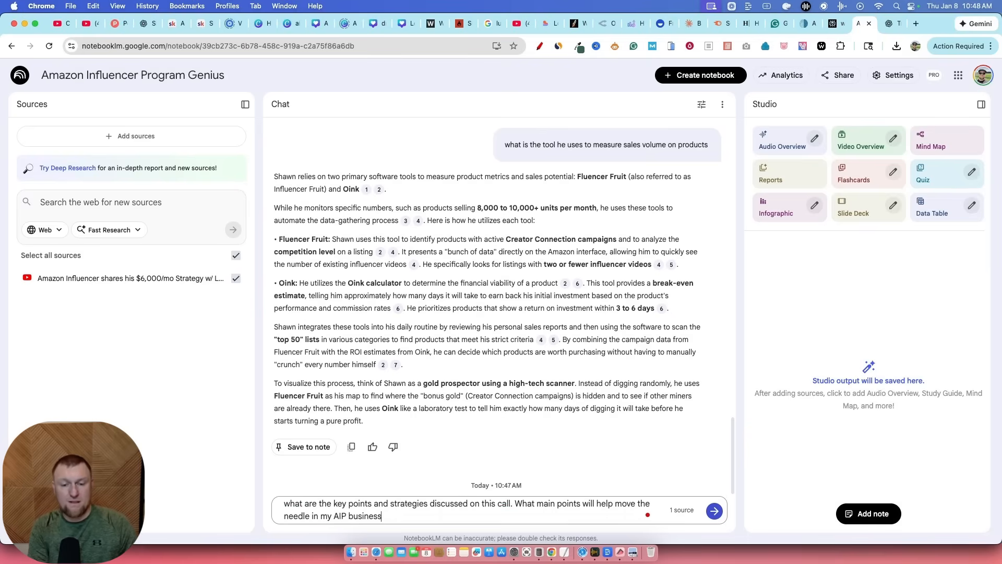
{"action": "left_click", "coordinate": [714, 510]}
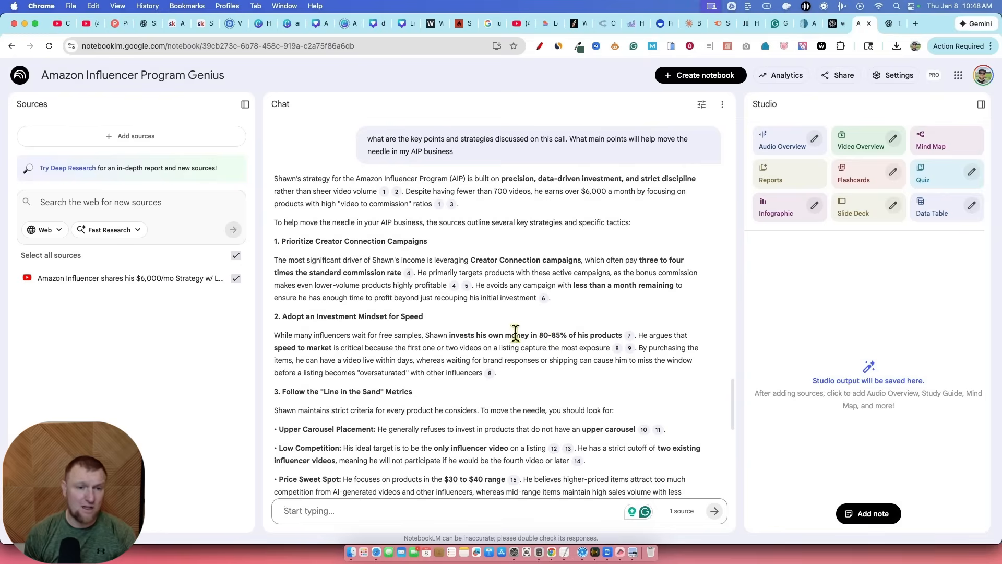
{"action": "scroll", "scroll_direction": "down", "scroll_amount": 3}
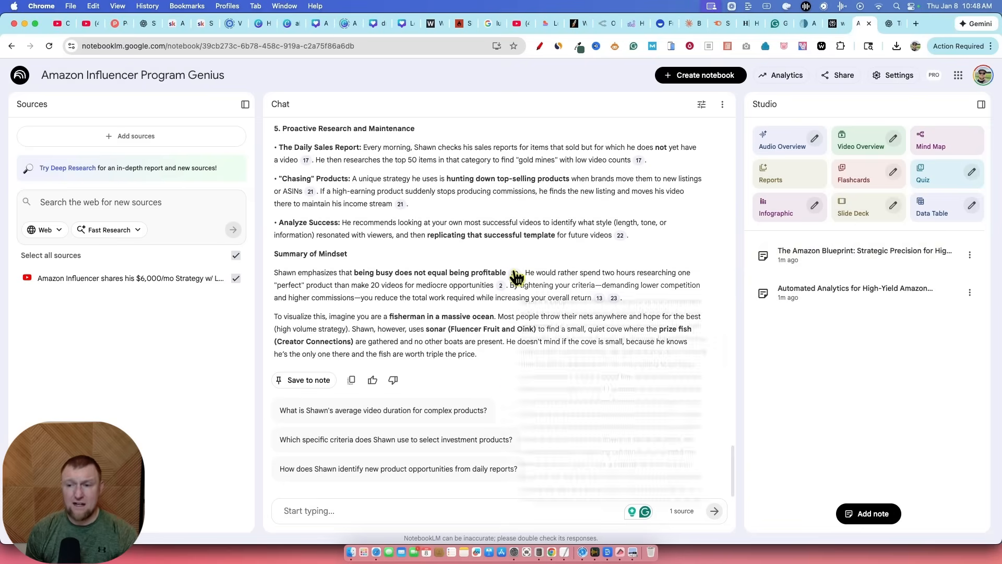
{"action": "mouse_move", "coordinate": [970, 254]}
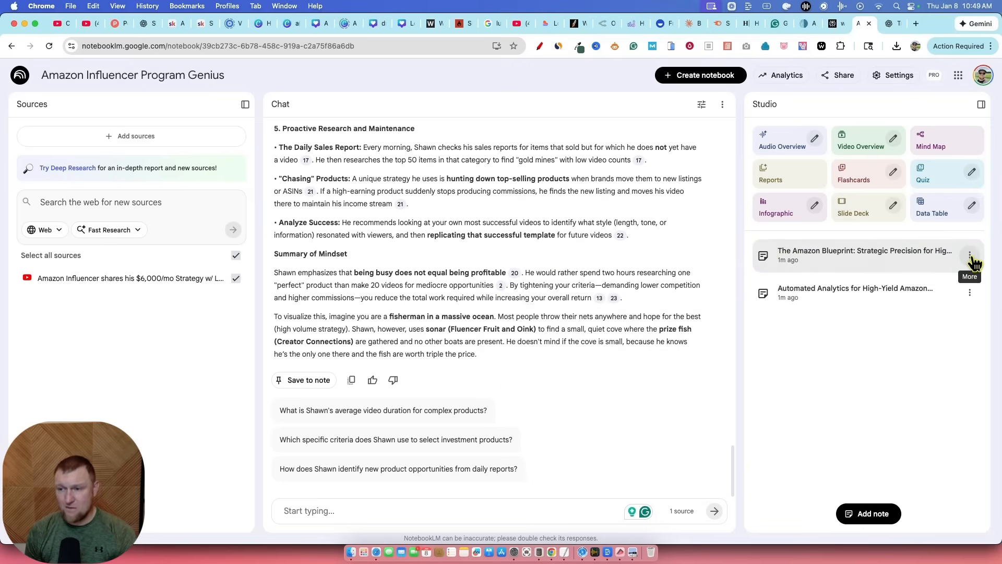
Convert all saved notes into a single 'All notes 1/8/2026' source via the note's More menu
{"action": "left_click", "coordinate": [969, 255]}
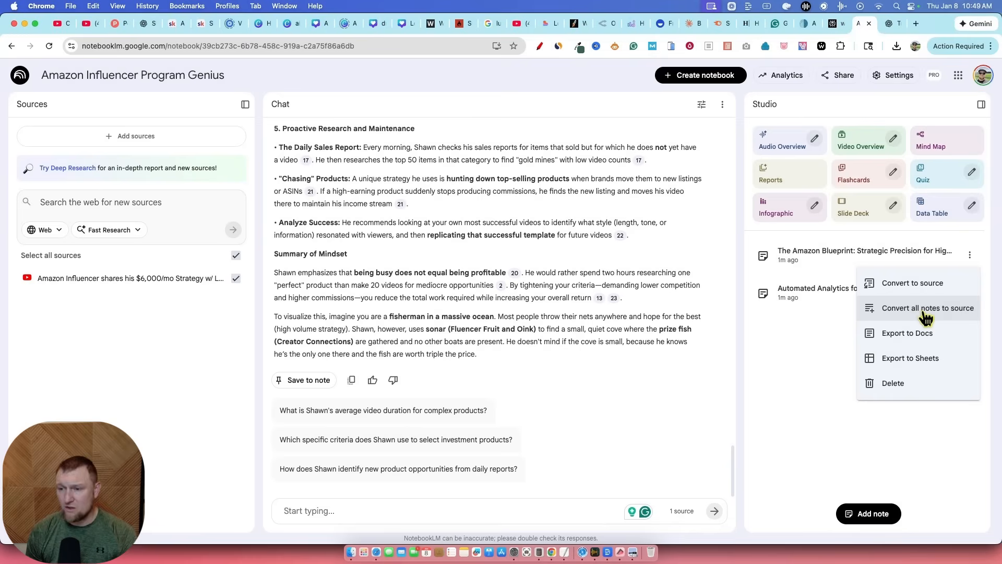
{"action": "left_click", "coordinate": [927, 307]}
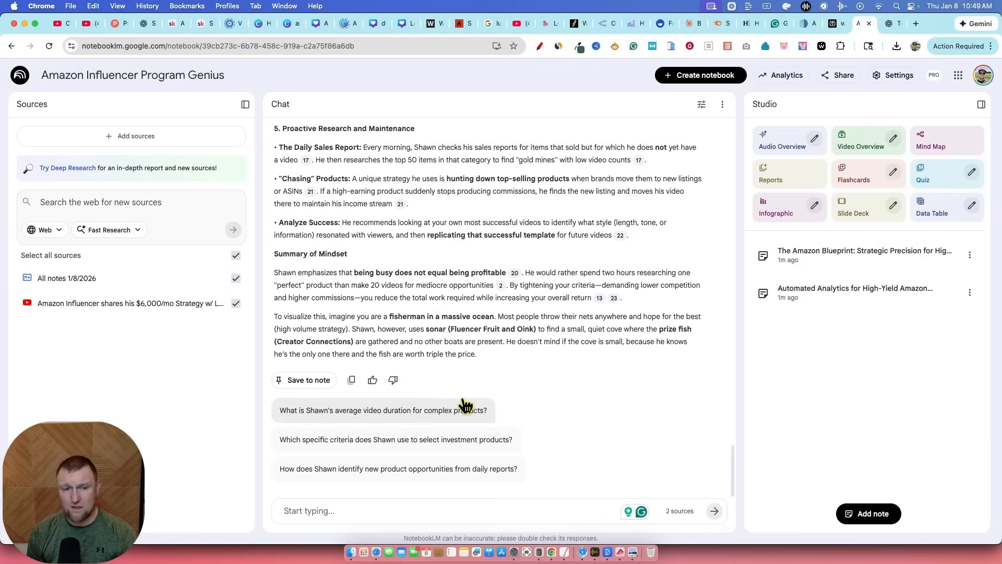
{"action": "mouse_move", "coordinate": [799, 463]}
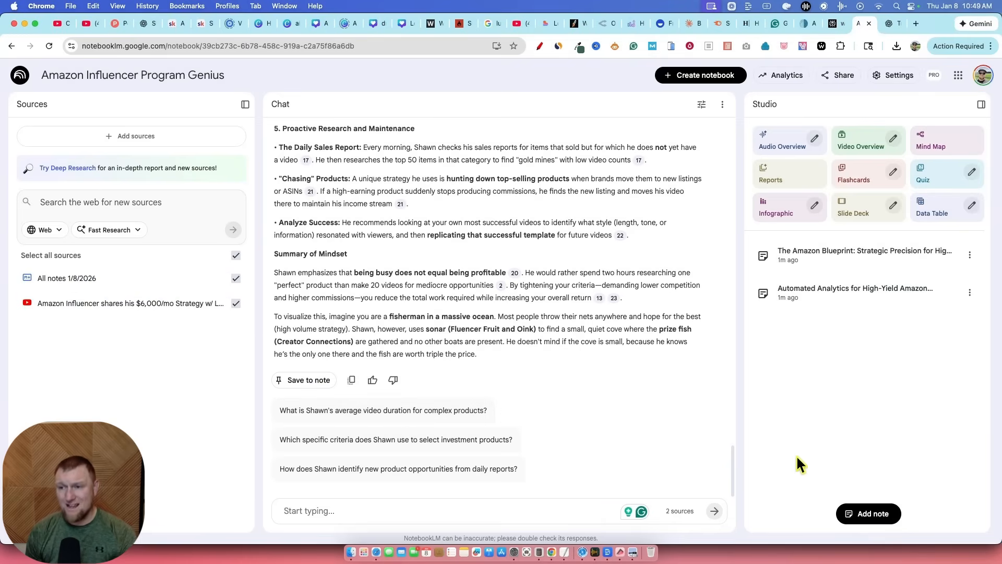
Generate a mind map from both sources, toggle the video source off and on, and open The Amazon Influencer Blueprint map
{"action": "left_click", "coordinate": [942, 140]}
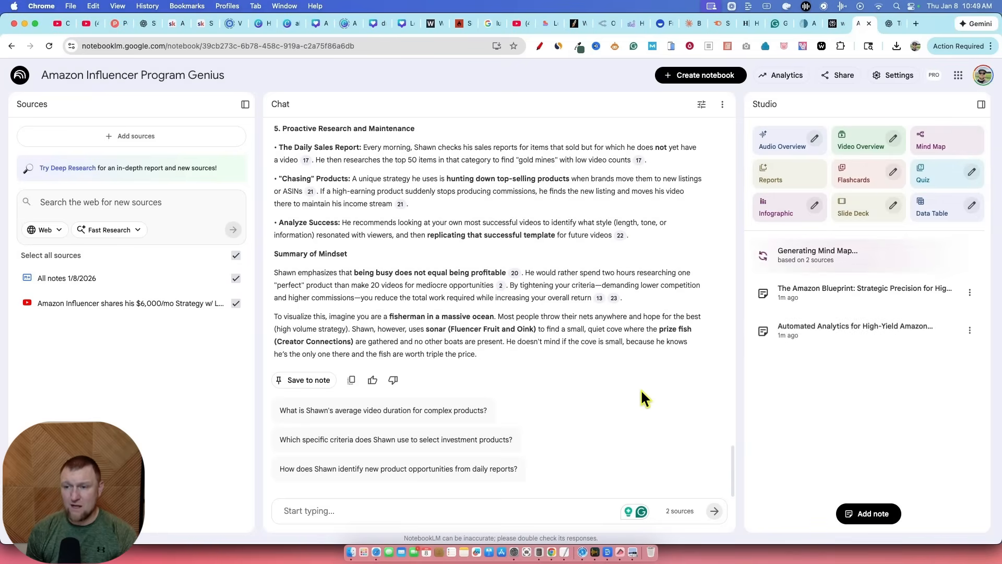
{"action": "mouse_move", "coordinate": [817, 442]}
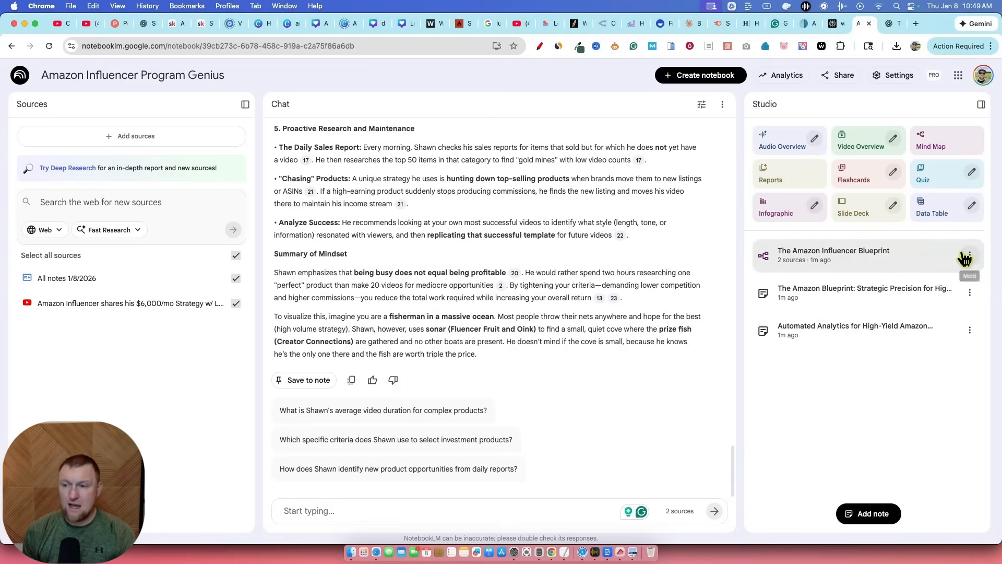
{"action": "mouse_move", "coordinate": [559, 135]}
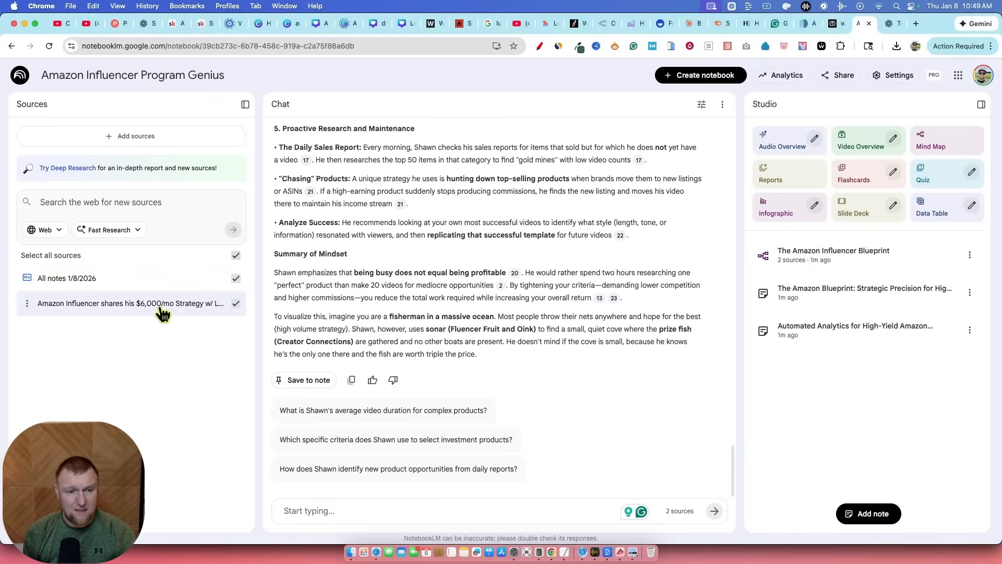
{"action": "left_click", "coordinate": [236, 302]}
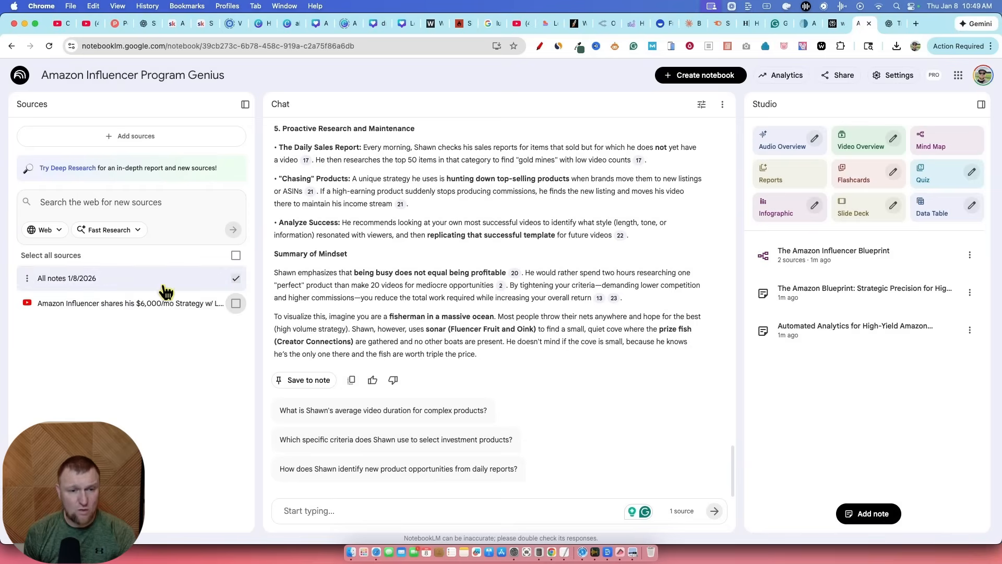
{"action": "left_click", "coordinate": [236, 303]}
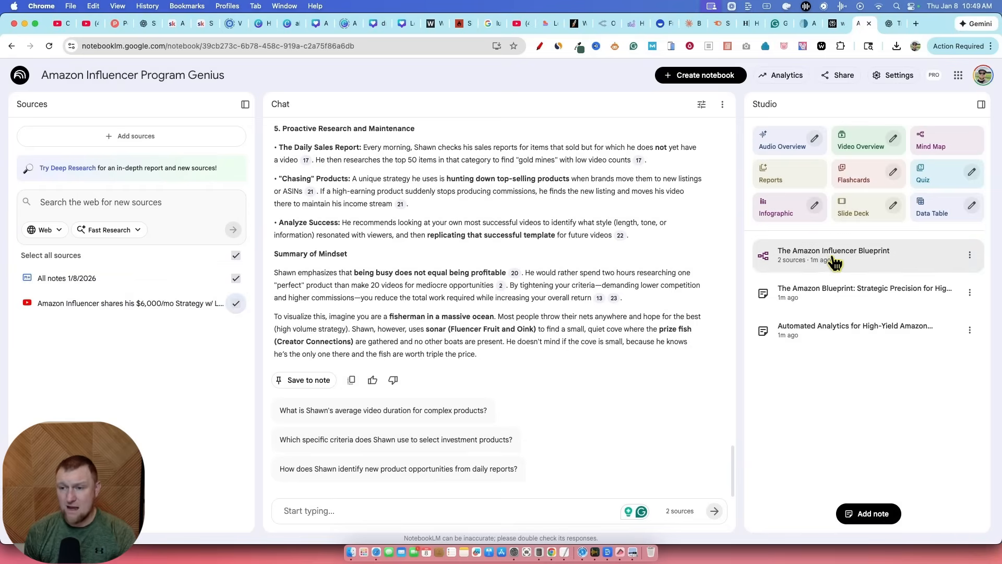
{"action": "left_click", "coordinate": [834, 255]}
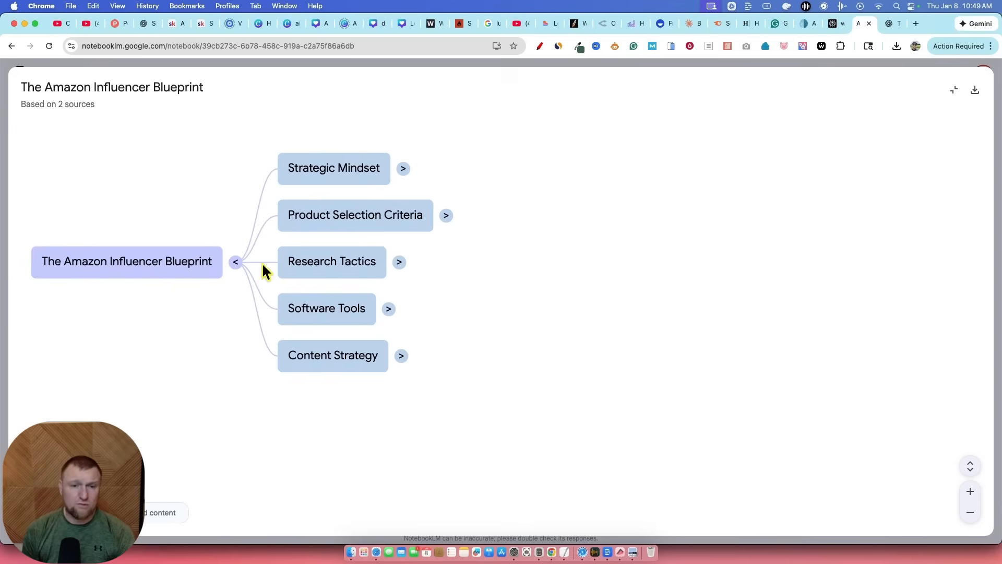
Collapse and re-expand the root, then unfold Product Selection Criteria into its three sub-branches
{"action": "left_click", "coordinate": [235, 261]}
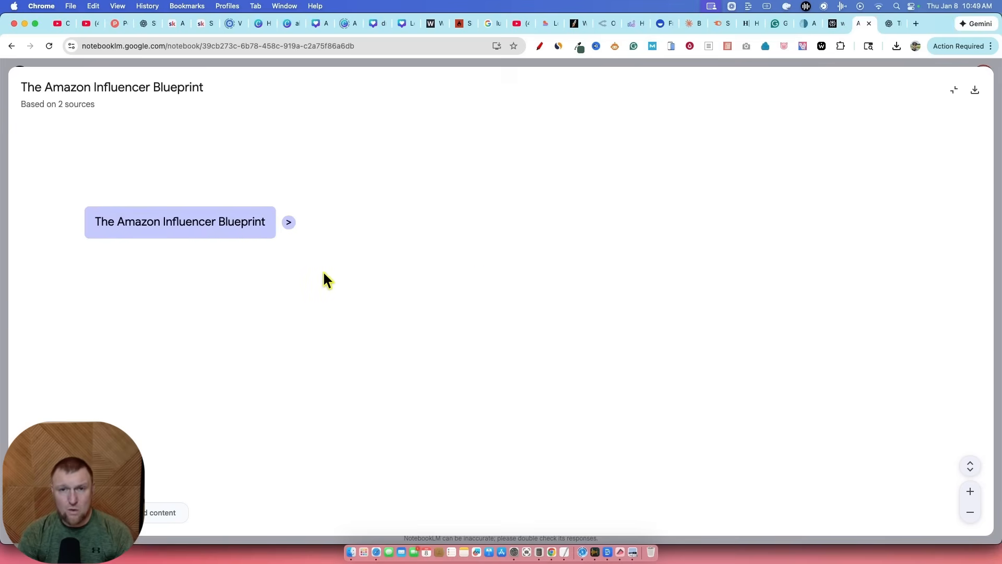
{"action": "left_click", "coordinate": [288, 222]}
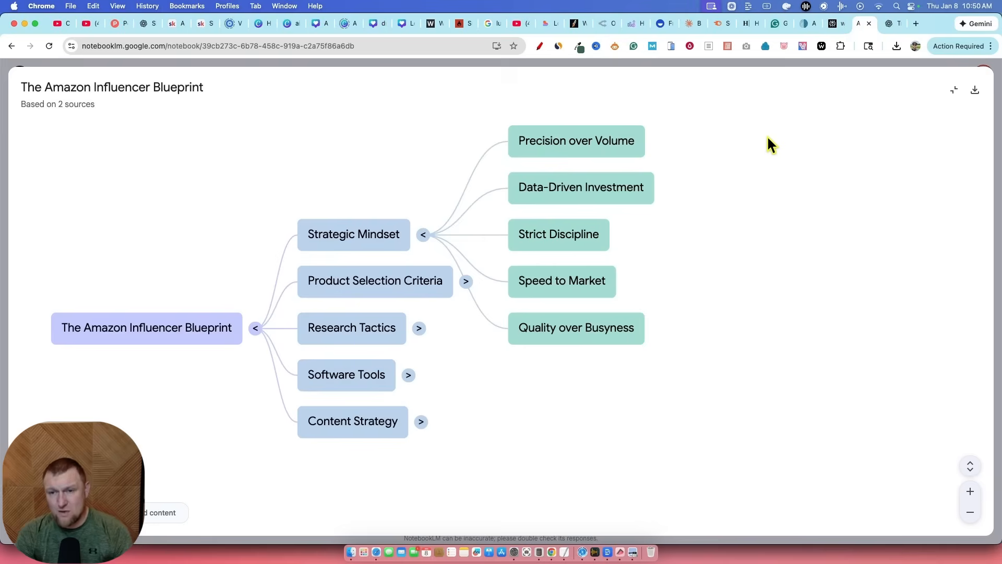
{"action": "mouse_move", "coordinate": [702, 148]}
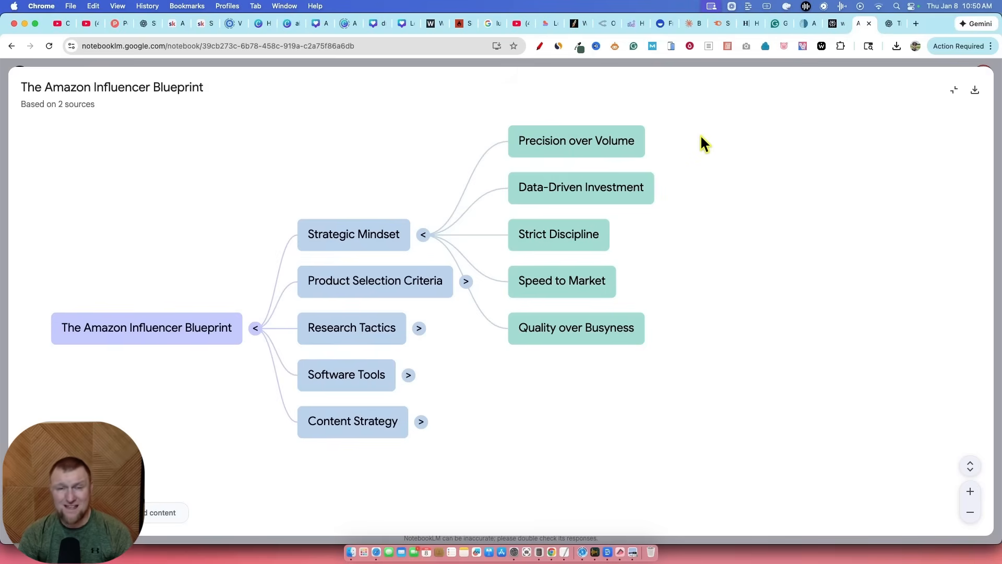
{"action": "mouse_move", "coordinate": [661, 200]}
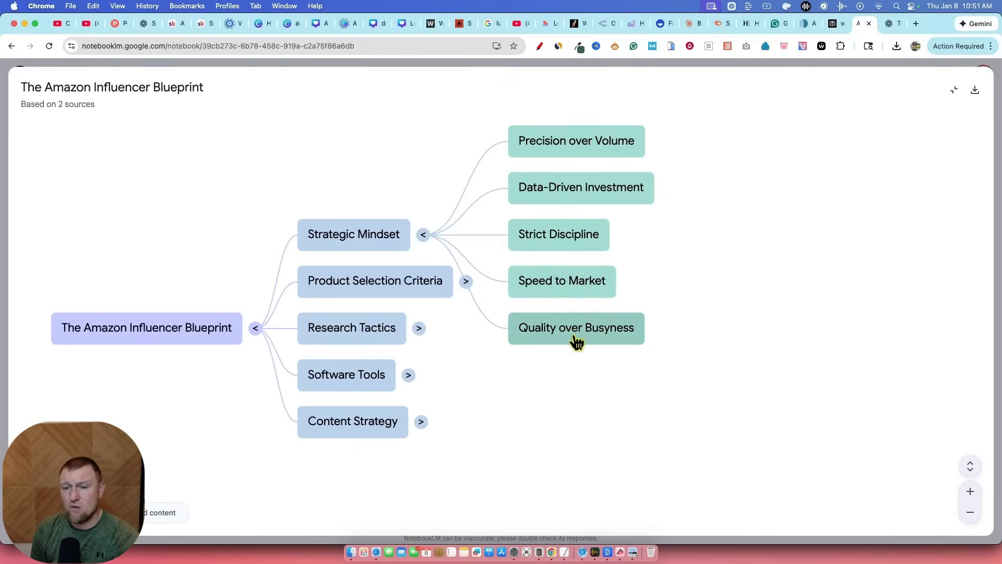
{"action": "left_click", "coordinate": [423, 234]}
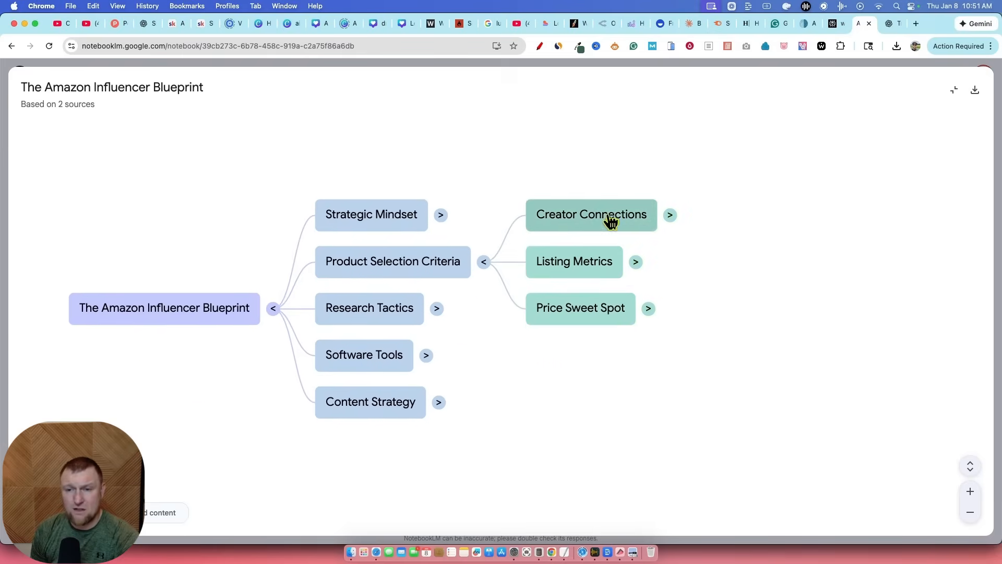
Unfold Creator Connections, Listing Metrics and Price Sweet Spot to show commission, carousel and $30–$40 price criteria
{"action": "left_click", "coordinate": [670, 215]}
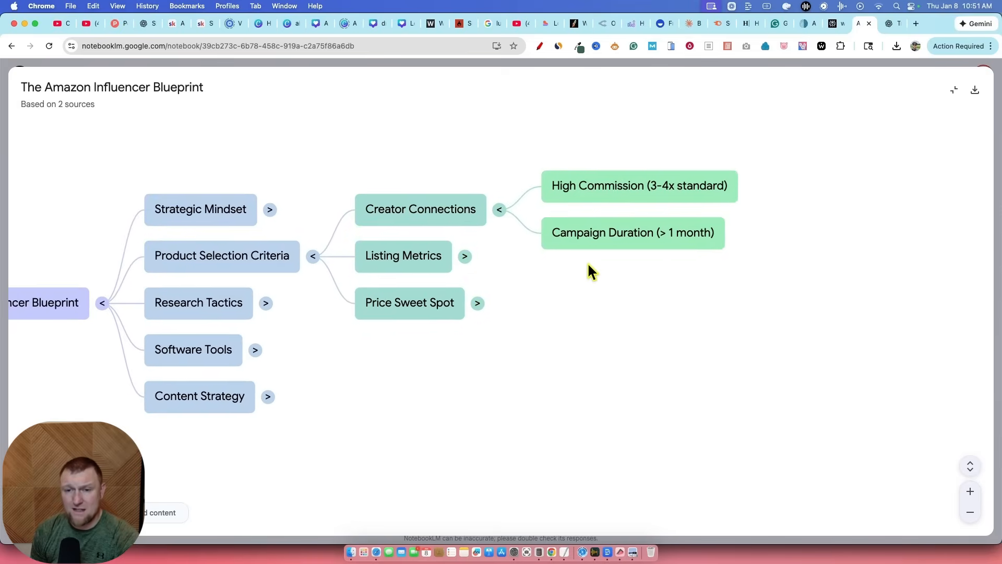
{"action": "mouse_move", "coordinate": [495, 284]}
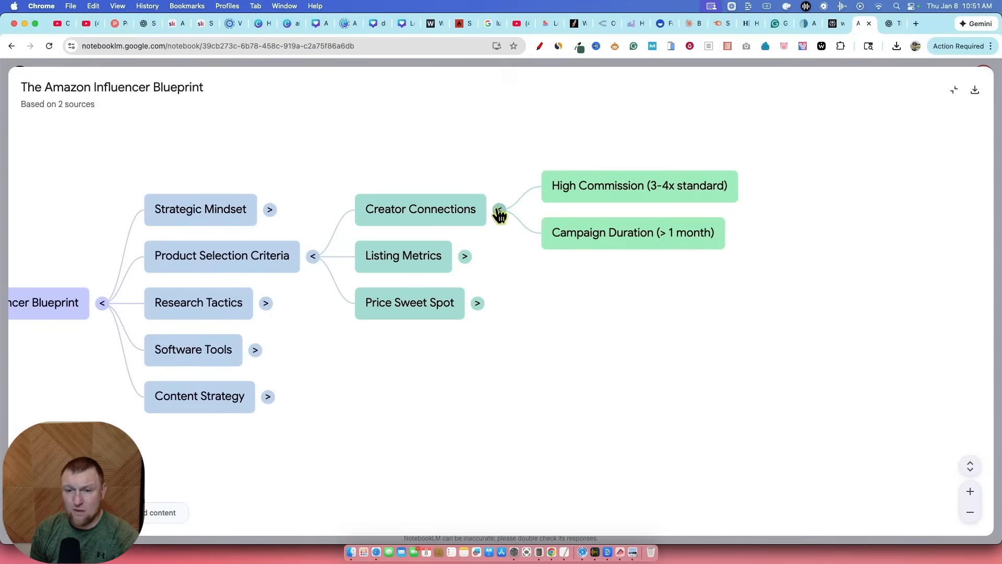
{"action": "left_click", "coordinate": [498, 210]}
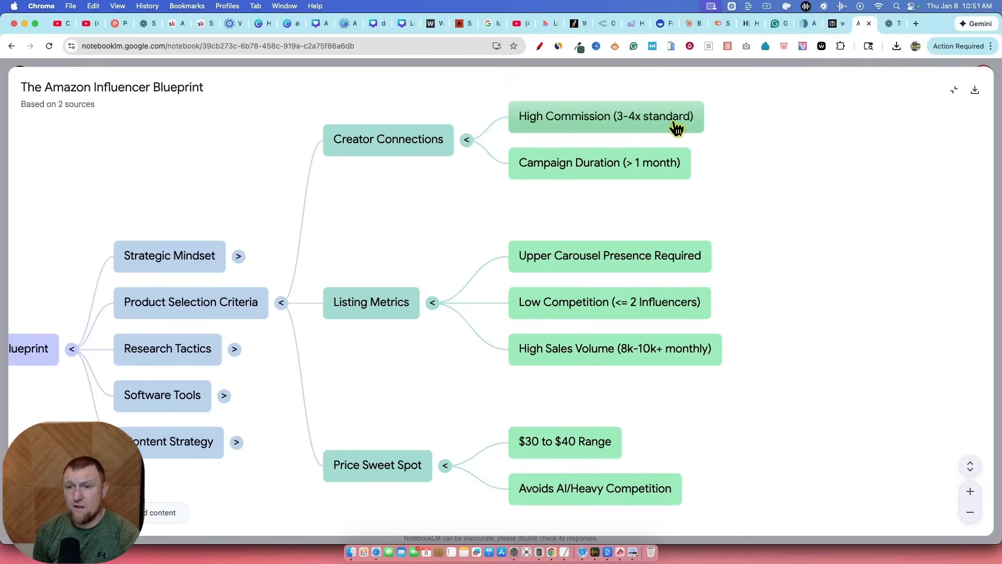
{"action": "mouse_move", "coordinate": [649, 168]}
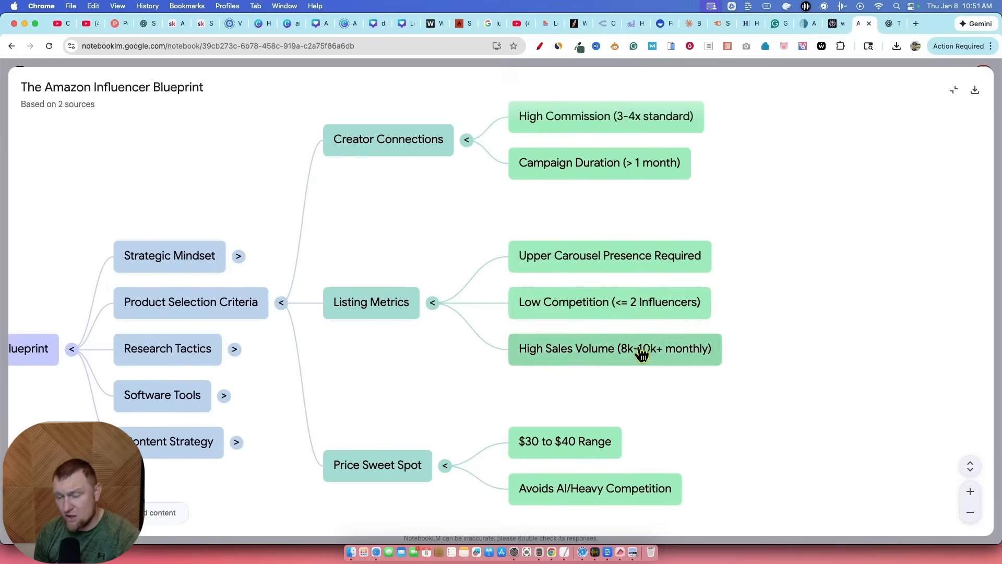
{"action": "mouse_move", "coordinate": [516, 78]}
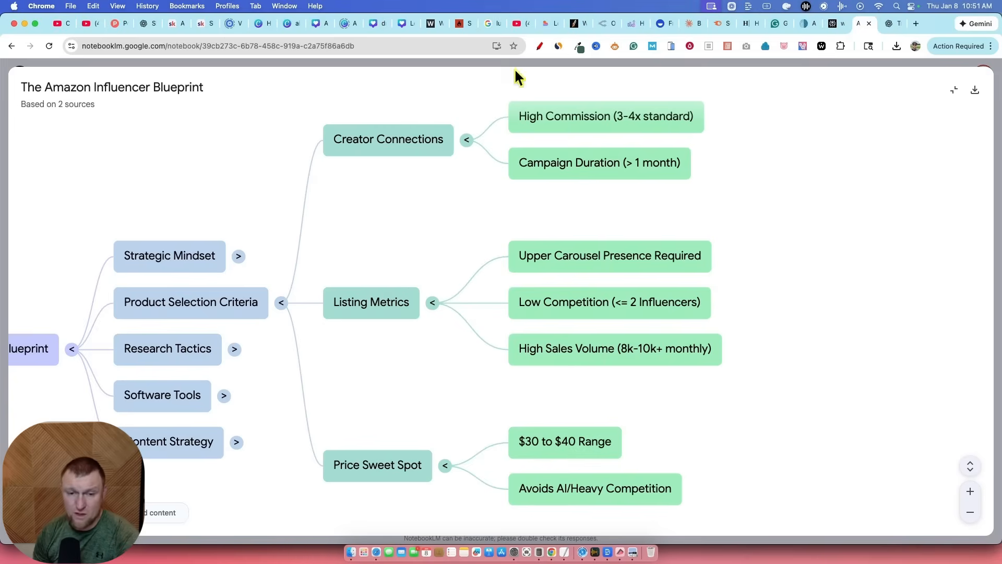
{"action": "mouse_move", "coordinate": [432, 259]}
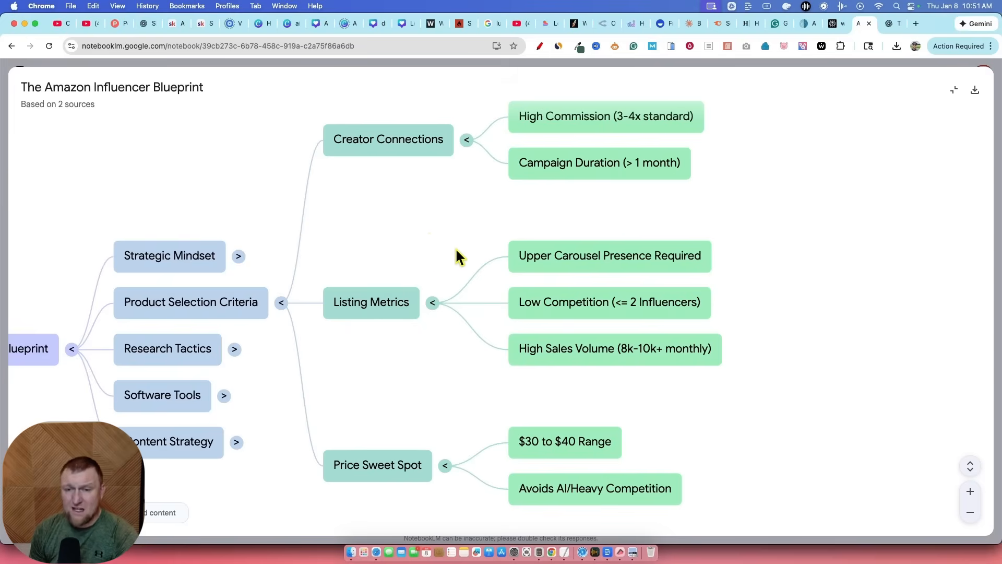
{"action": "mouse_move", "coordinate": [430, 240]}
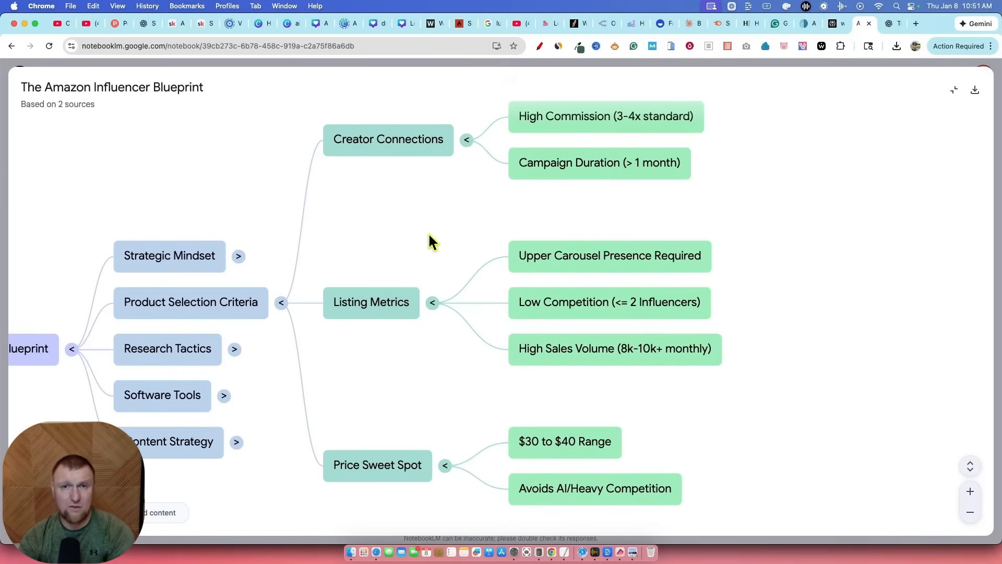
{"action": "mouse_move", "coordinate": [500, 167]}
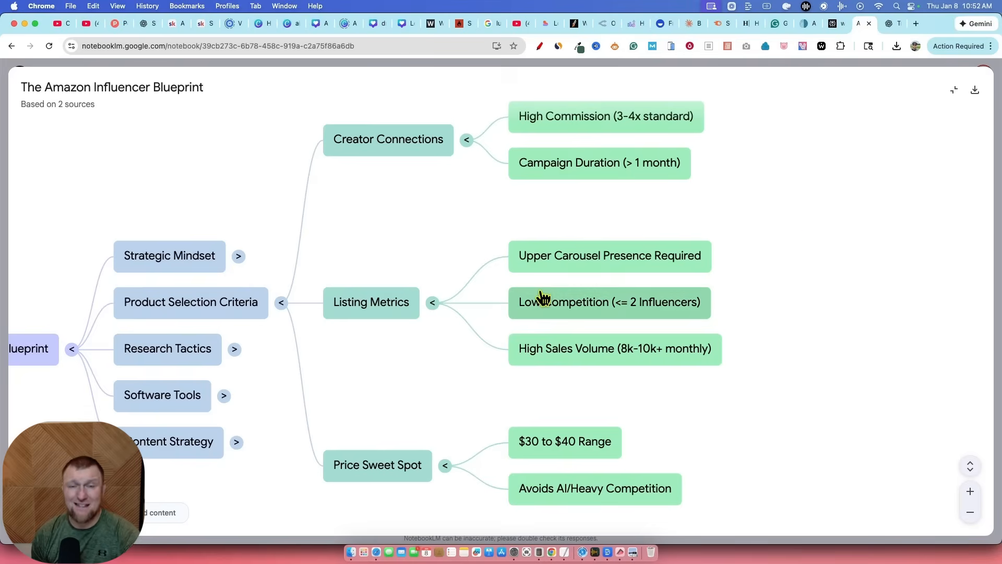
{"action": "mouse_move", "coordinate": [725, 399]}
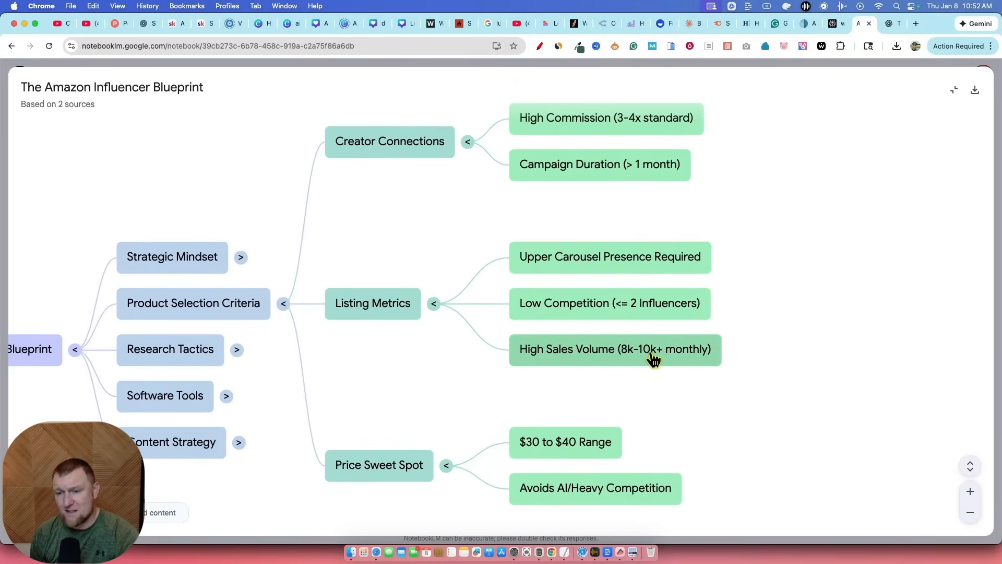
{"action": "mouse_move", "coordinate": [433, 352]}
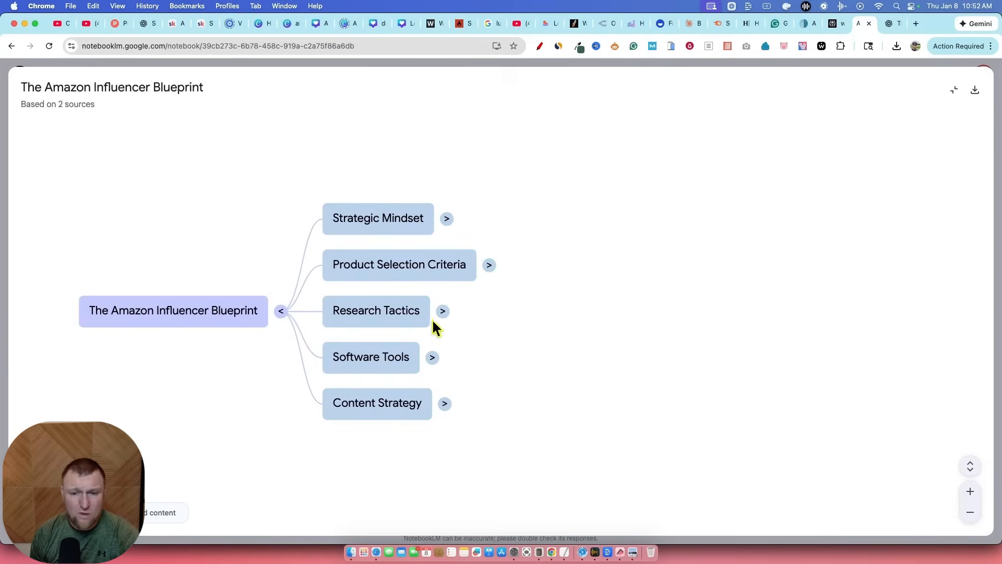
Unfold Research Tactics, Software Tools (Fluencer Fruit, Oink Calculator) and Content Strategy's four video guidelines
{"action": "left_click", "coordinate": [444, 311]}
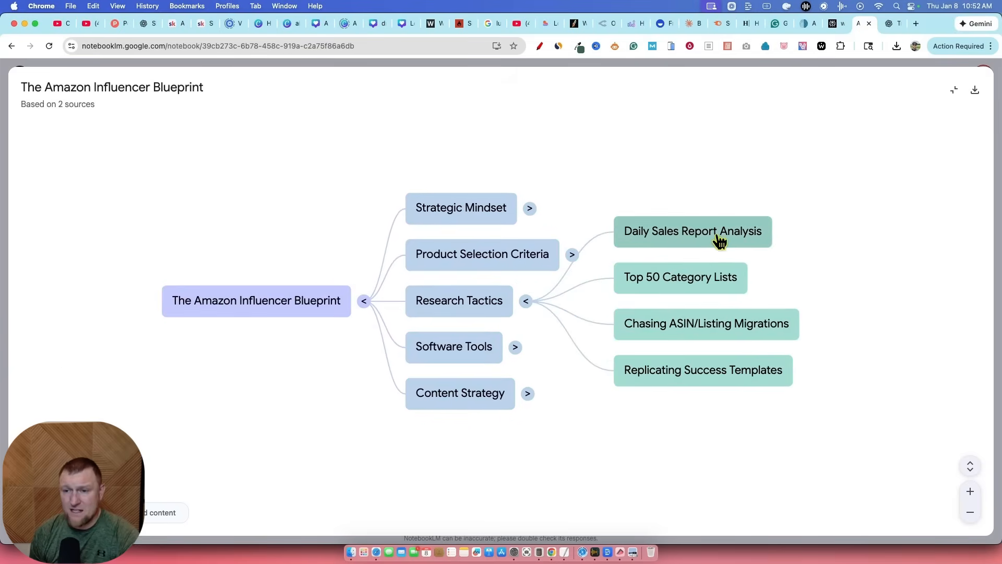
{"action": "mouse_move", "coordinate": [647, 334]}
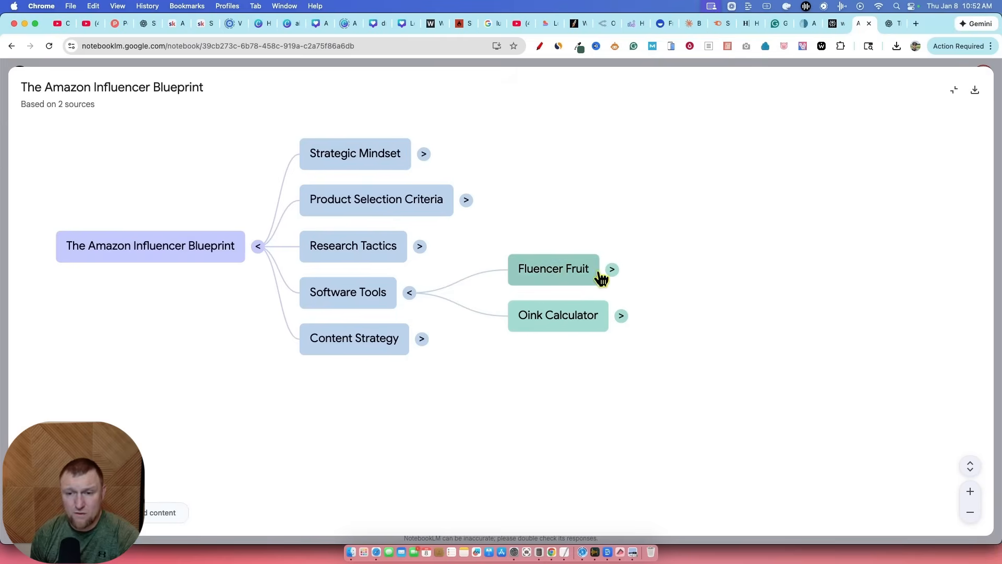
{"action": "left_click", "coordinate": [620, 315]}
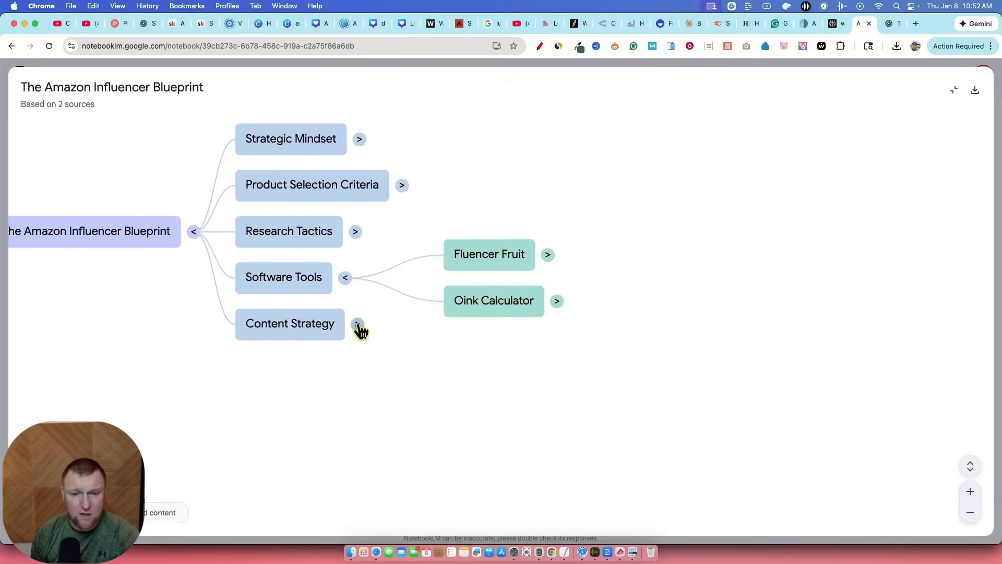
{"action": "left_click", "coordinate": [357, 324]}
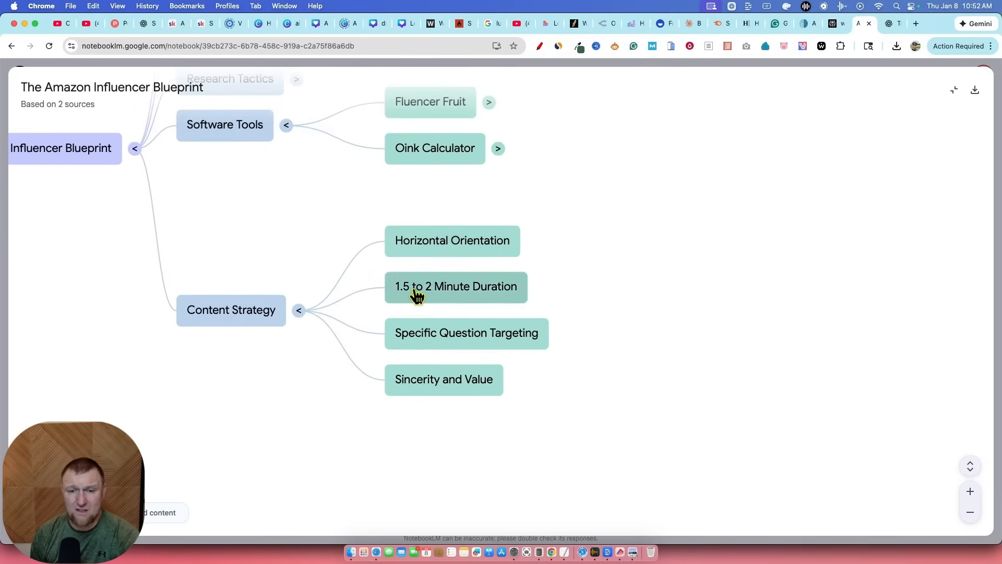
{"action": "mouse_move", "coordinate": [399, 340]}
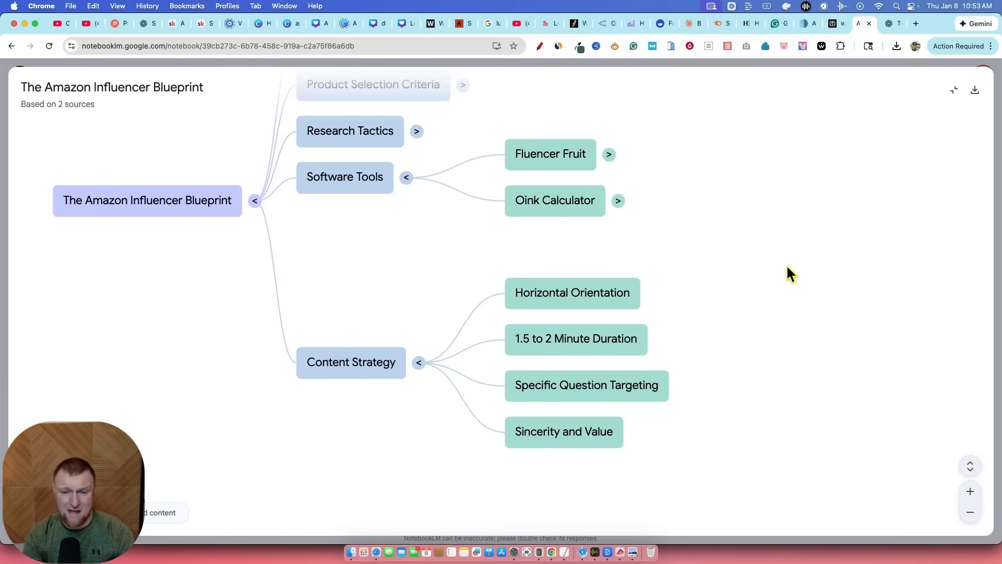
{"action": "mouse_move", "coordinate": [887, 138]}
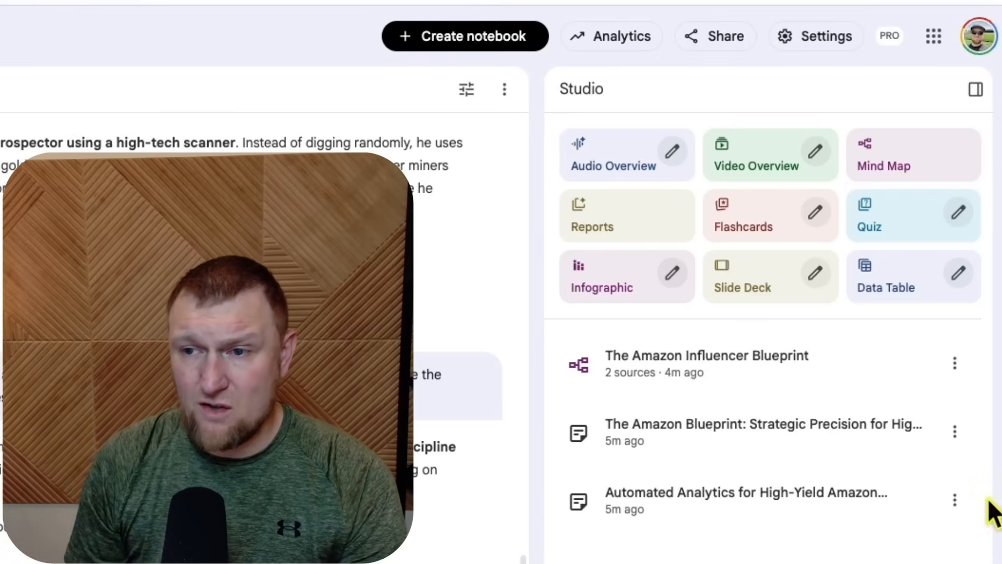
{"action": "mouse_move", "coordinate": [893, 233]}
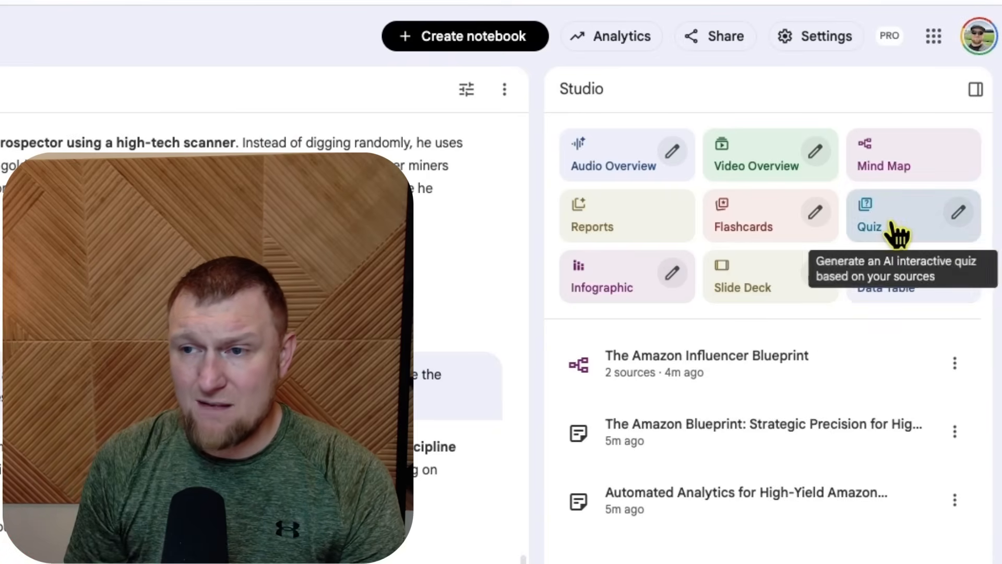
{"action": "mouse_move", "coordinate": [614, 271]}
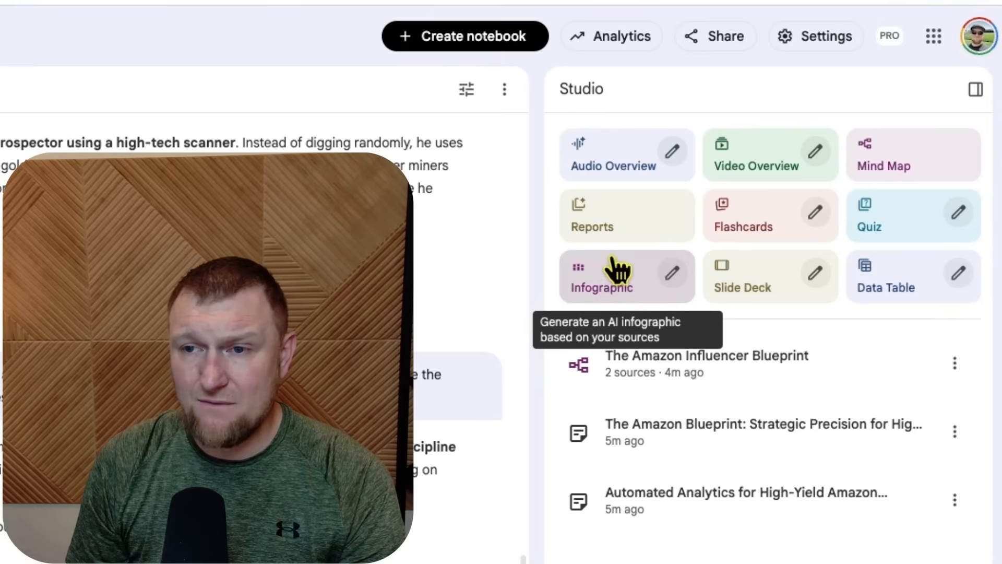
{"action": "mouse_move", "coordinate": [801, 175]}
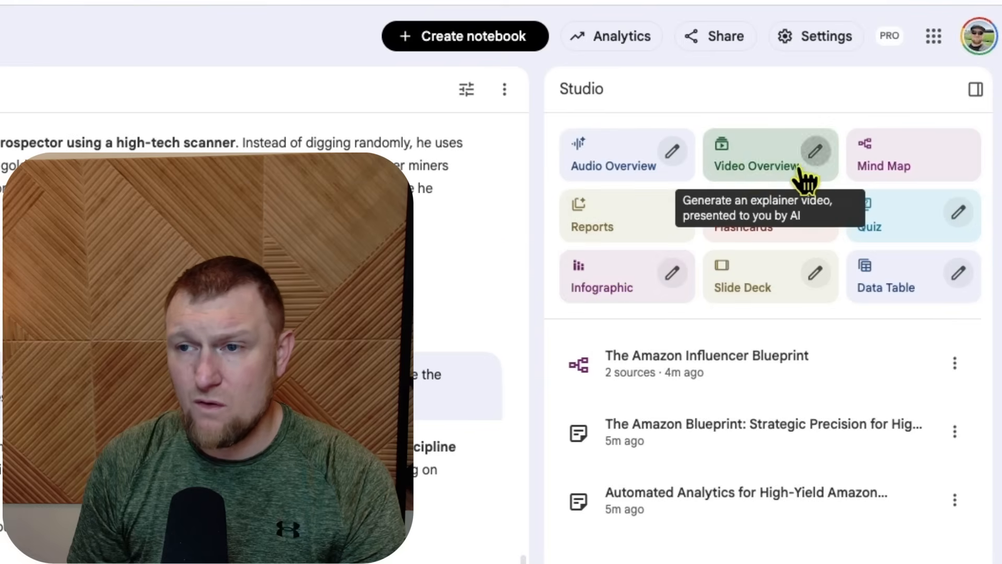
{"action": "mouse_move", "coordinate": [804, 179]}
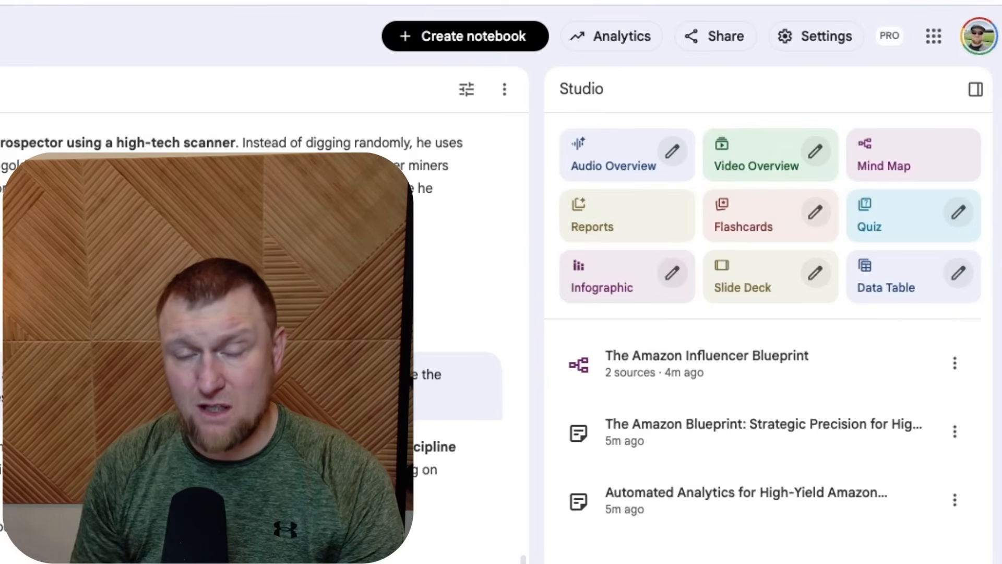